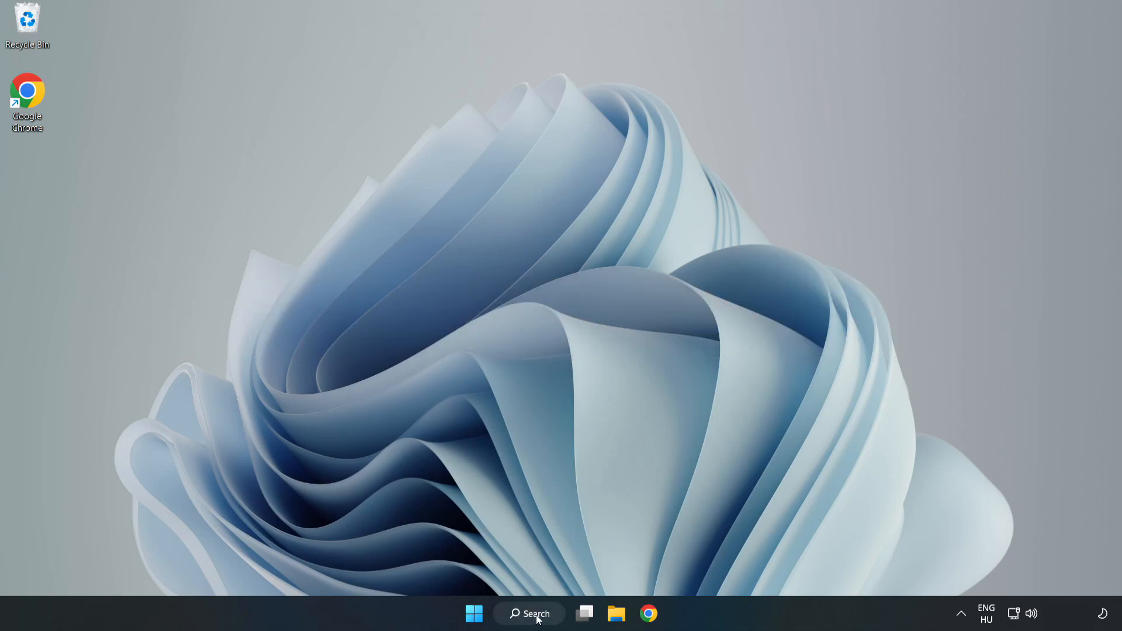
# - Find Device Manager through Windows Search and launch it from the best match
pyautogui.click(528, 614)
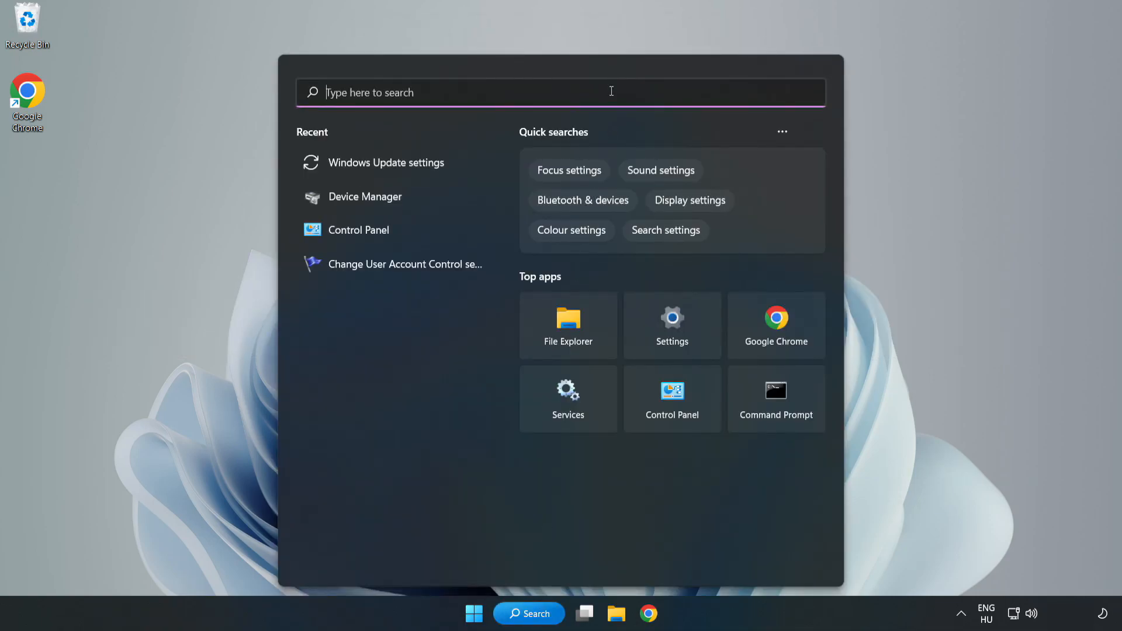
pyautogui.write('device manager')
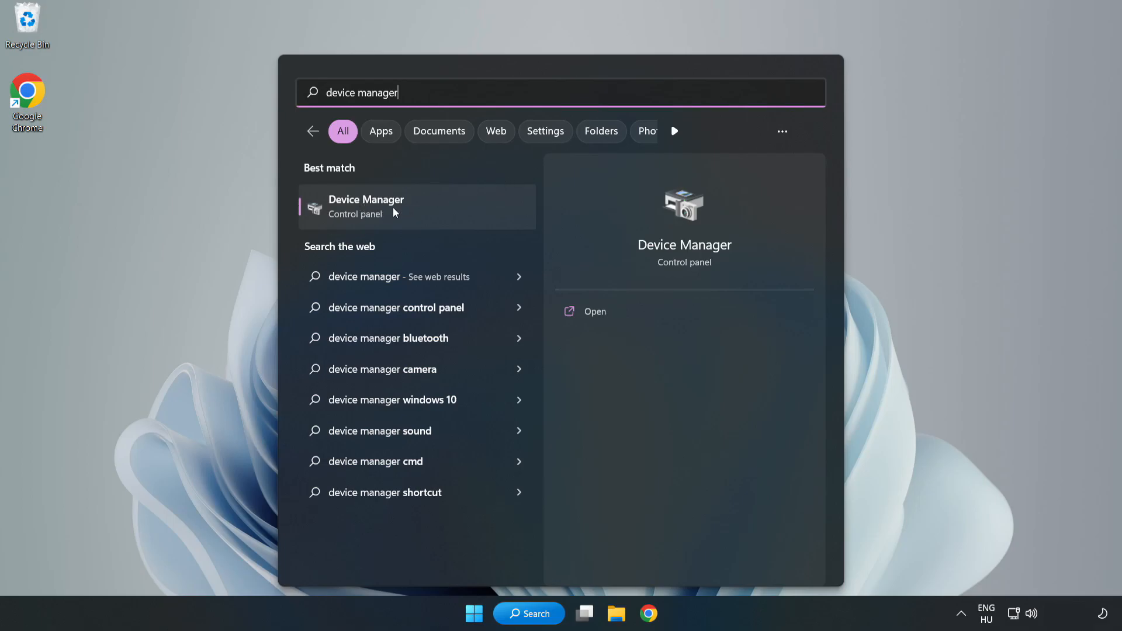
pyautogui.click(415, 207)
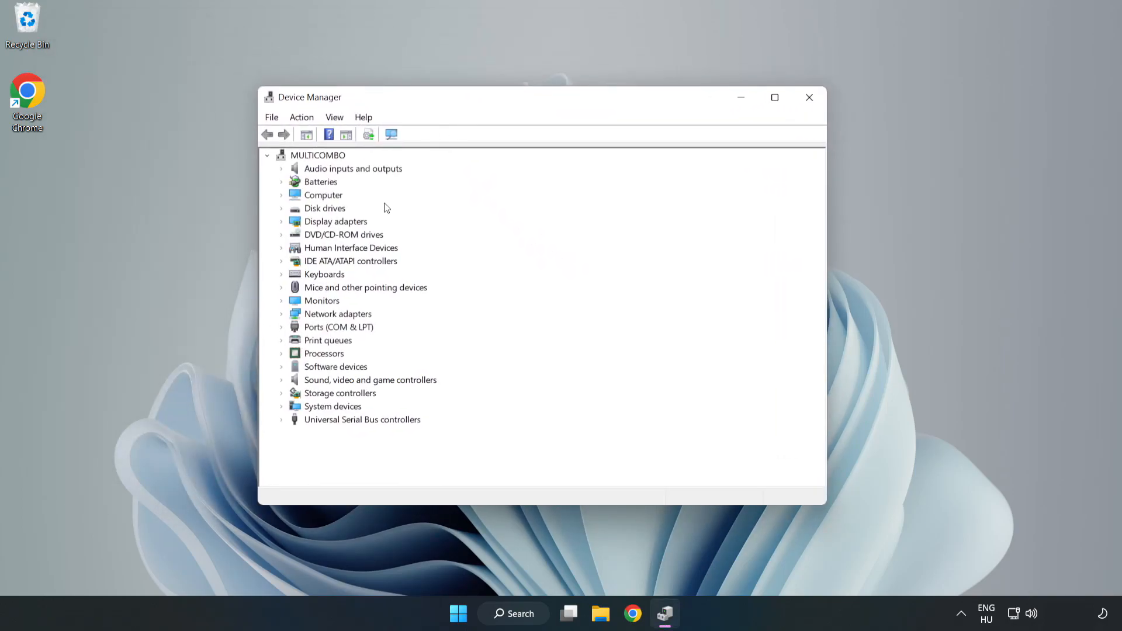
# - Expand Display adapters and bring up the context menu of the VMware SVGA 3D adapter
pyautogui.click(335, 221)
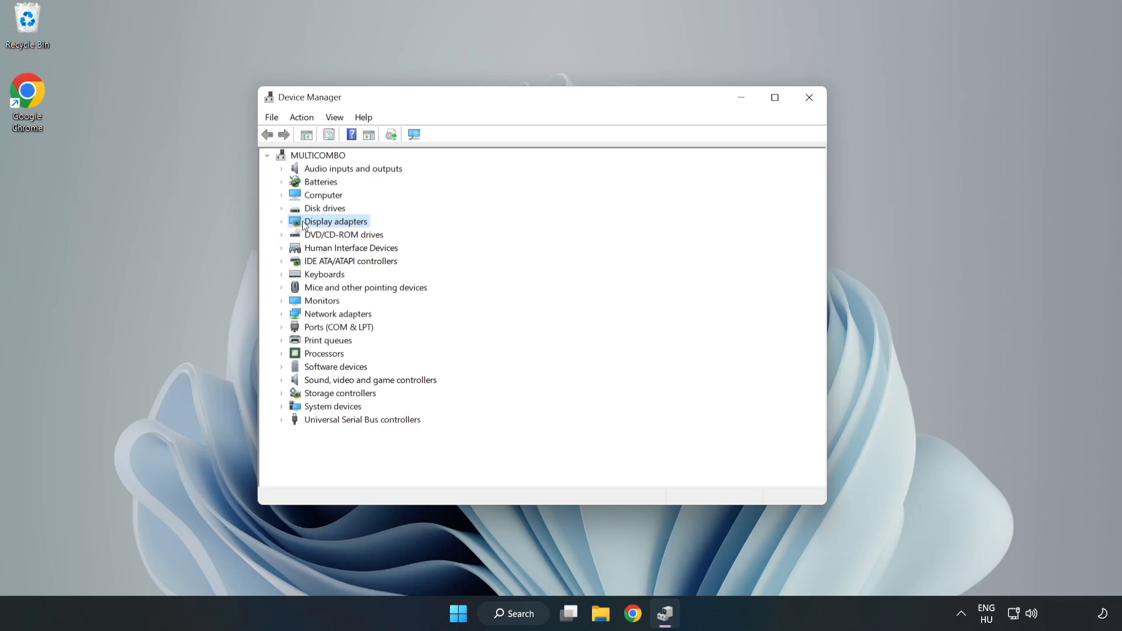
pyautogui.click(282, 221)
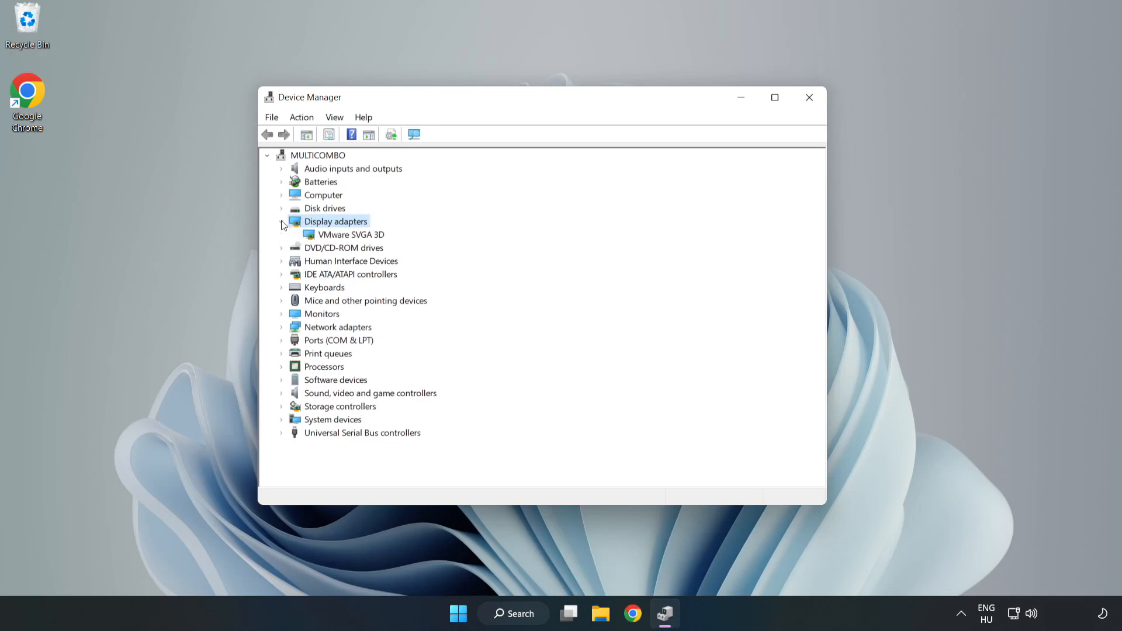
pyautogui.click(351, 233)
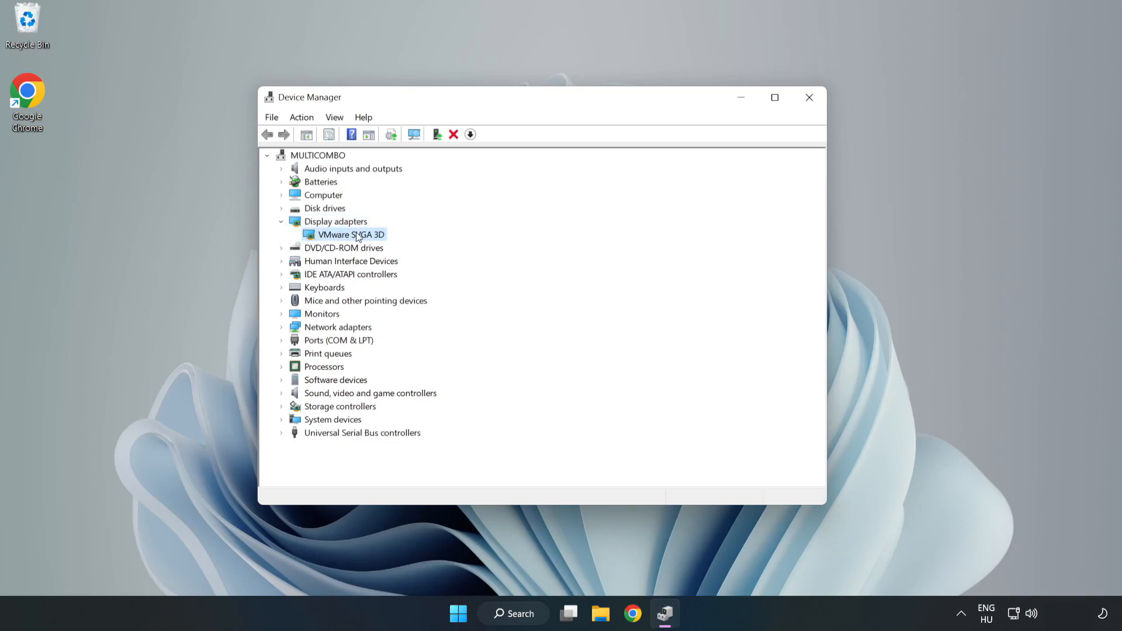
pyautogui.rightClick(351, 233)
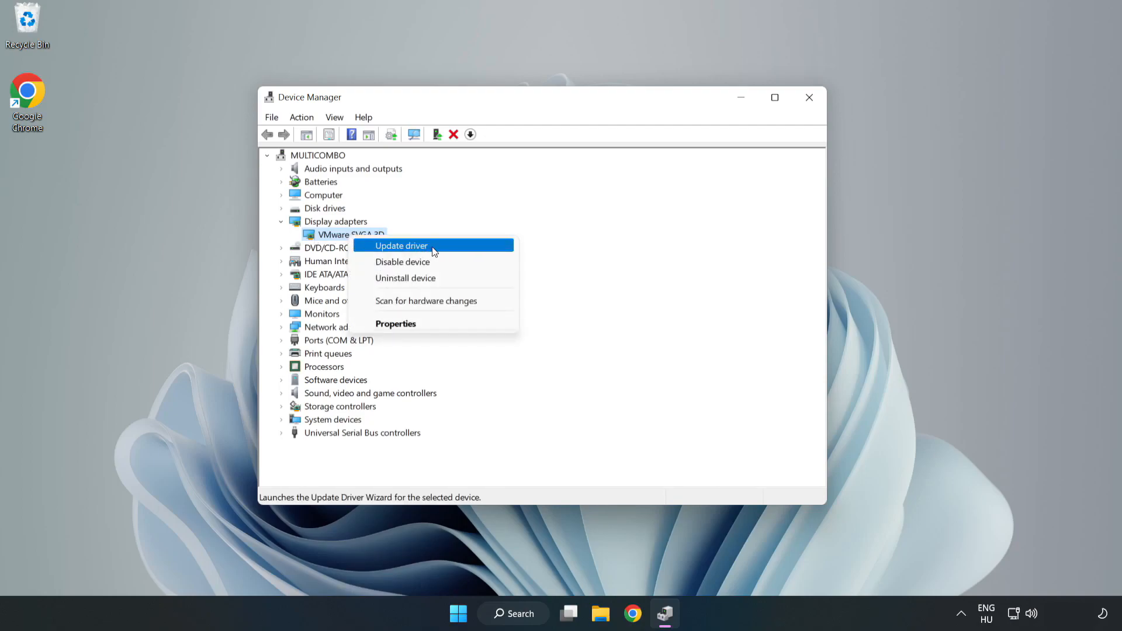
# - Update the VMware SVGA 3D driver automatically, confirm the best driver is installed, and close Device Manager
pyautogui.click(401, 245)
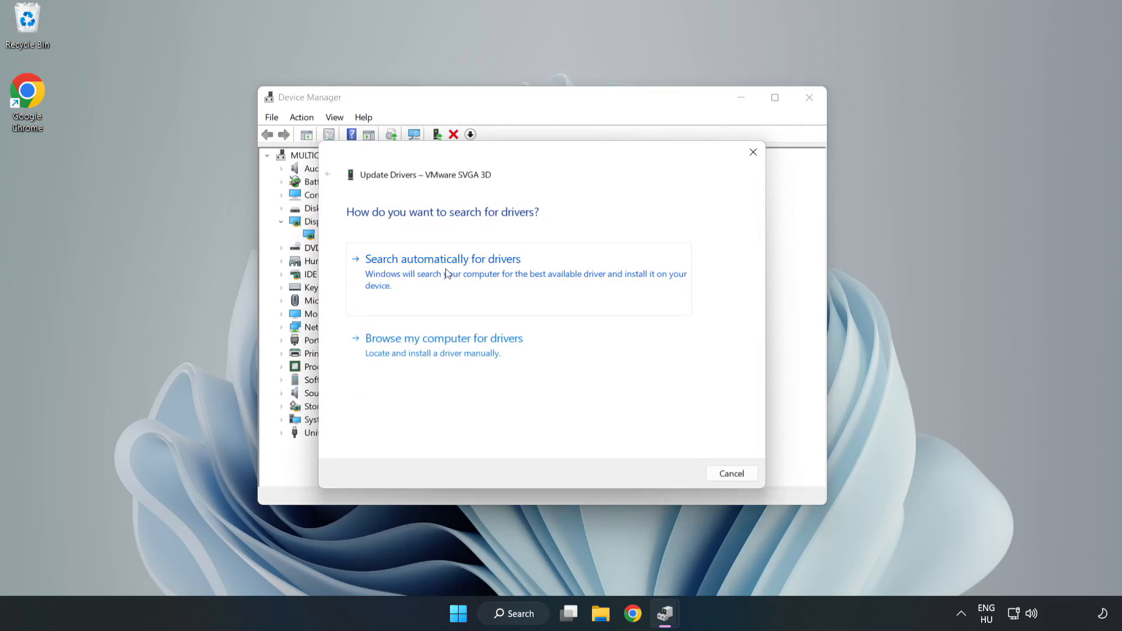
pyautogui.click(442, 258)
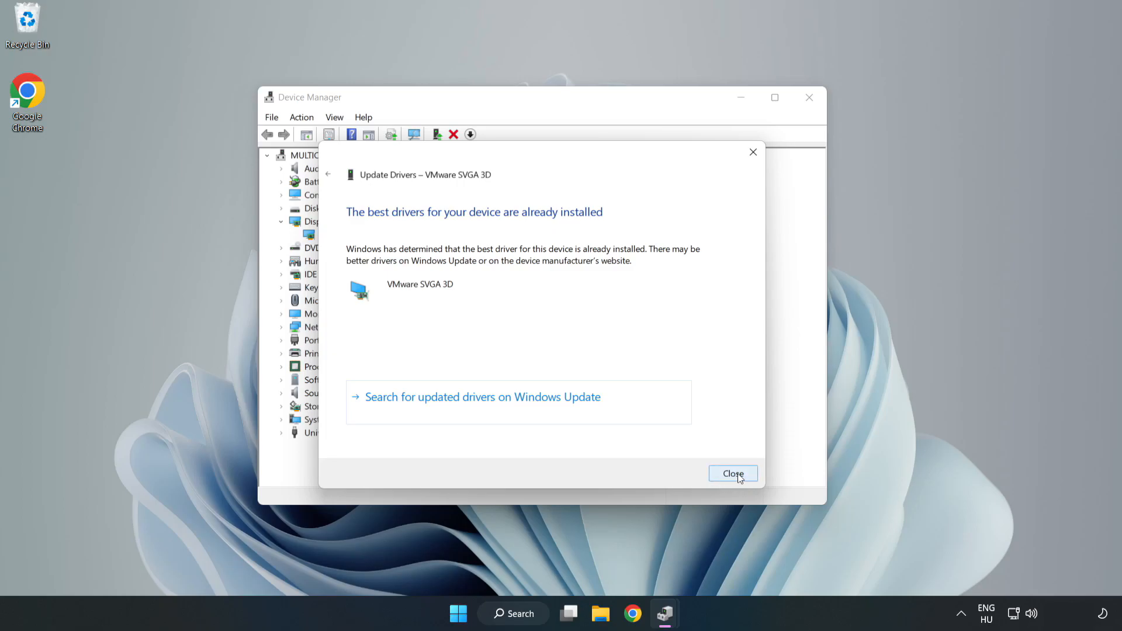
pyautogui.click(733, 473)
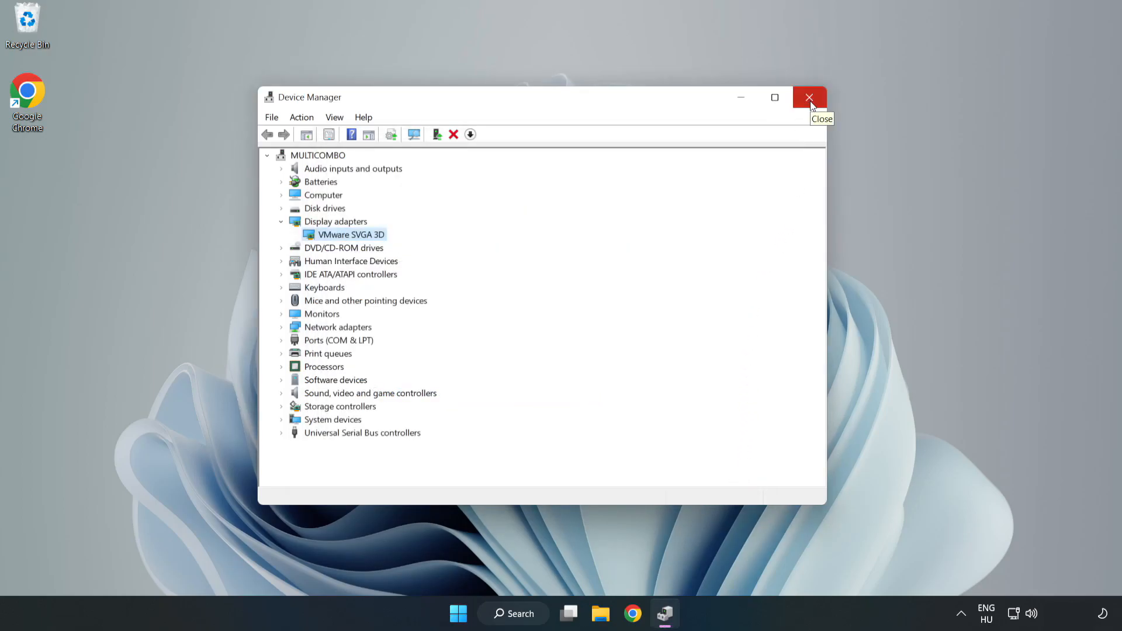
pyautogui.click(809, 97)
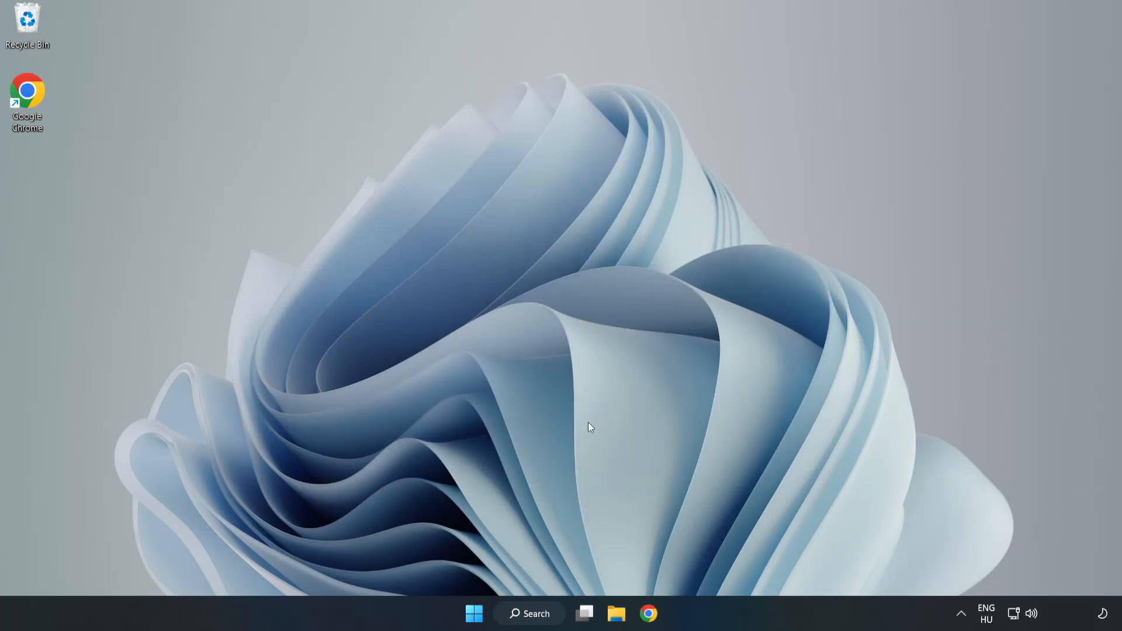
# - Find Windows Update settings through Windows Search and launch it
pyautogui.click(529, 614)
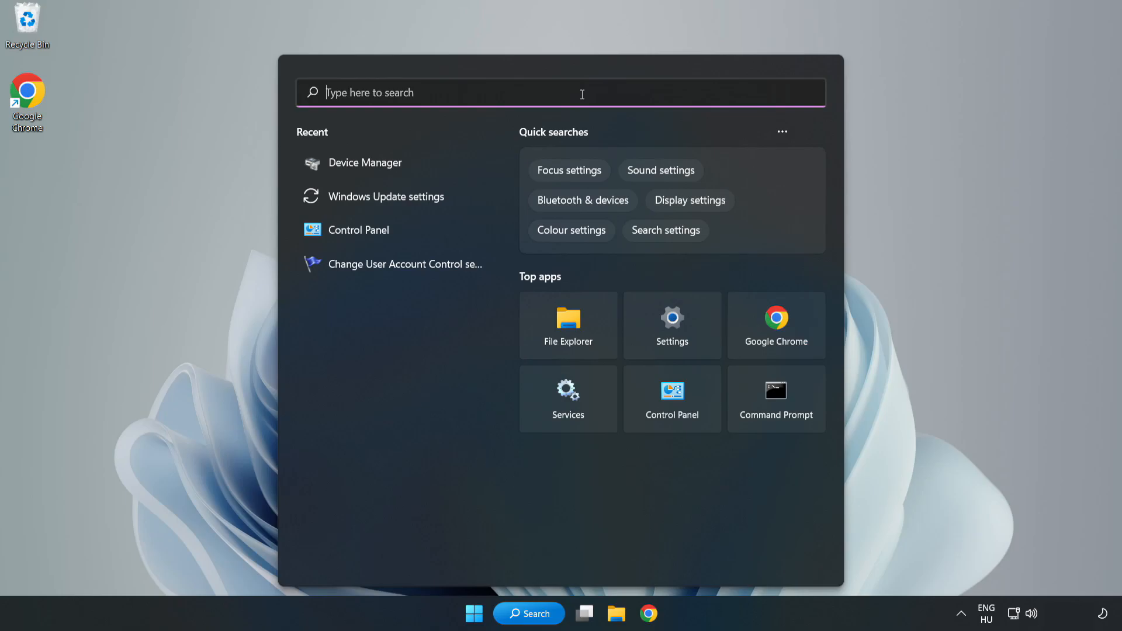
pyautogui.write('updates')
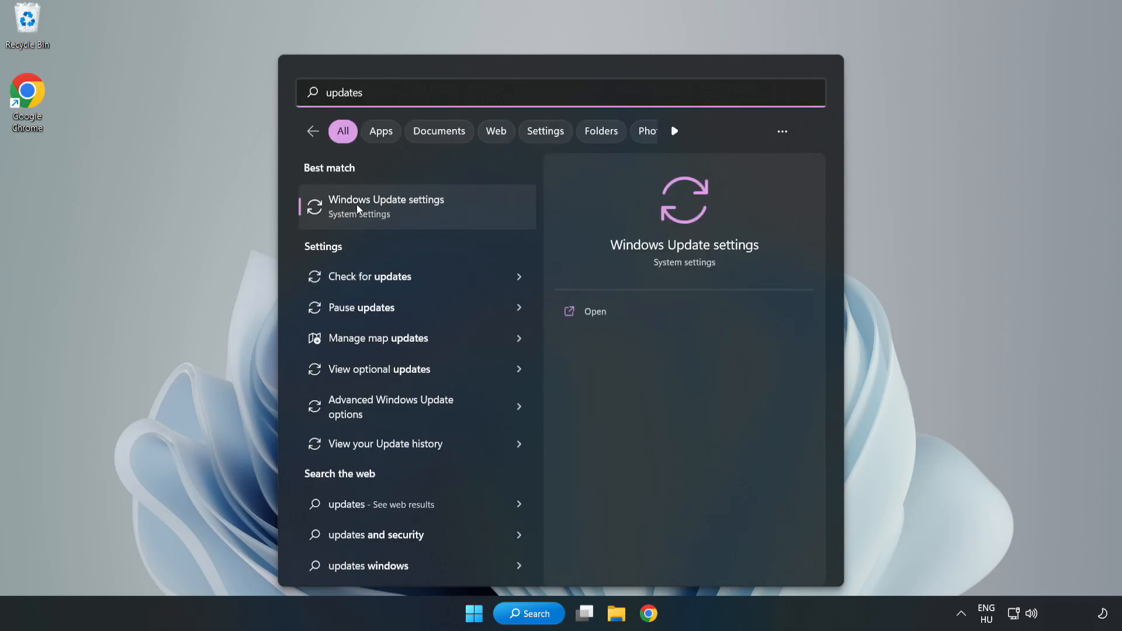
pyautogui.click(386, 206)
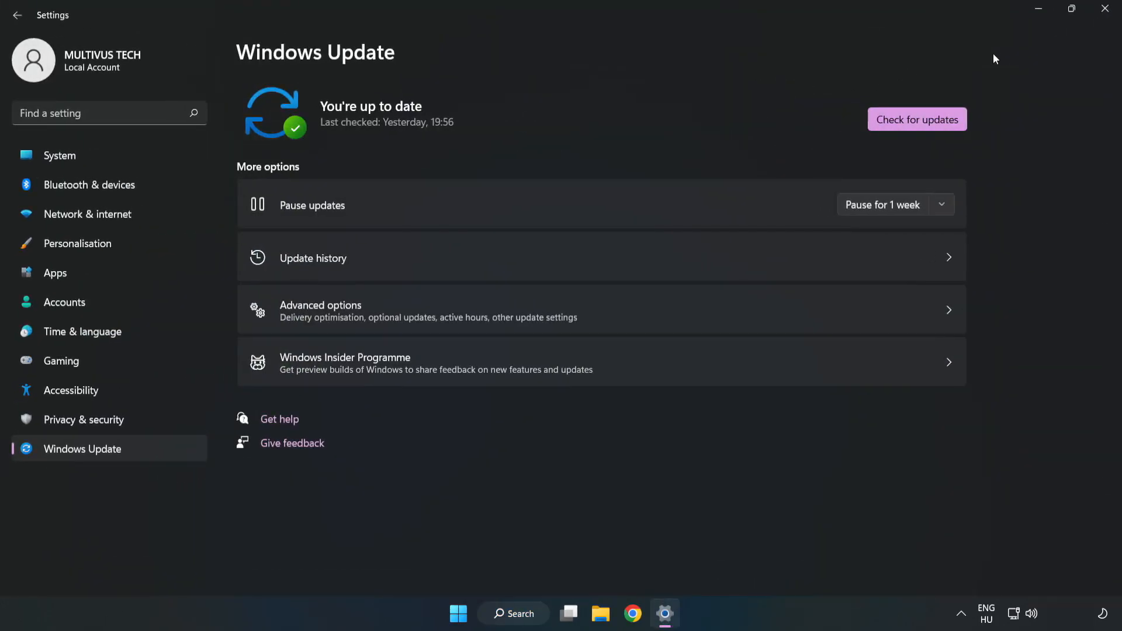
pyautogui.moveTo(492, 124)
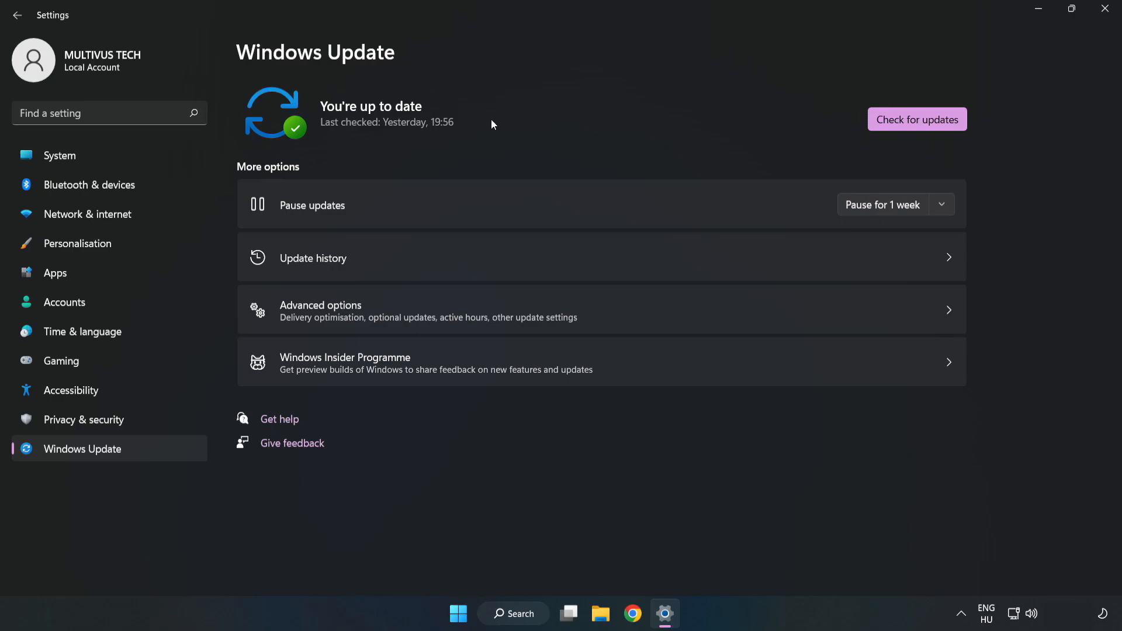
# - Check for updates, download the Defender security intelligence update, and close Settings once up to date
pyautogui.click(917, 119)
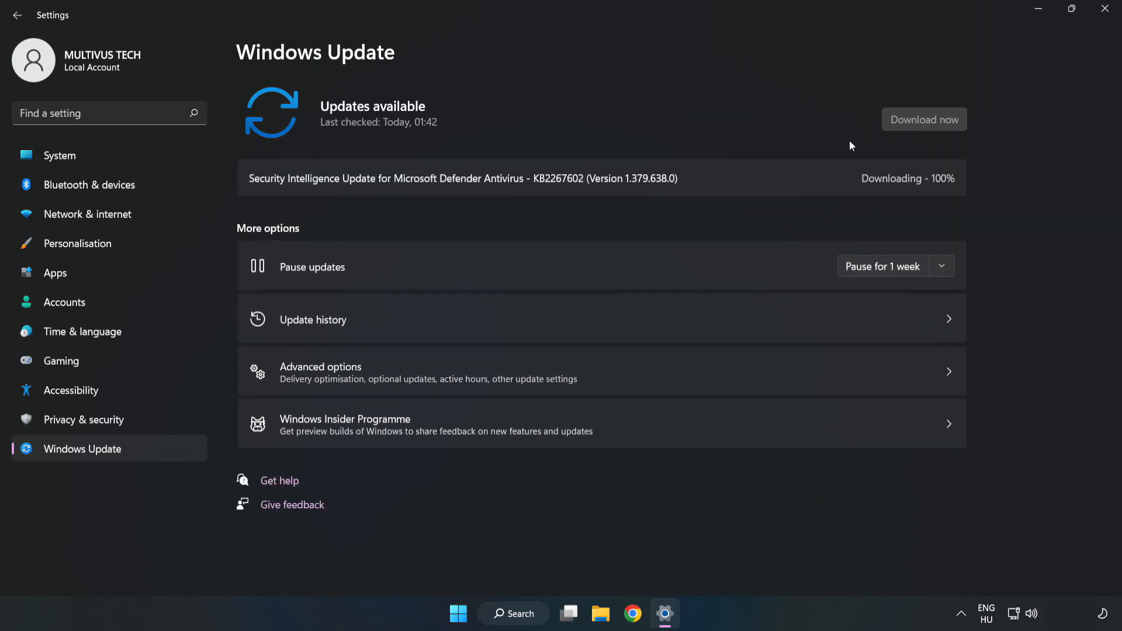
pyautogui.click(923, 119)
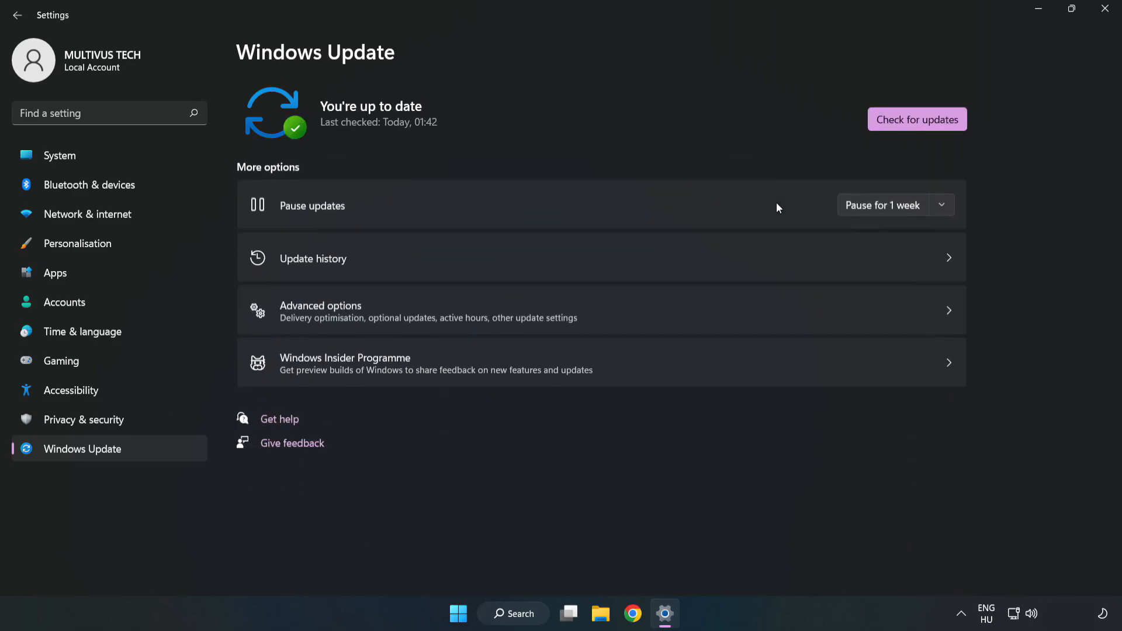
pyautogui.moveTo(517, 161)
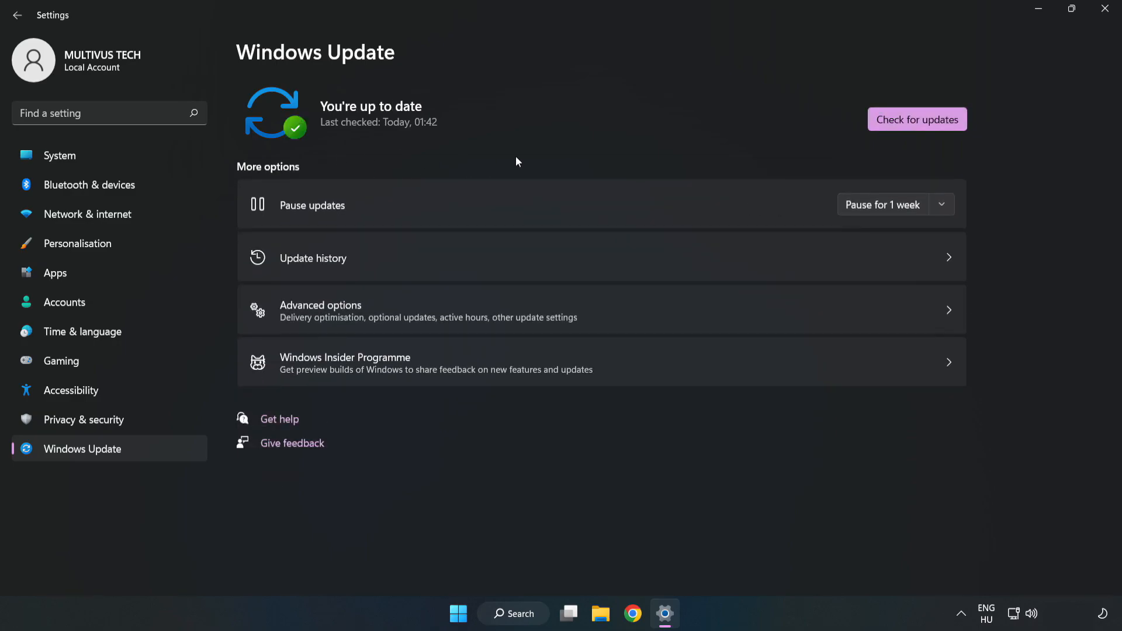
pyautogui.click(1105, 8)
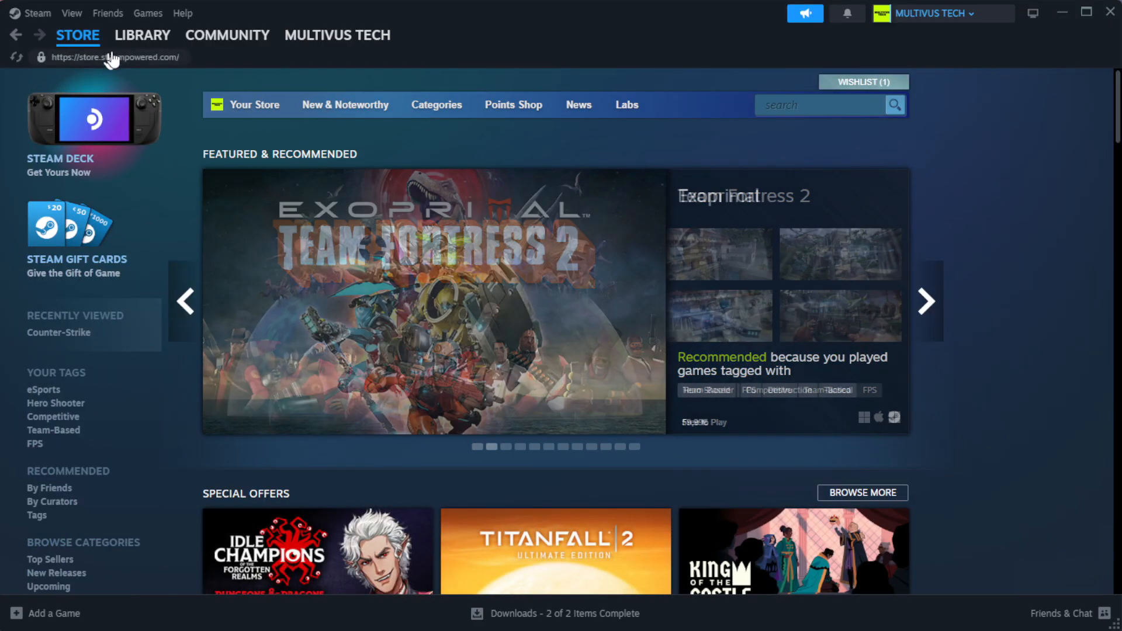
# - Go to the Steam library home and bring up the options for YOUR NOT WORKING GAME
pyautogui.click(143, 35)
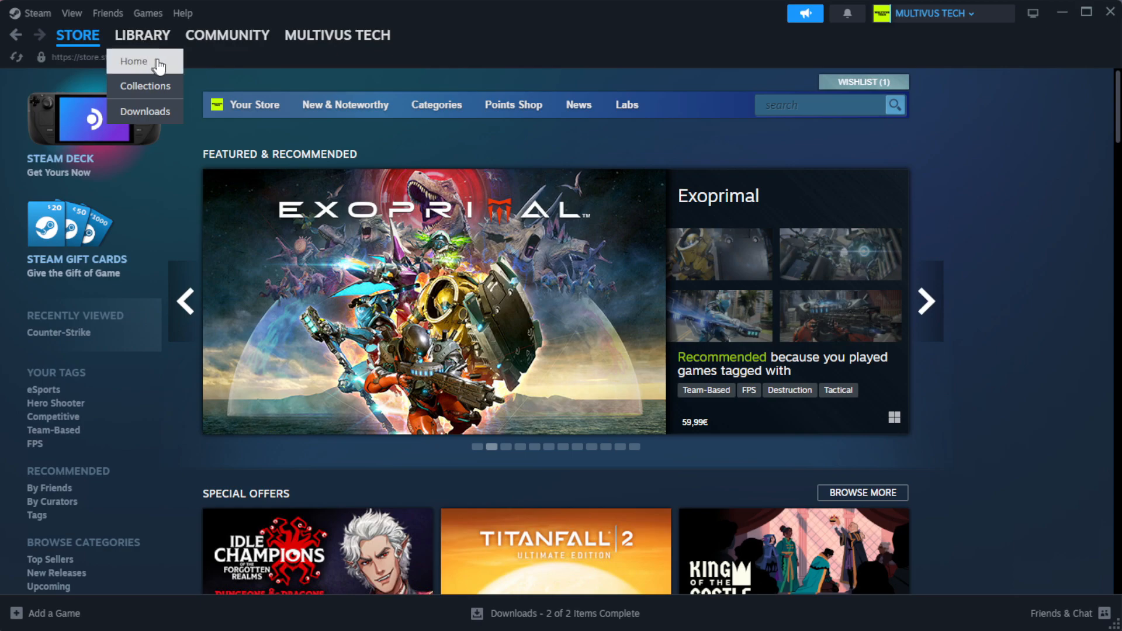
pyautogui.click(133, 61)
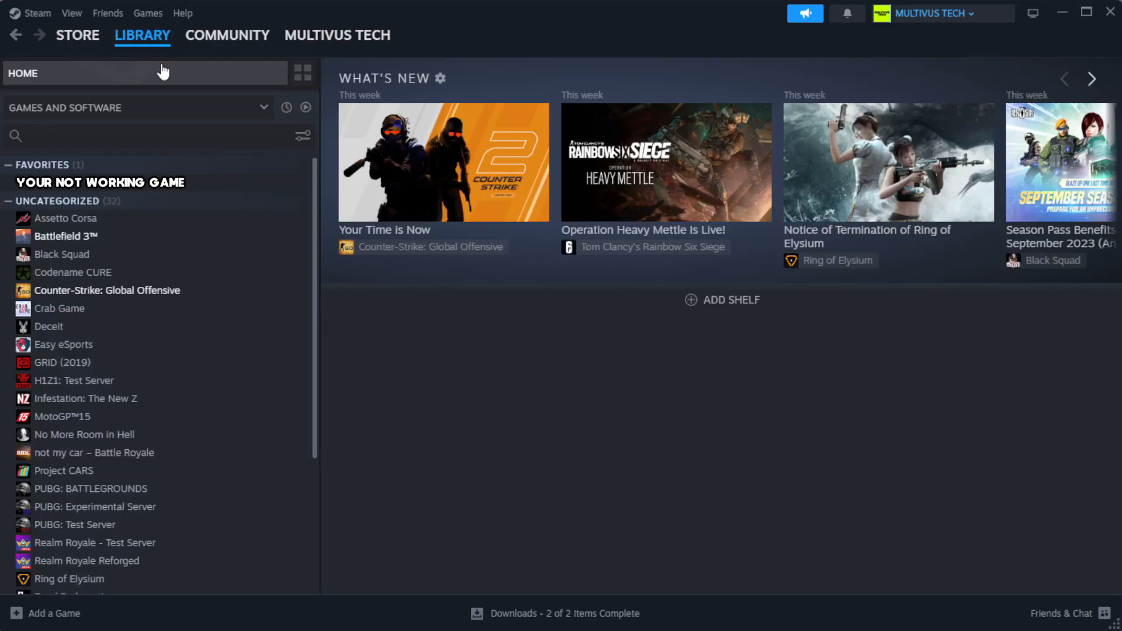
pyautogui.moveTo(267, 199)
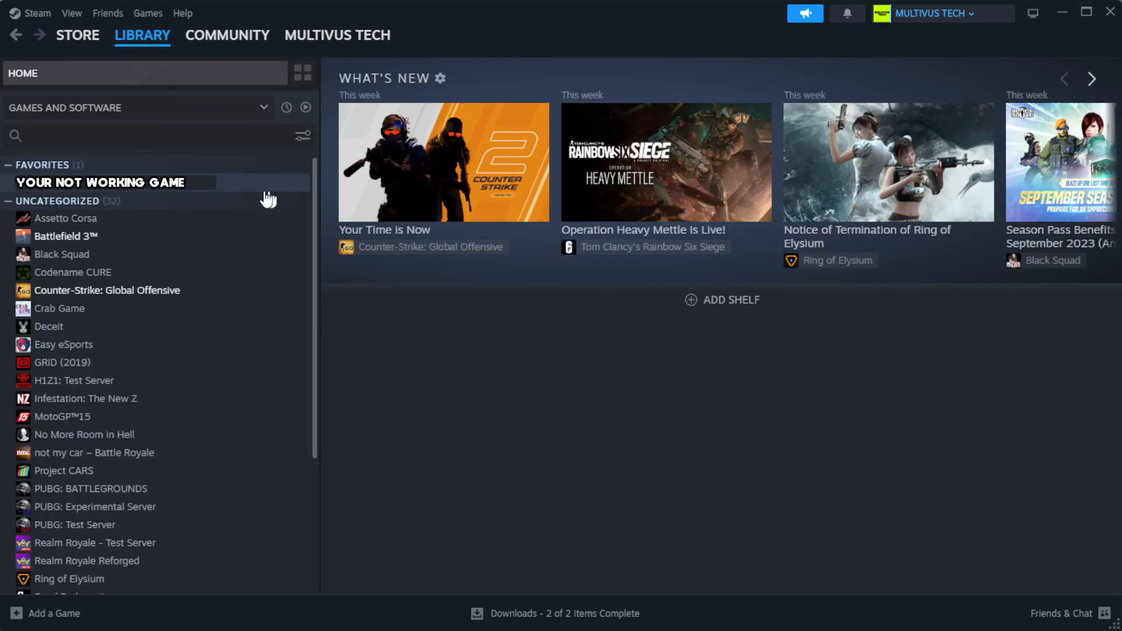
pyautogui.moveTo(276, 191)
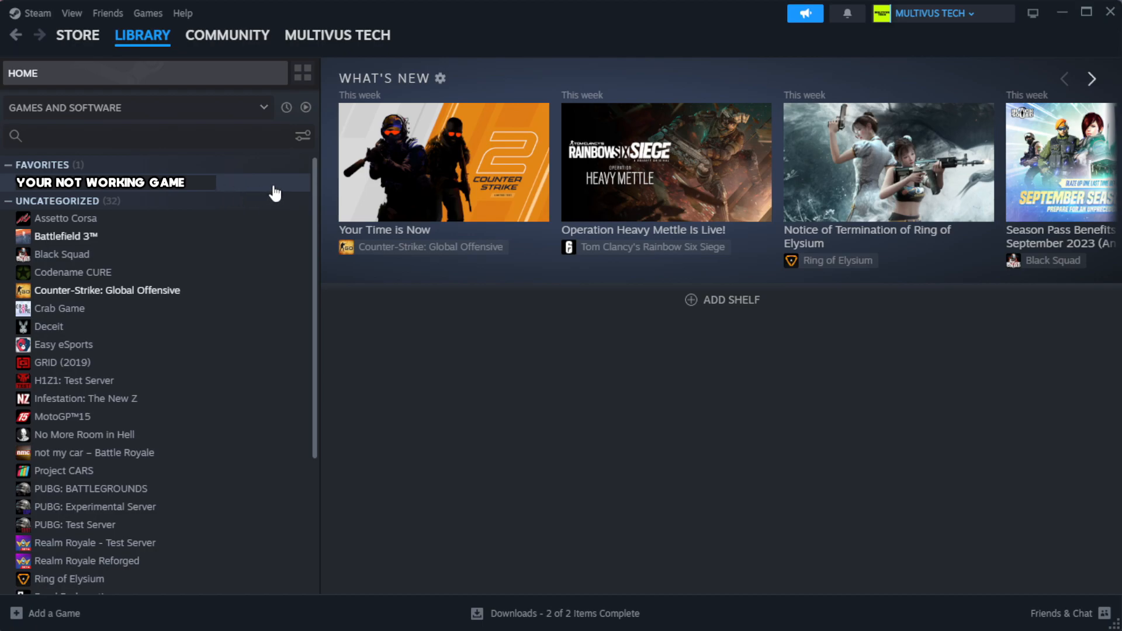
pyautogui.rightClick(100, 183)
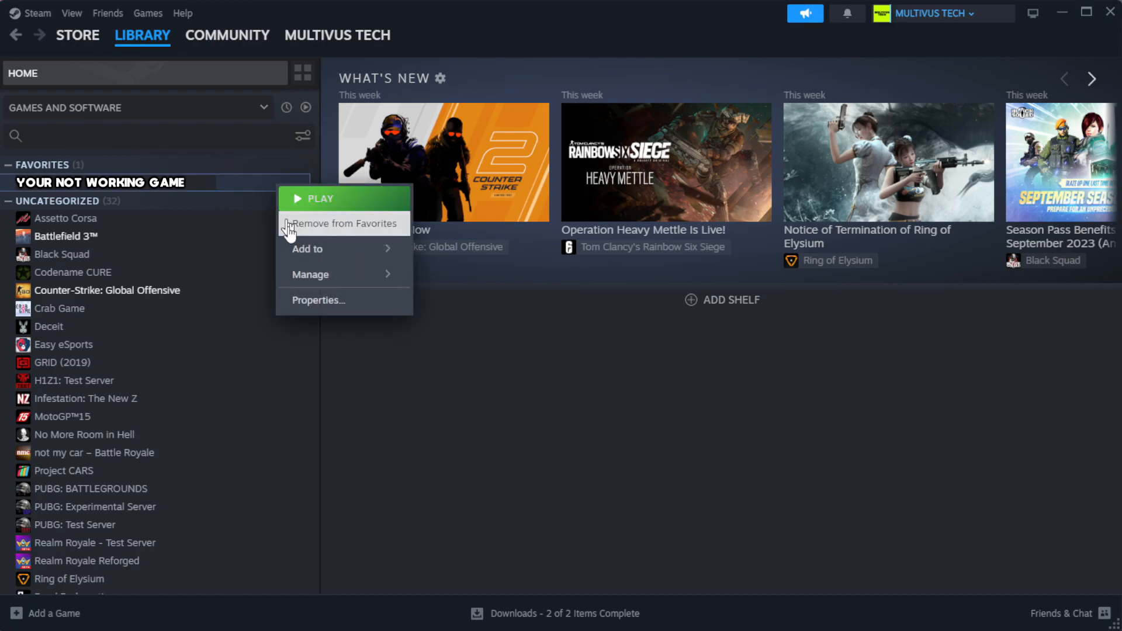
# - Verify the integrity of the game's installed files from its Properties, validating all 1039 files
pyautogui.click(318, 300)
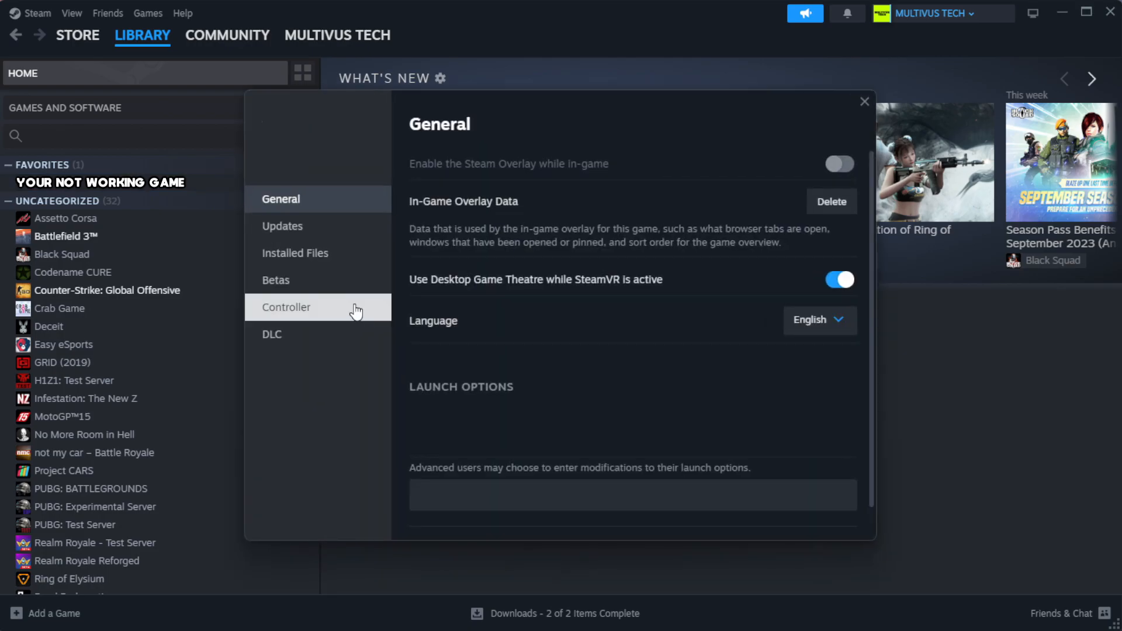
pyautogui.moveTo(295, 252)
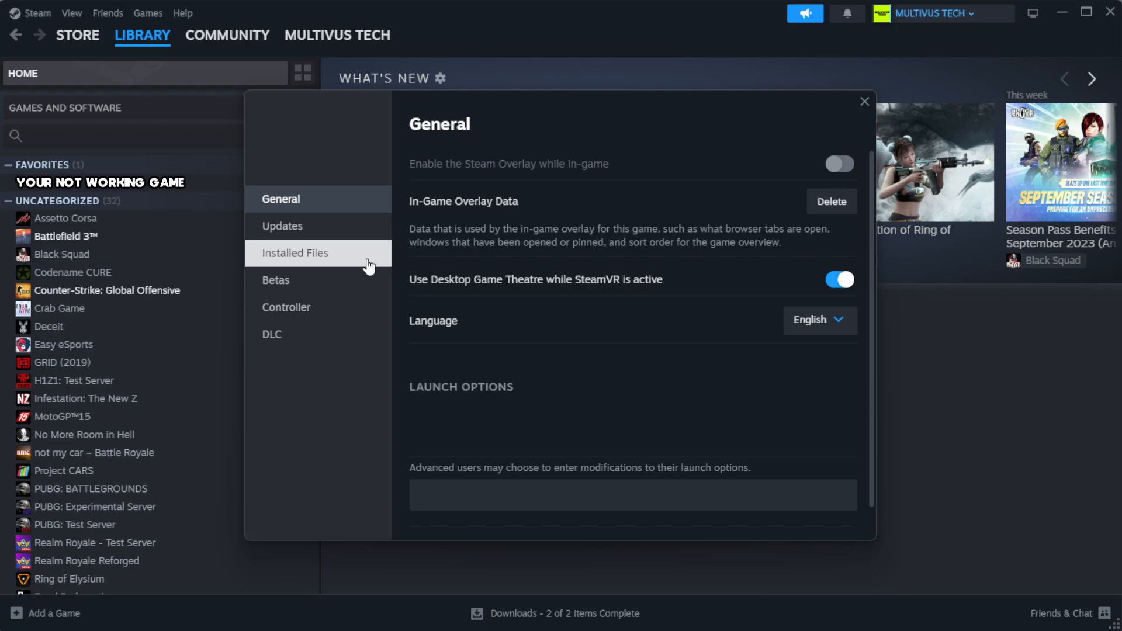
pyautogui.click(295, 252)
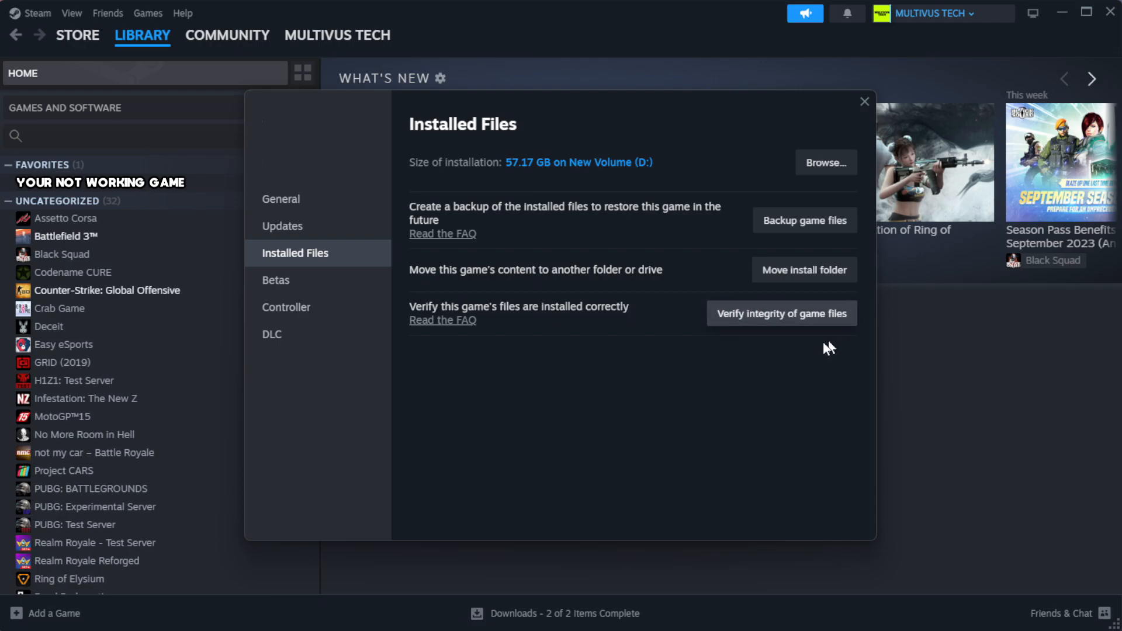
pyautogui.moveTo(787, 326)
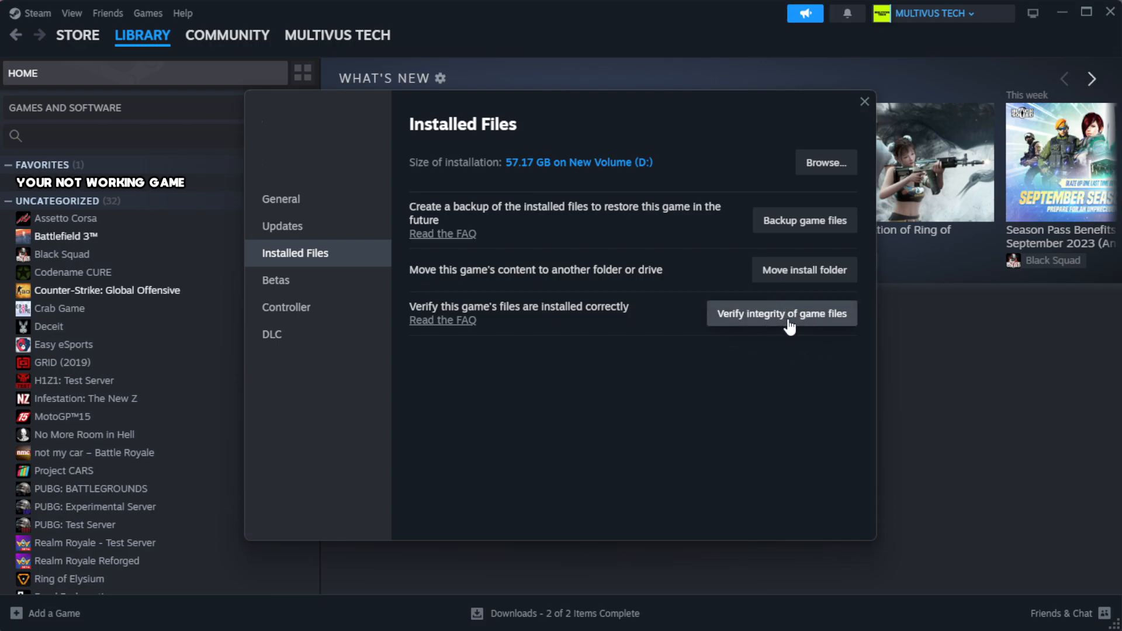
pyautogui.click(782, 313)
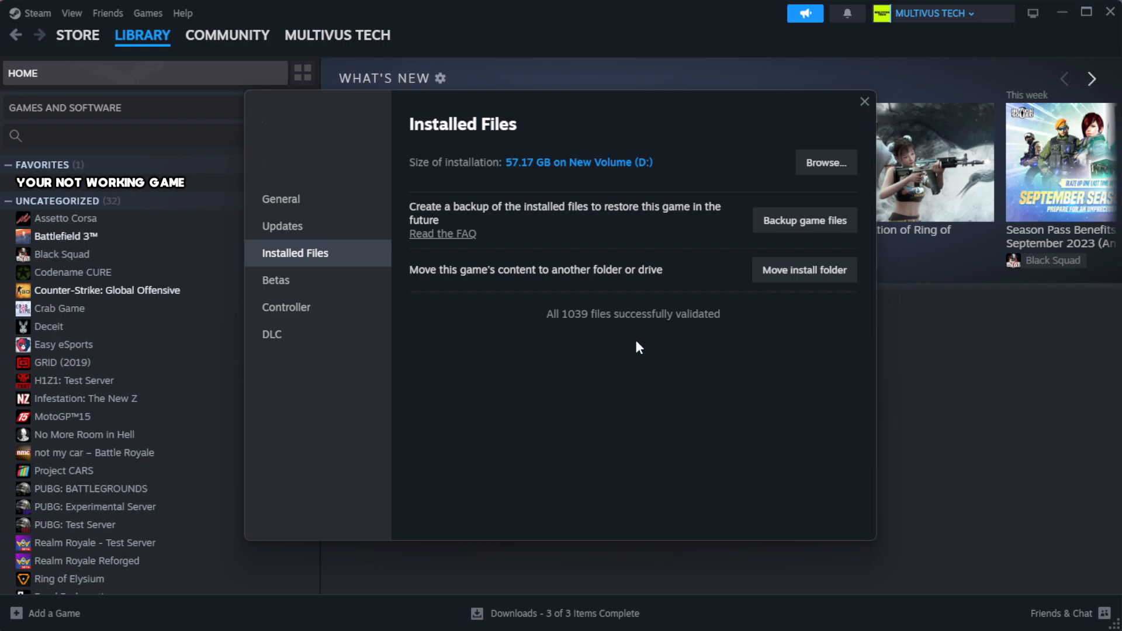
pyautogui.moveTo(824, 163)
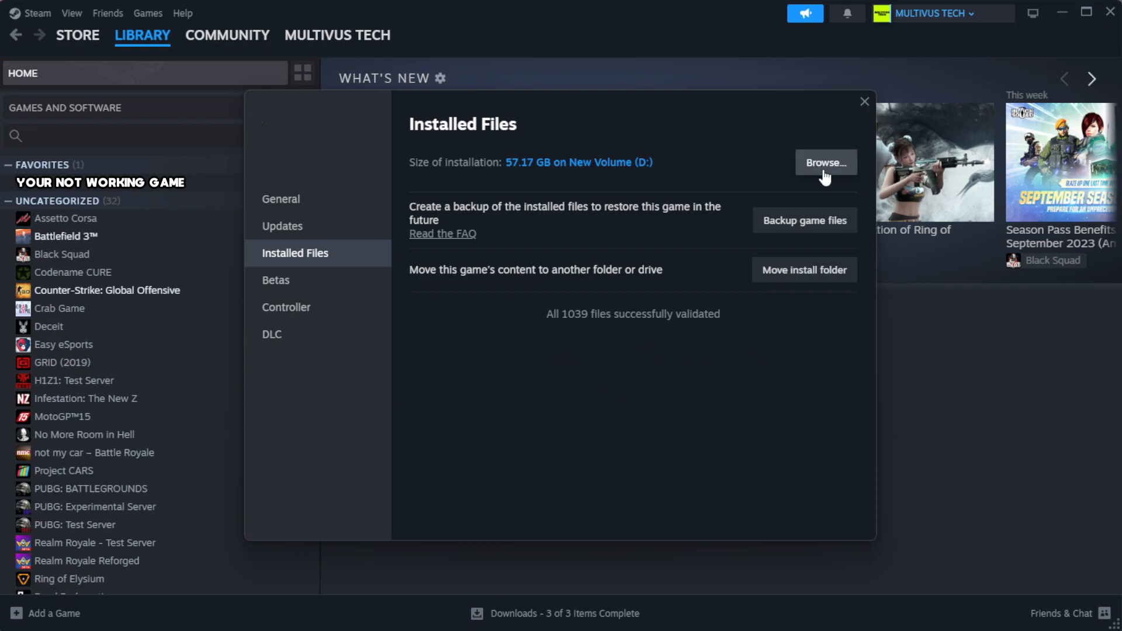
# - Browse to the game's install folder and show the Properties of the YOUR NOT WORKING GAME shortcut
pyautogui.click(824, 162)
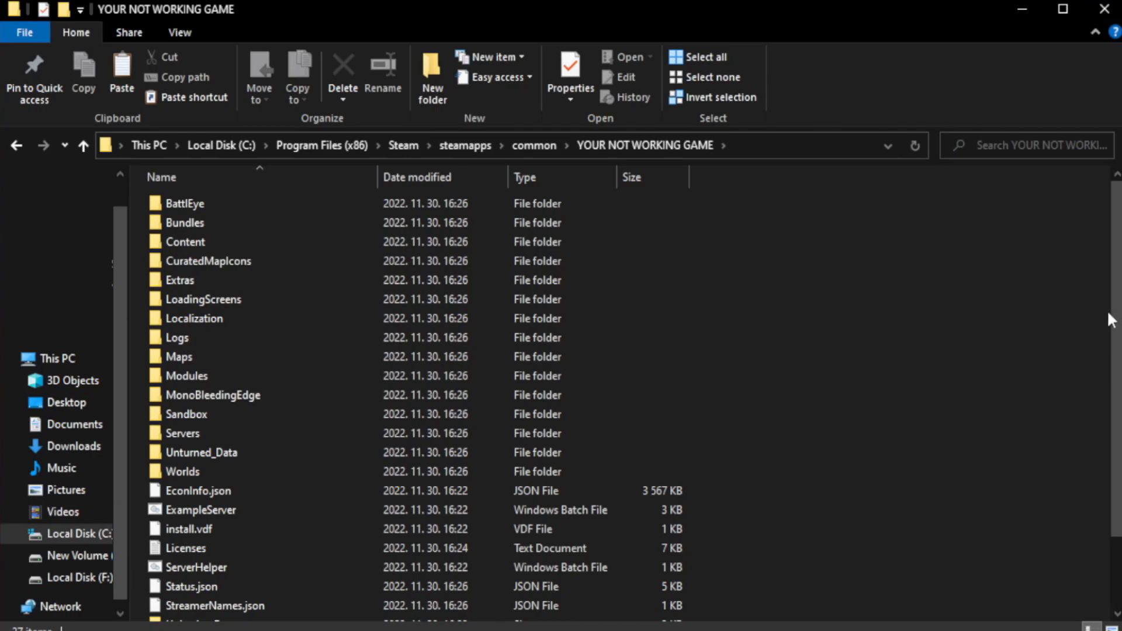
pyautogui.scroll(-3)
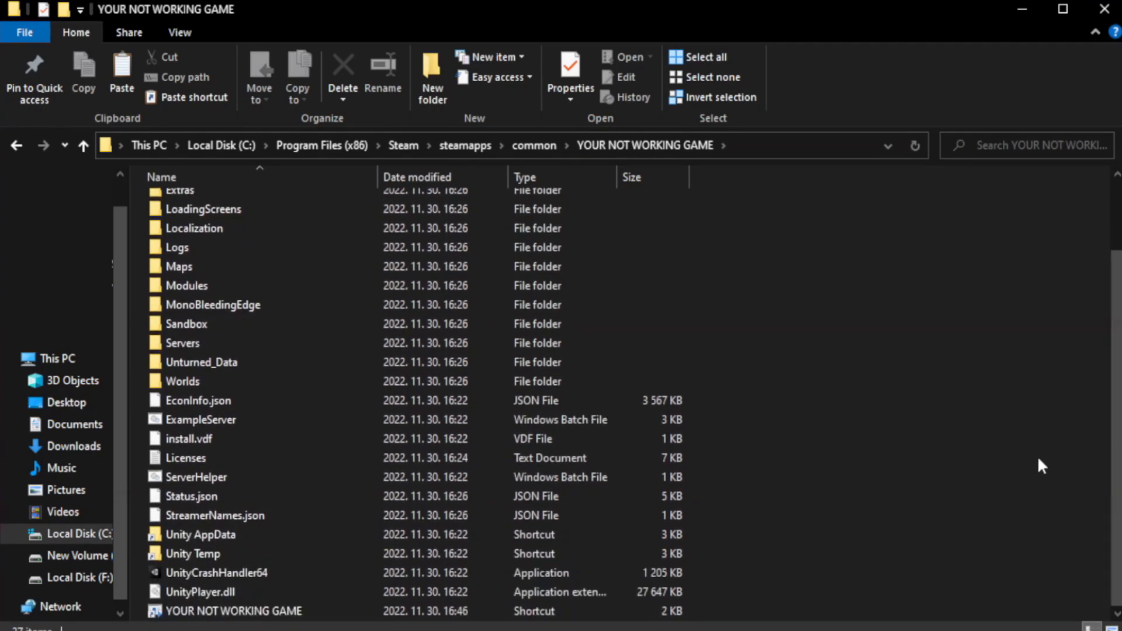
pyautogui.click(233, 610)
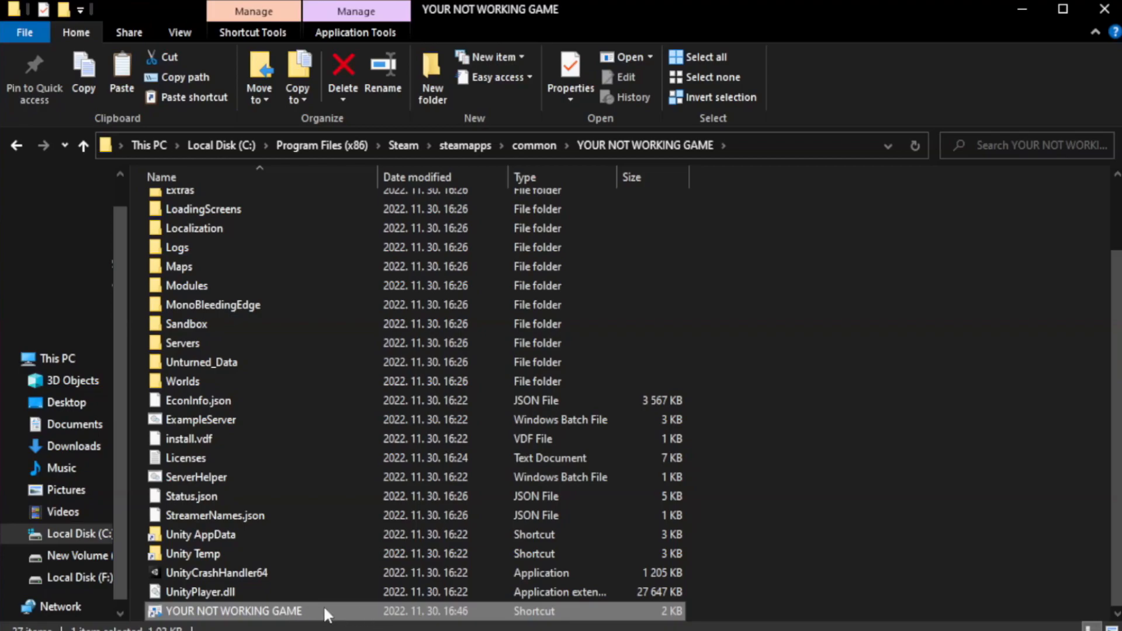
pyautogui.rightClick(233, 611)
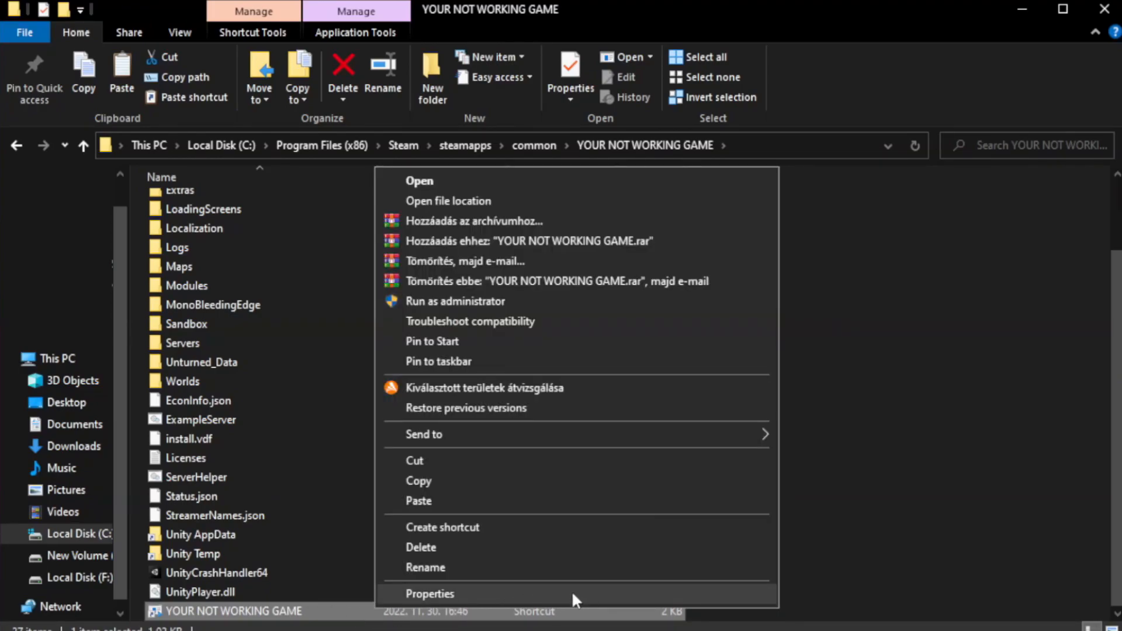
pyautogui.click(429, 594)
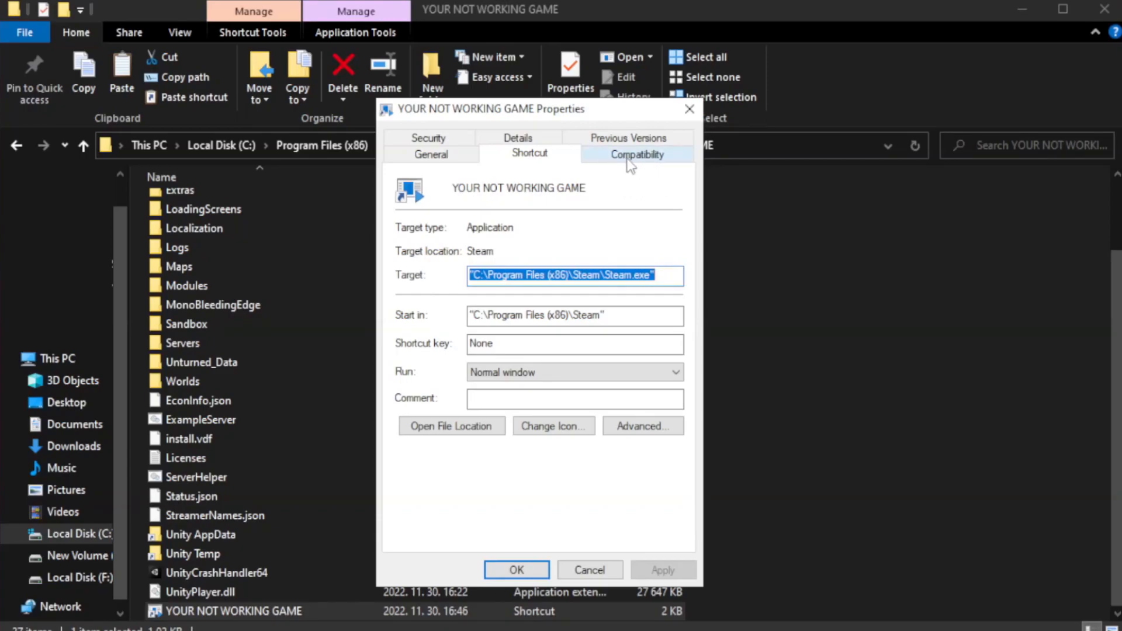
# - Set the shortcut to Windows 8 compatibility mode, run as administrator, fullscreen optimizations disabled, then close Explorer
pyautogui.click(636, 153)
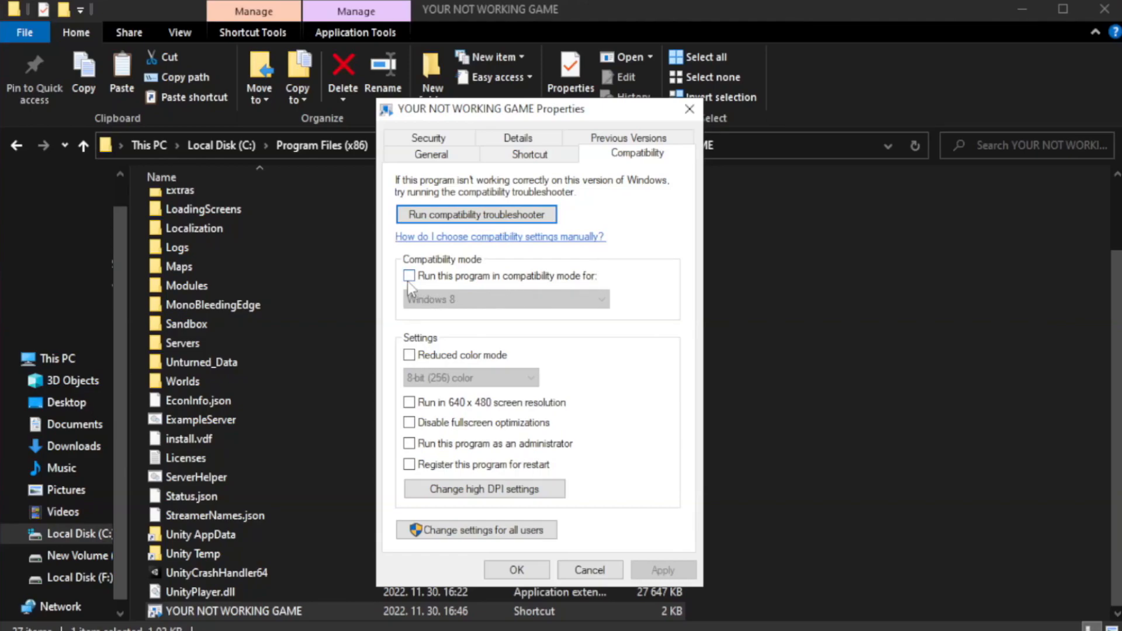
pyautogui.moveTo(448, 282)
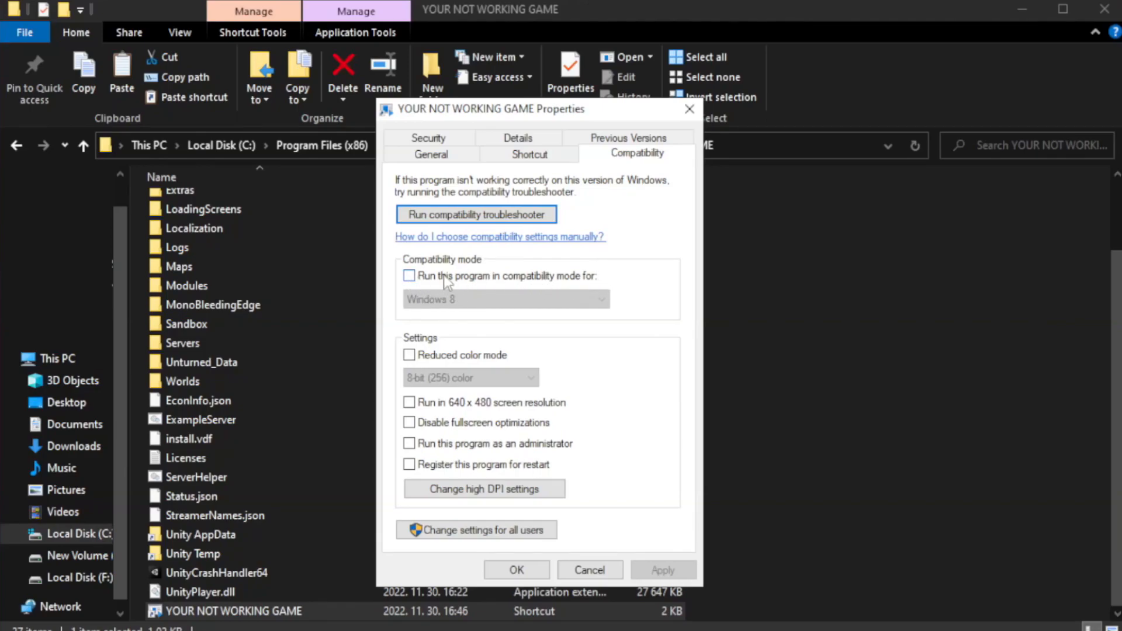
pyautogui.click(505, 300)
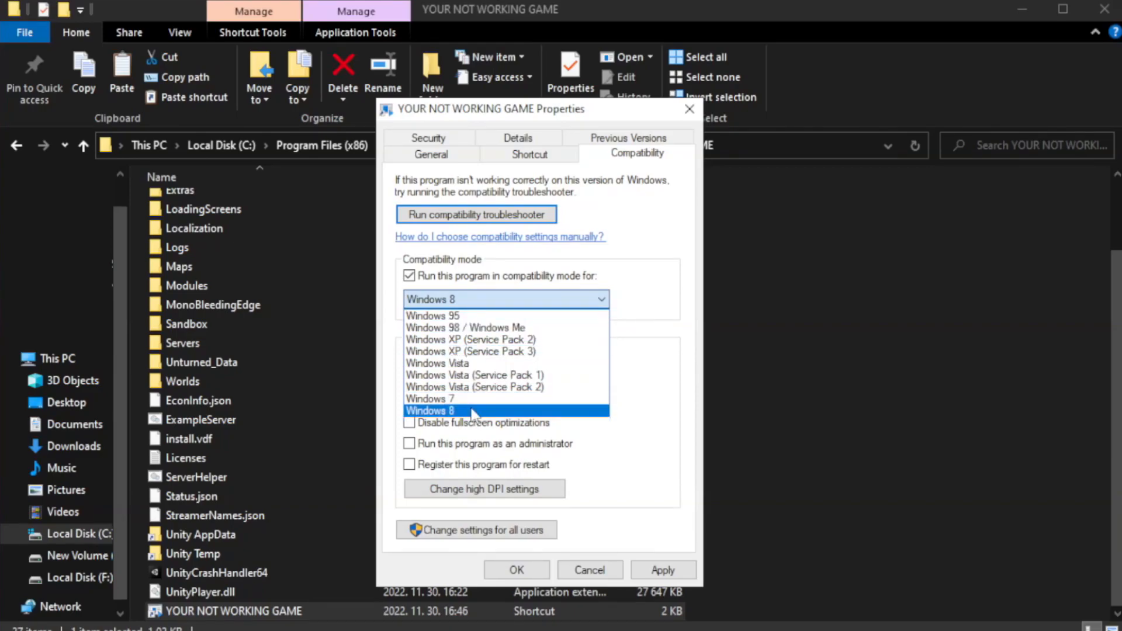
pyautogui.click(429, 411)
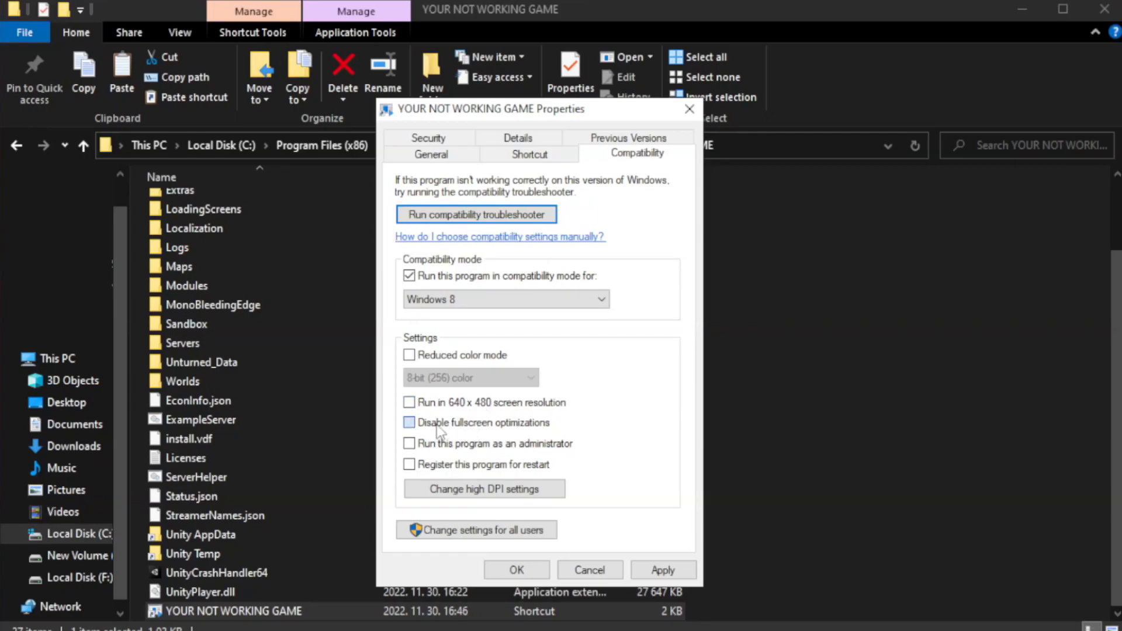
pyautogui.click(409, 422)
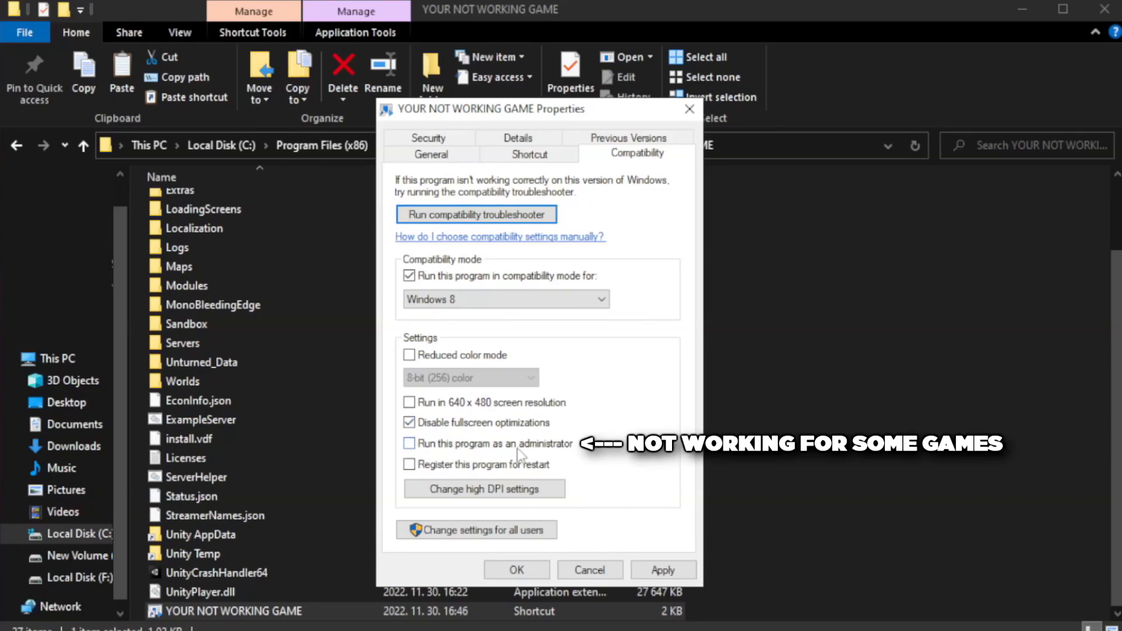
pyautogui.moveTo(442, 454)
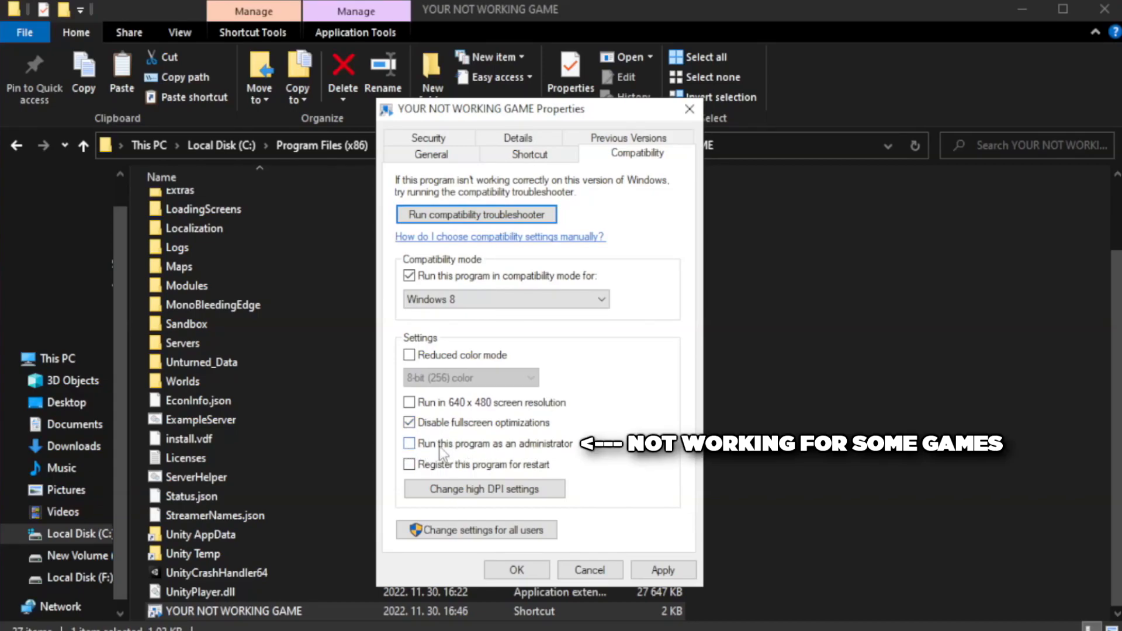
pyautogui.click(409, 444)
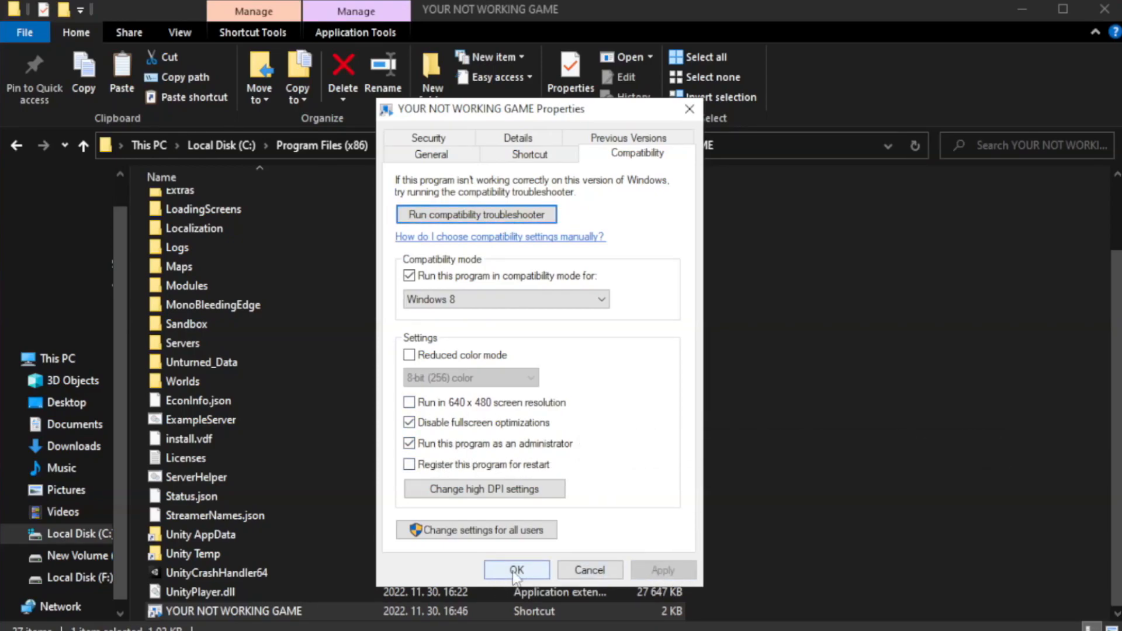
pyautogui.click(517, 569)
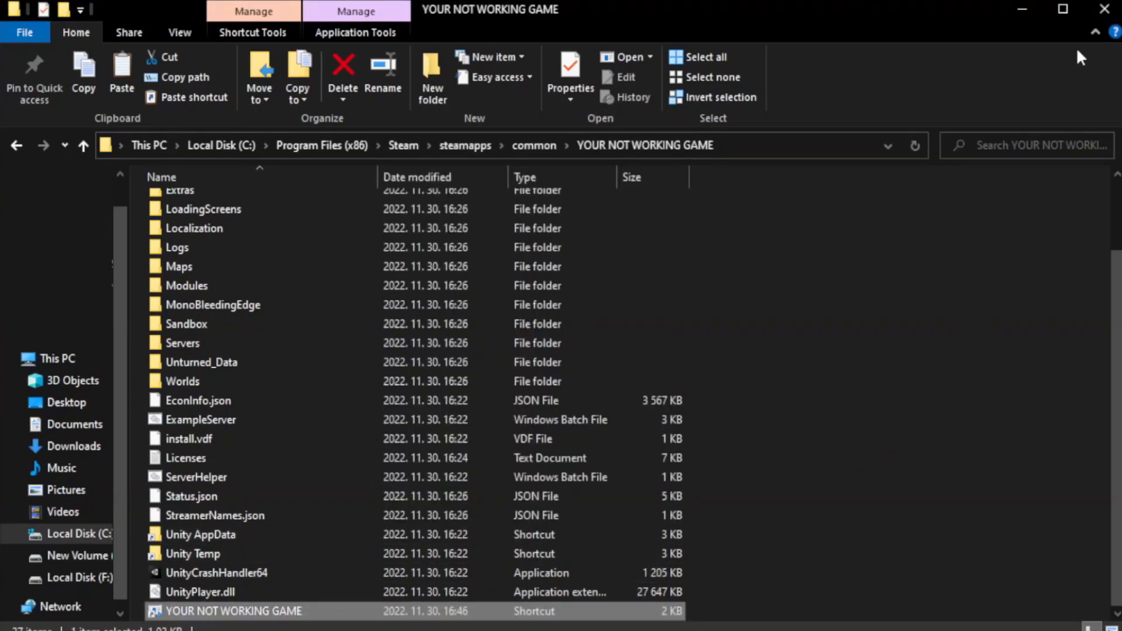
pyautogui.moveTo(1105, 9)
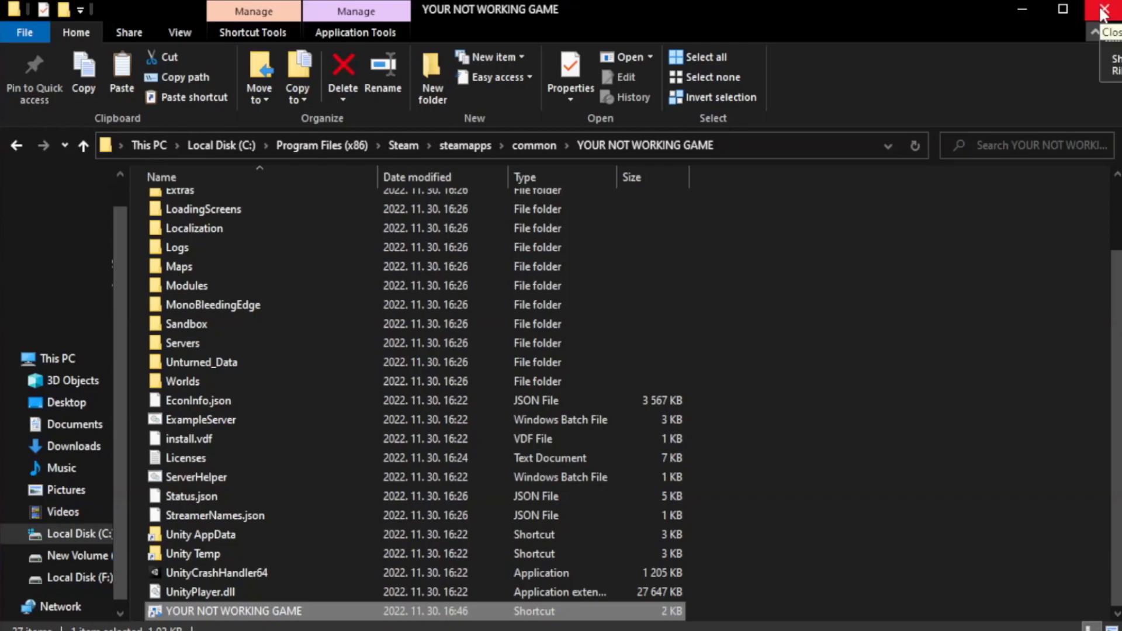
pyautogui.click(1105, 10)
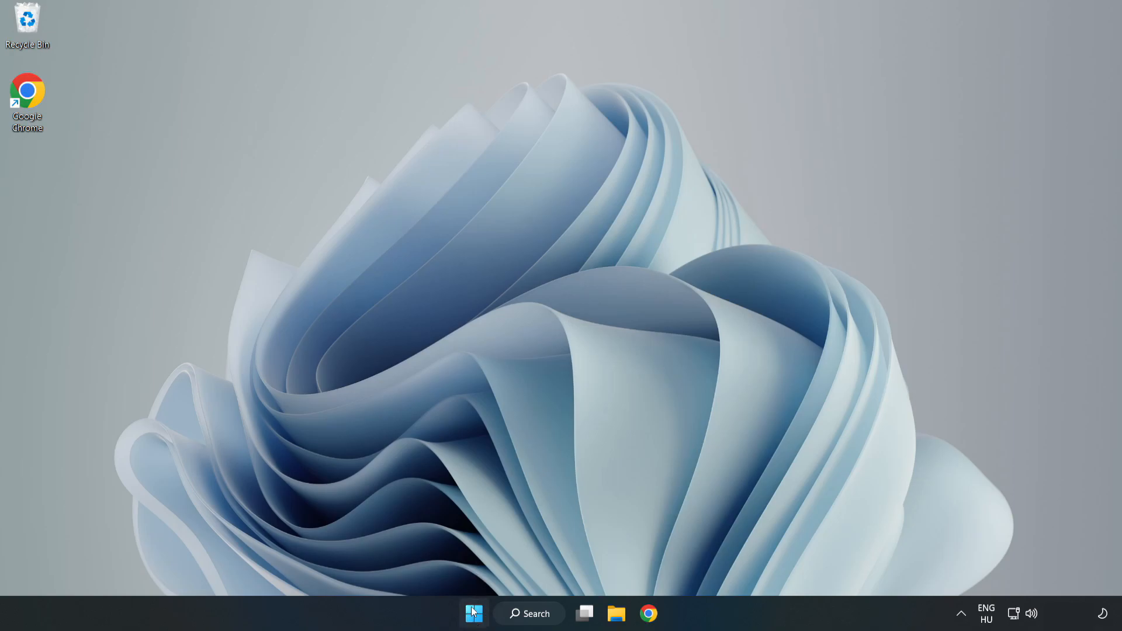
# - Launch Task Manager from the system tools menu and show the startup apps with Cortana selected
pyautogui.rightClick(473, 614)
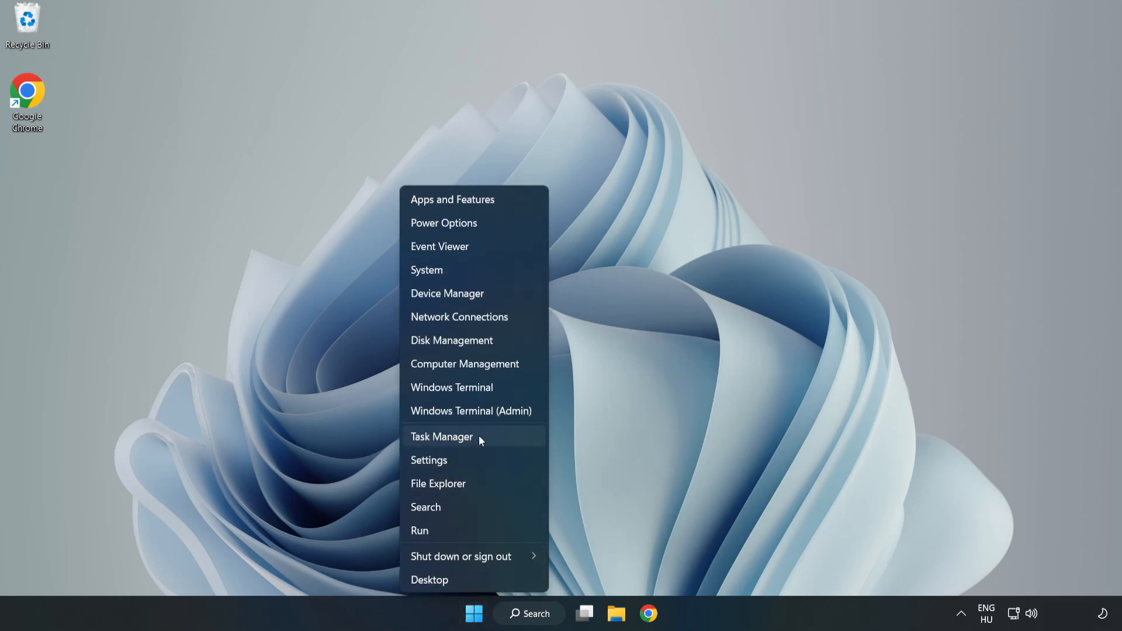
pyautogui.click(442, 436)
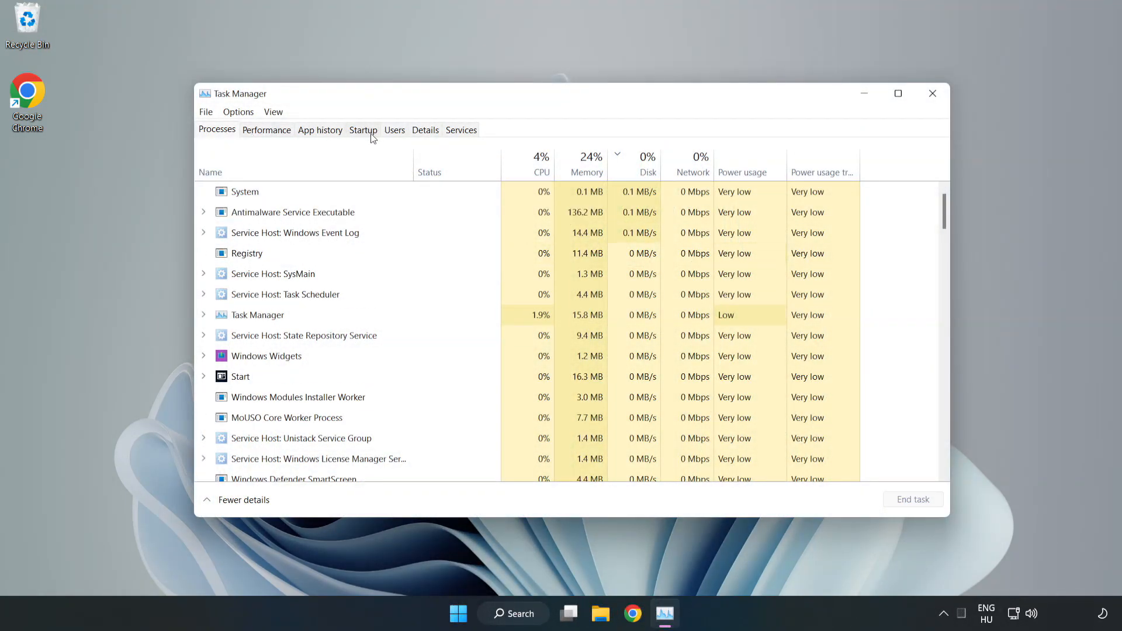
pyautogui.click(362, 129)
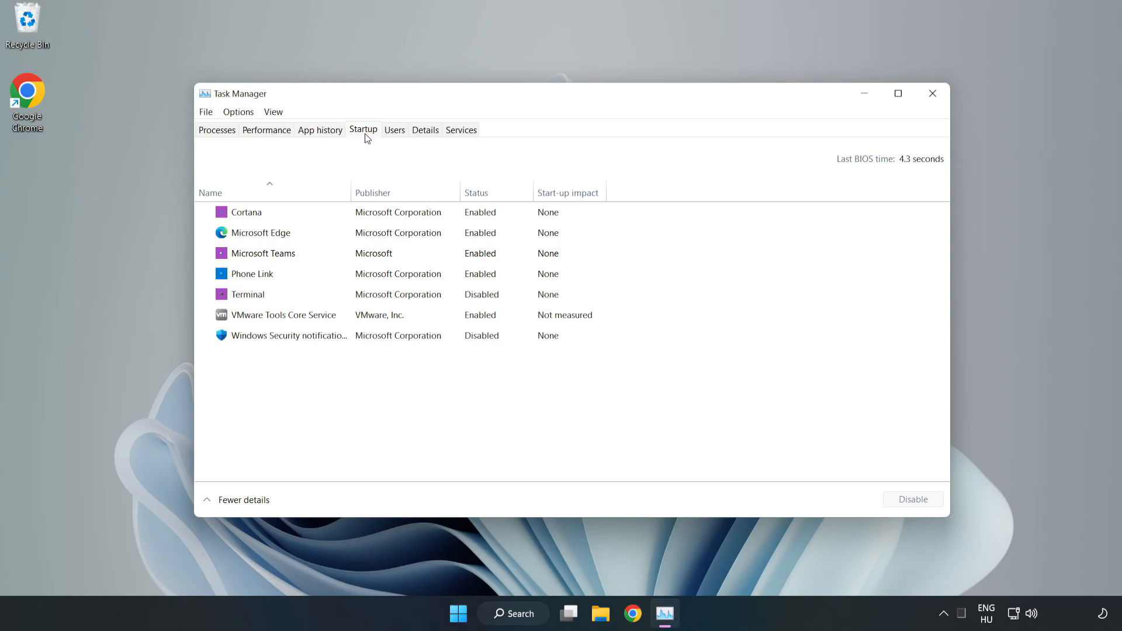
pyautogui.click(247, 211)
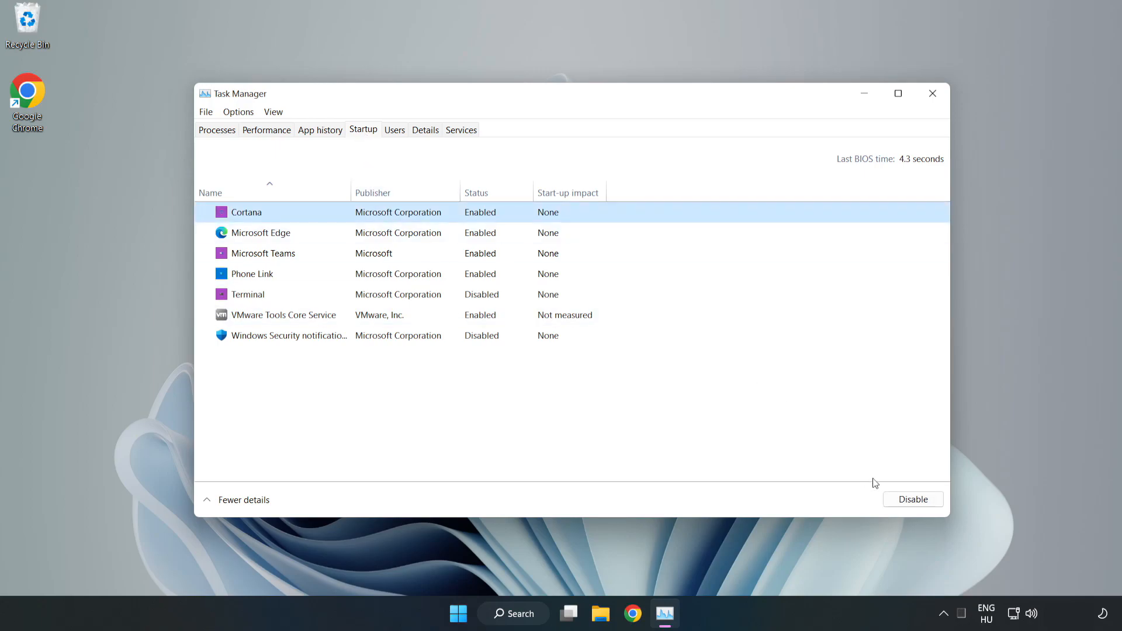
# - Disable Microsoft Edge, Microsoft Teams and Phone Link at startup and close Task Manager
pyautogui.click(913, 499)
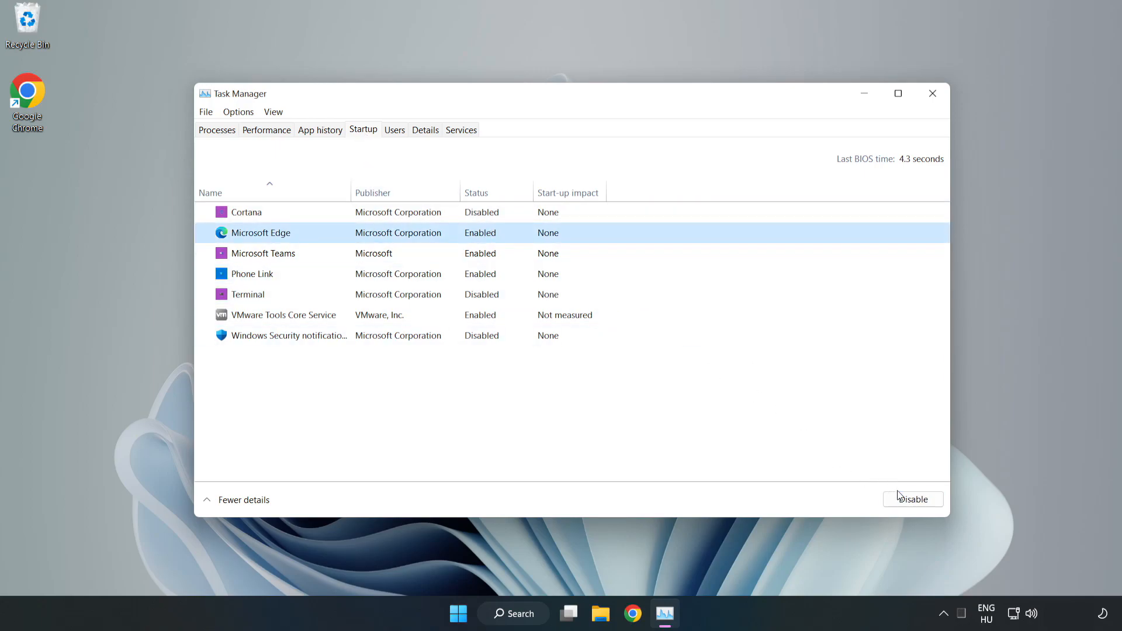
pyautogui.click(912, 499)
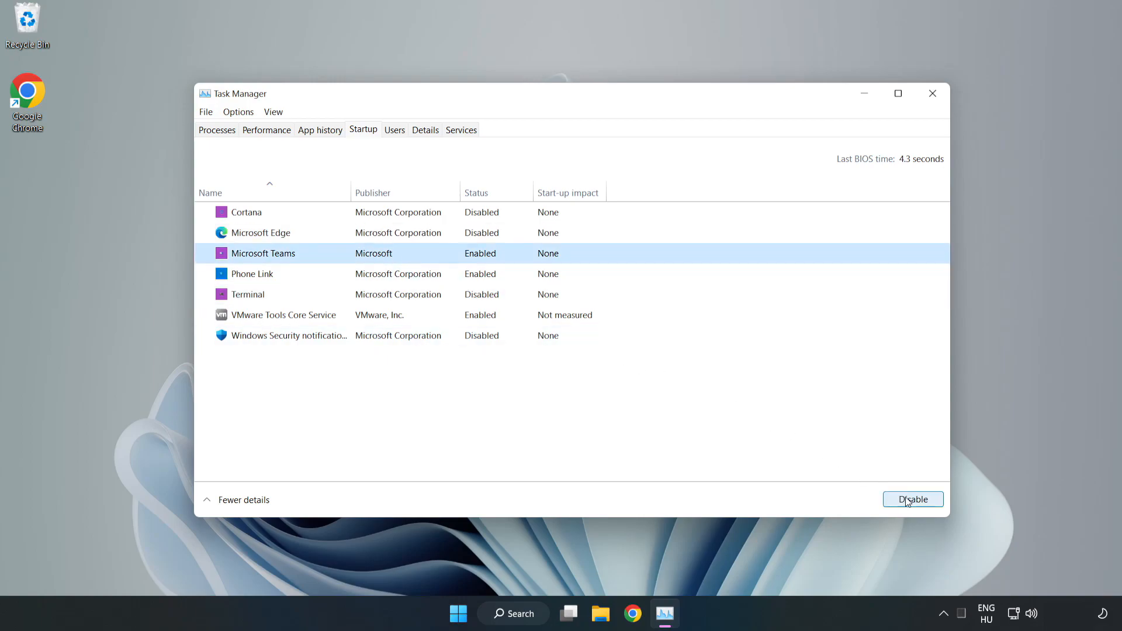
pyautogui.click(913, 499)
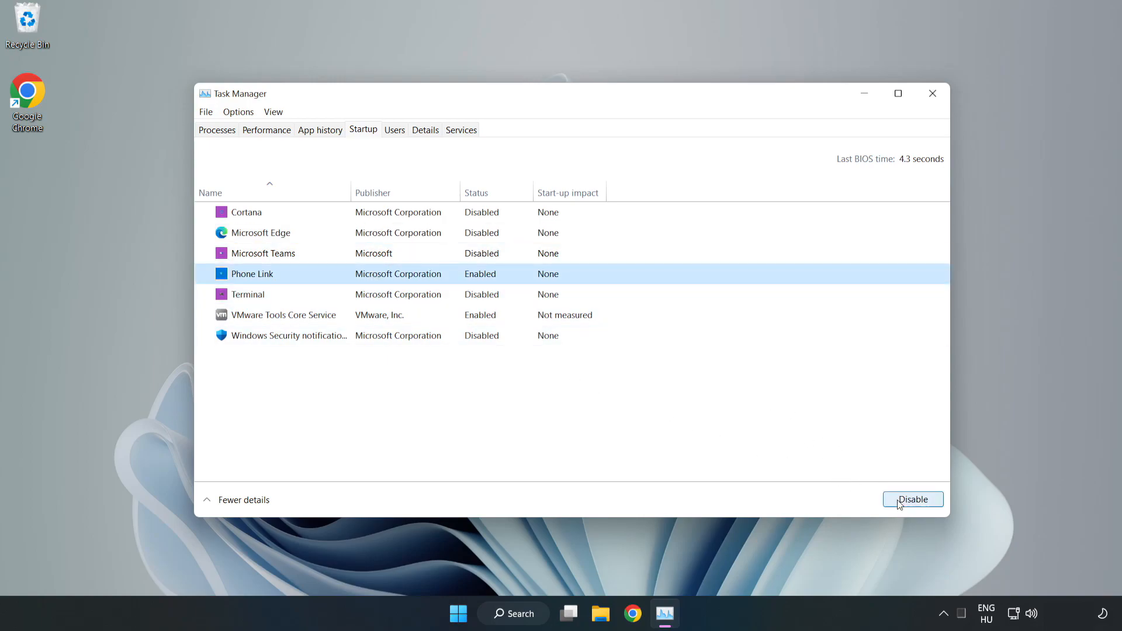
pyautogui.click(913, 499)
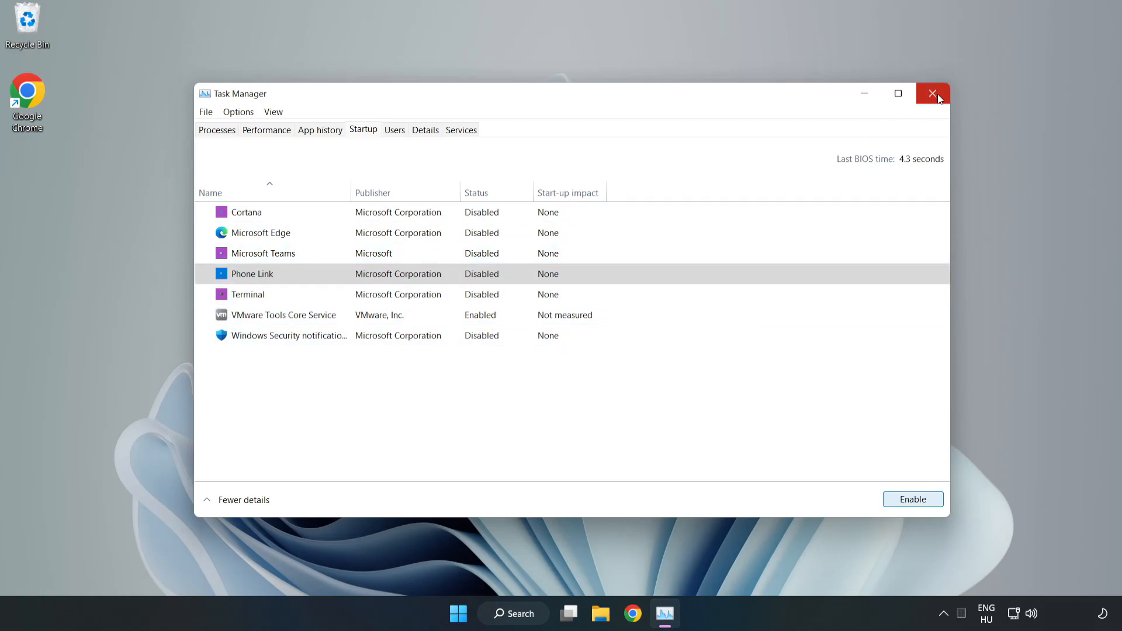
pyautogui.click(933, 94)
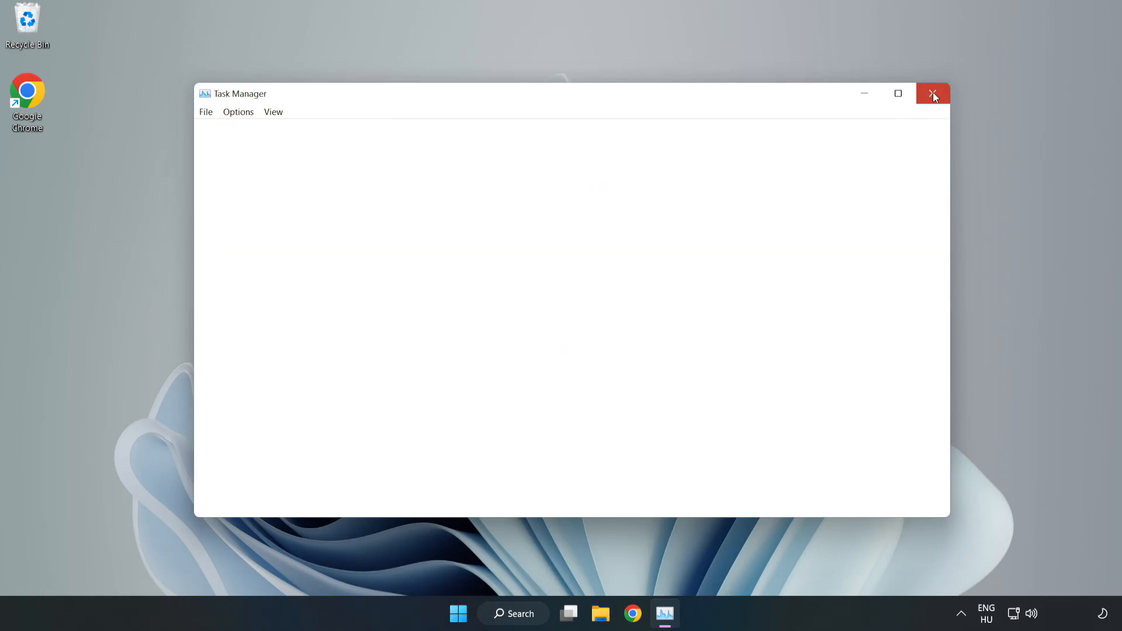
pyautogui.click(933, 94)
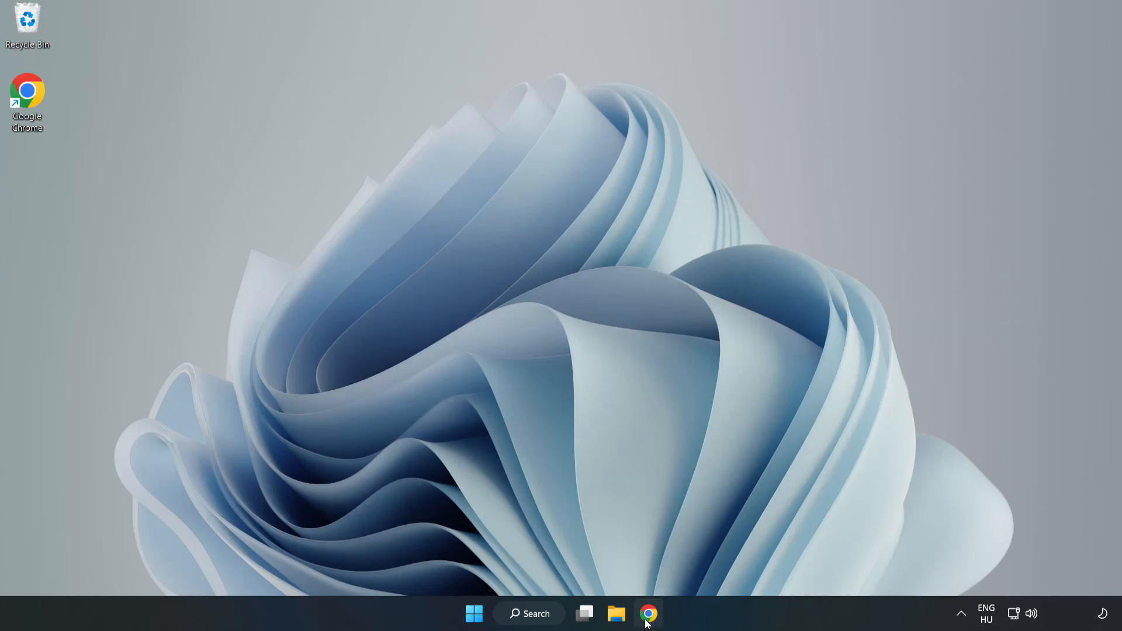
# - Download the DirectX End-User Runtime Web Installer and launch dxwebsetup.exe
pyautogui.click(648, 614)
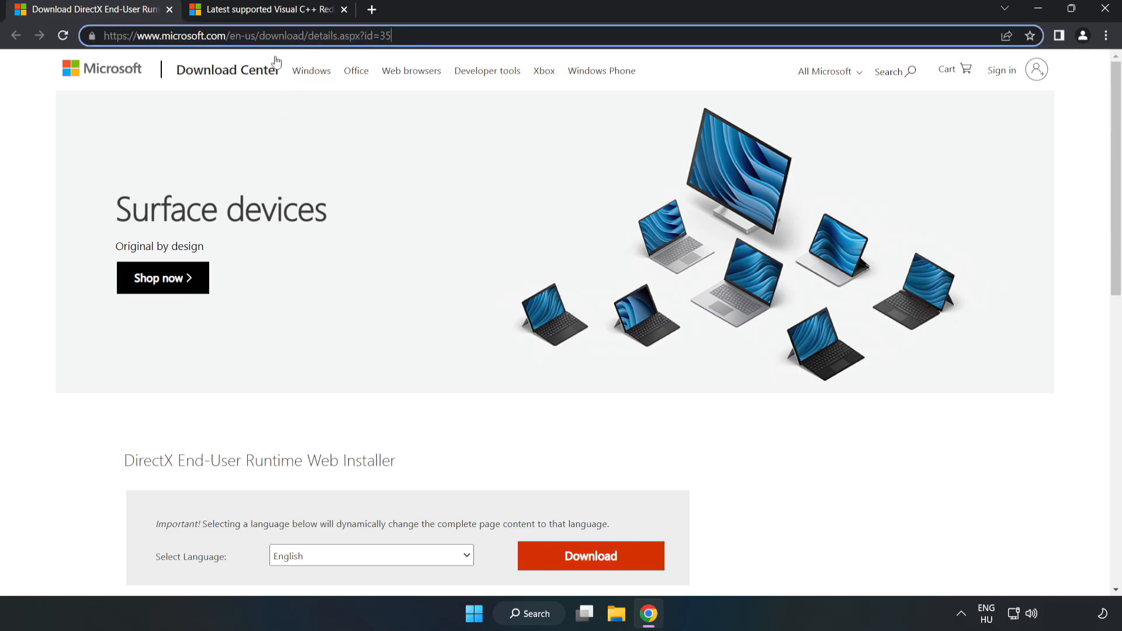
pyautogui.scroll(-3)
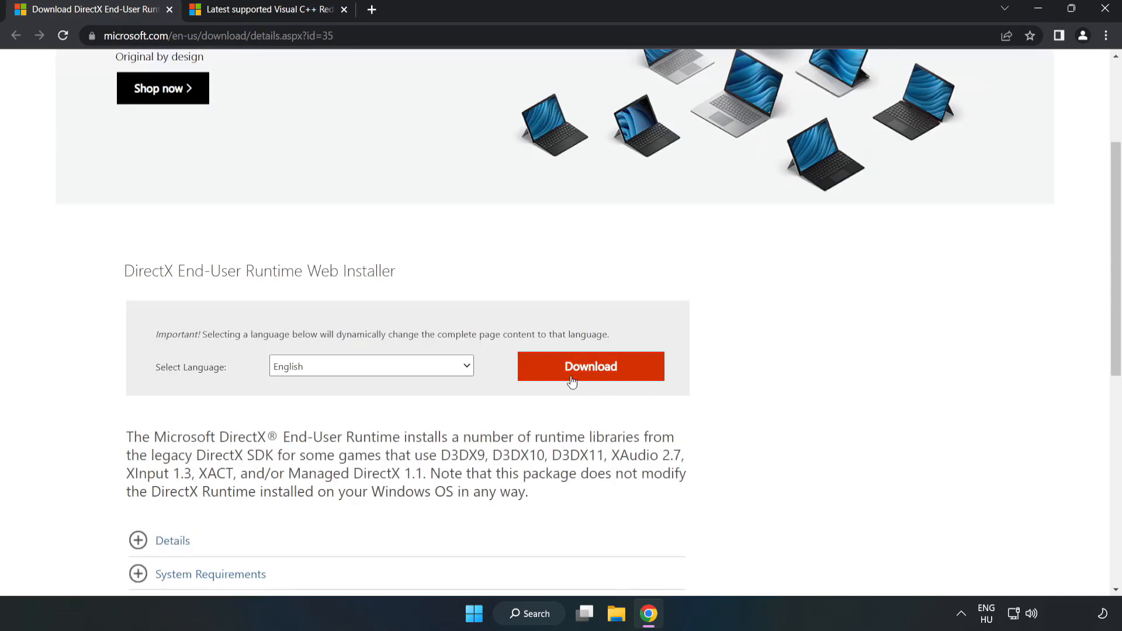
pyautogui.click(589, 366)
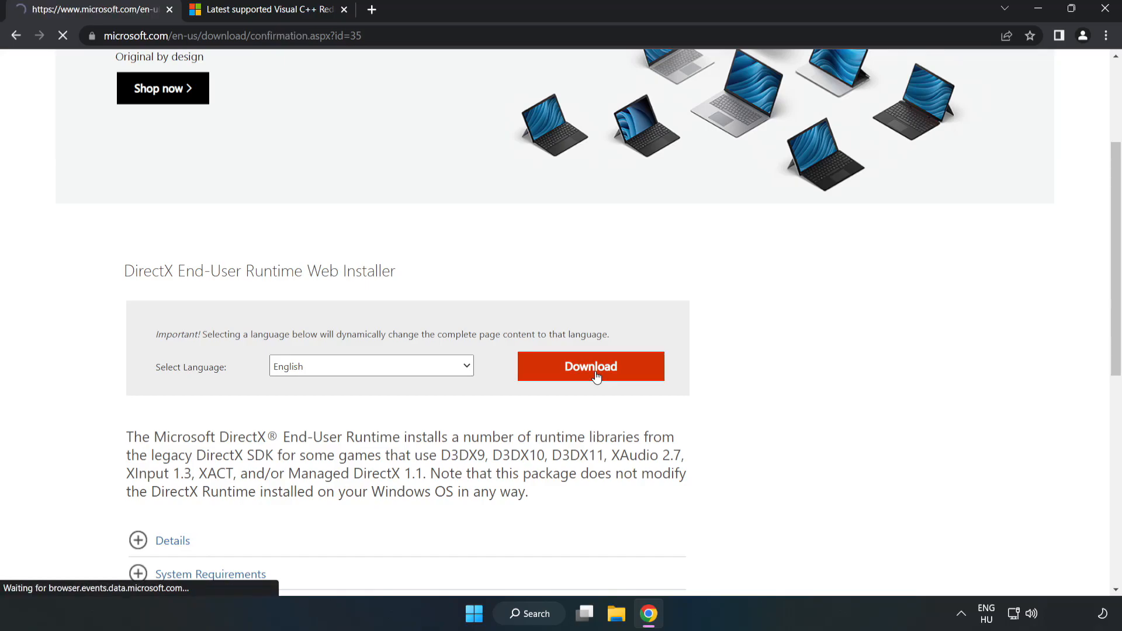
pyautogui.click(590, 366)
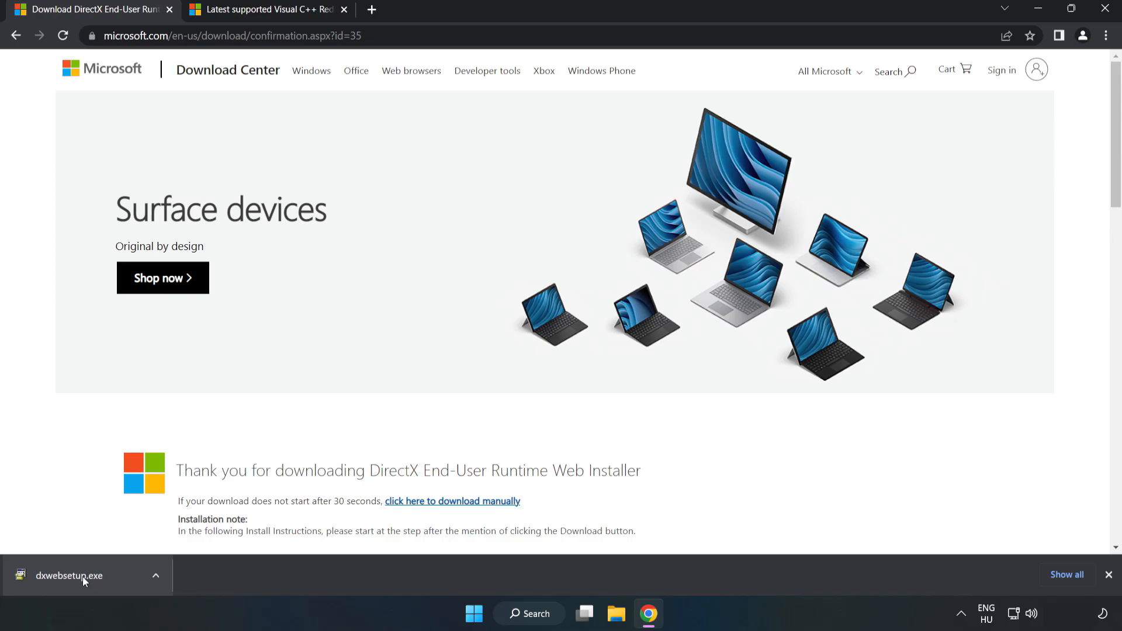
pyautogui.click(67, 575)
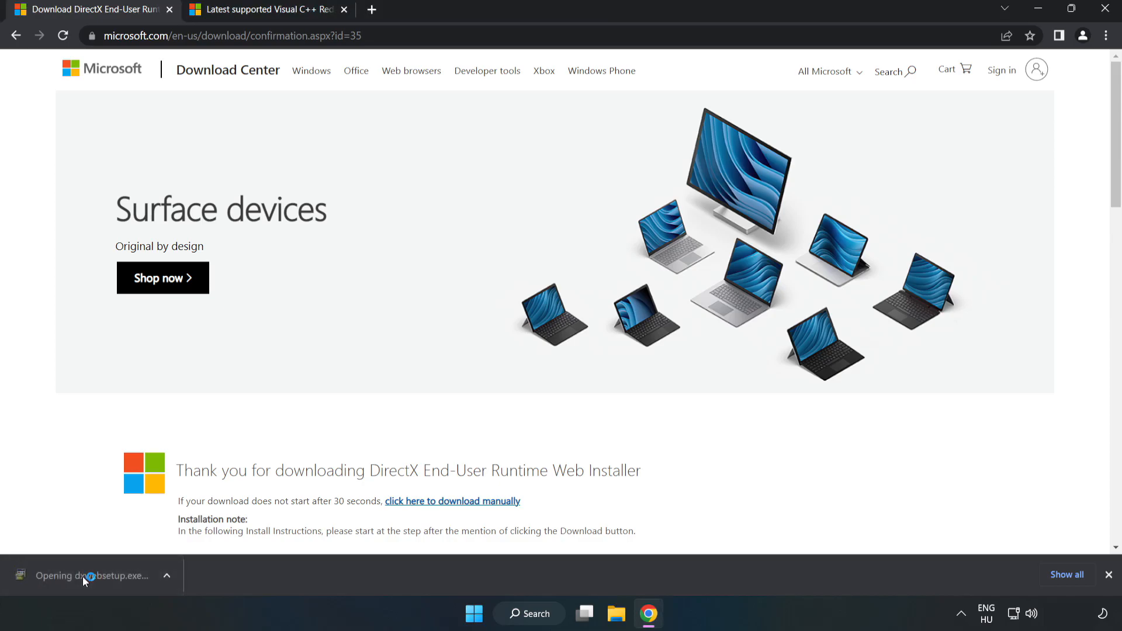
# - Accept the DirectX licence agreement and continue past it
pyautogui.click(94, 575)
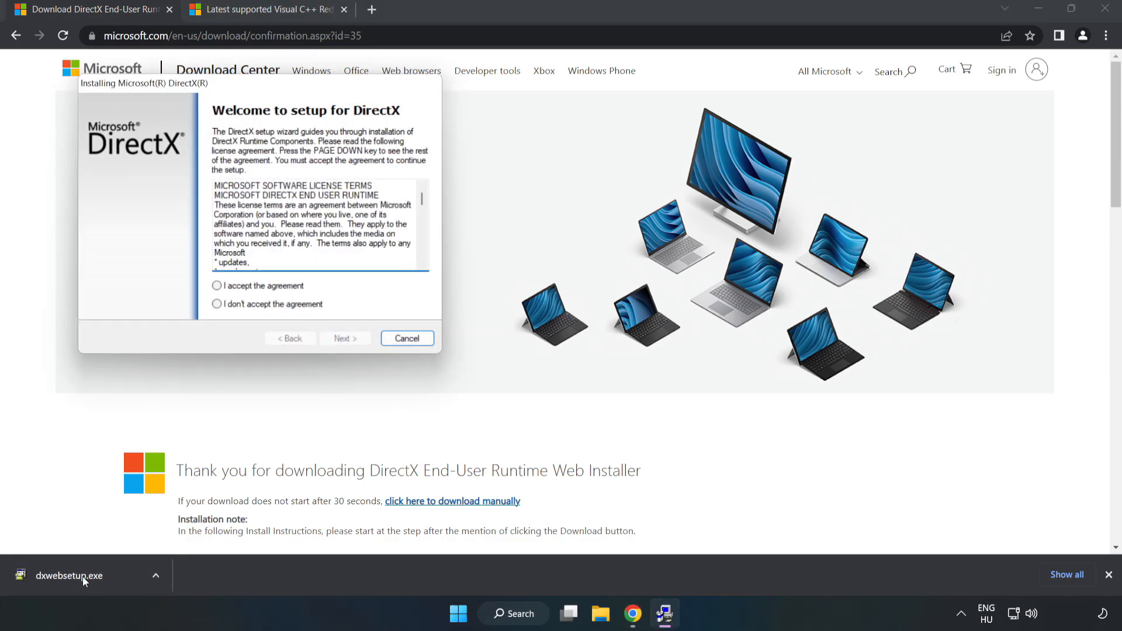
pyautogui.moveTo(142, 83); pyautogui.dragTo(526, 180)
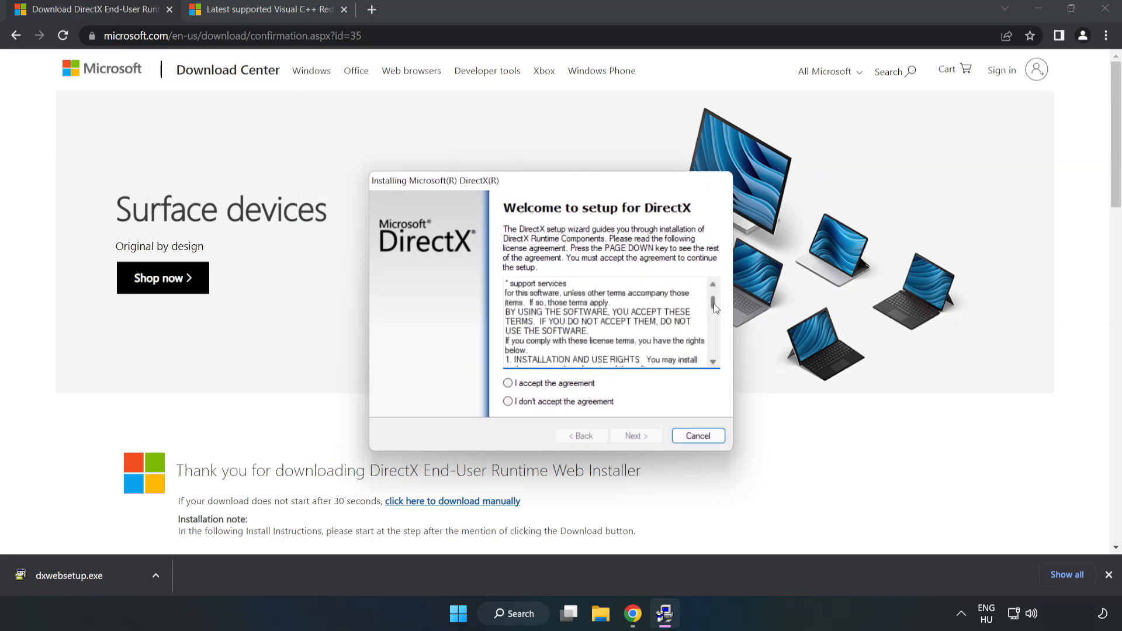
pyautogui.scroll(-3)
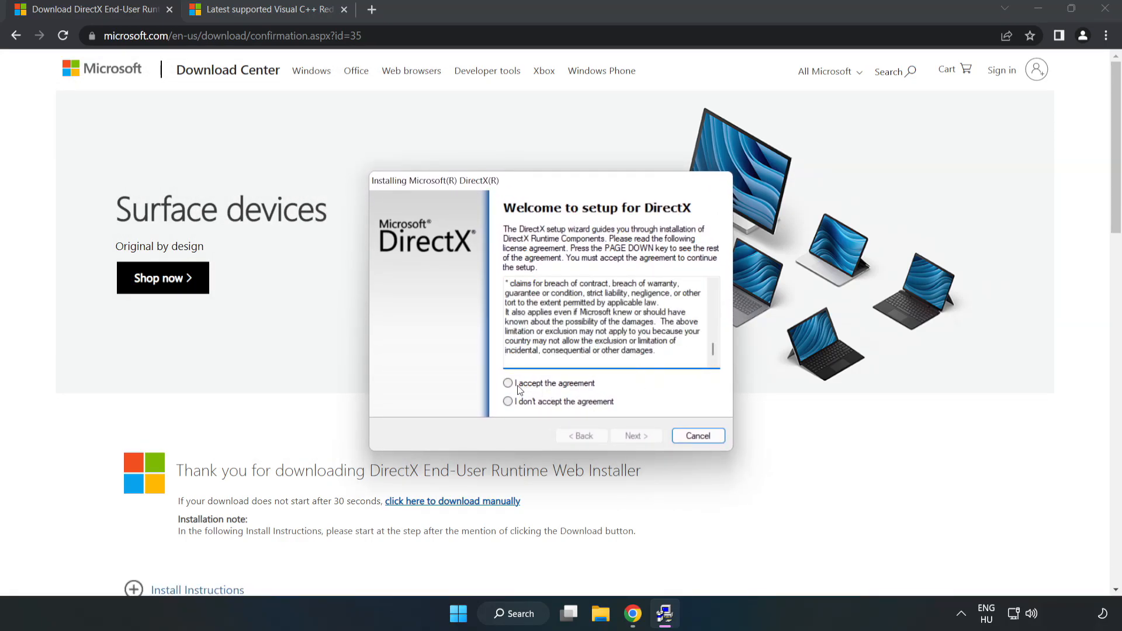
pyautogui.click(508, 383)
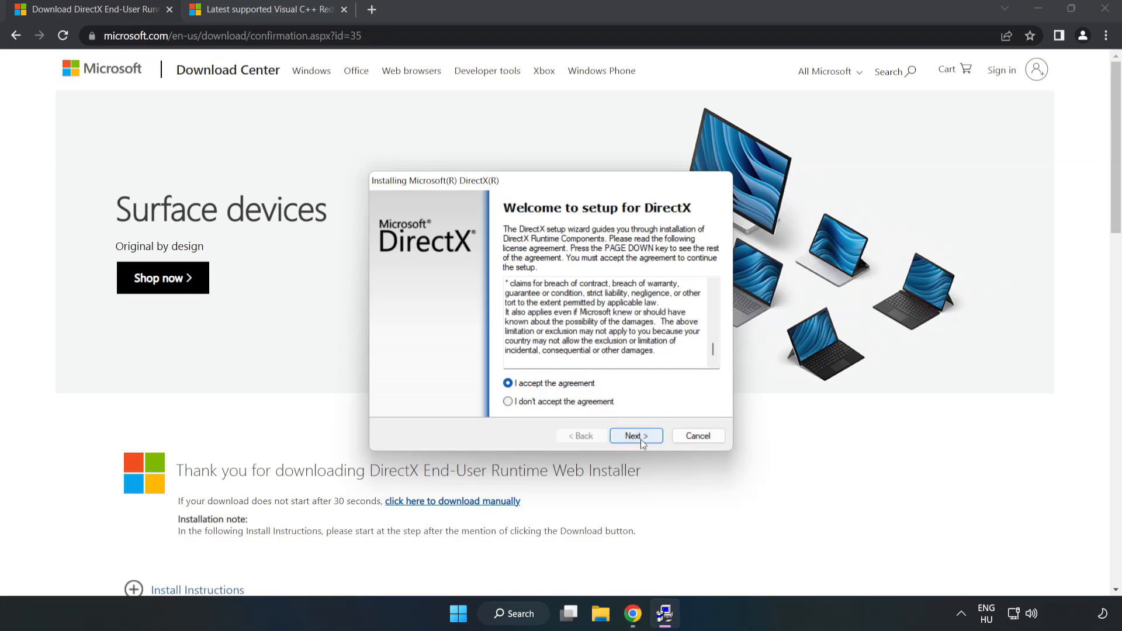
pyautogui.click(634, 436)
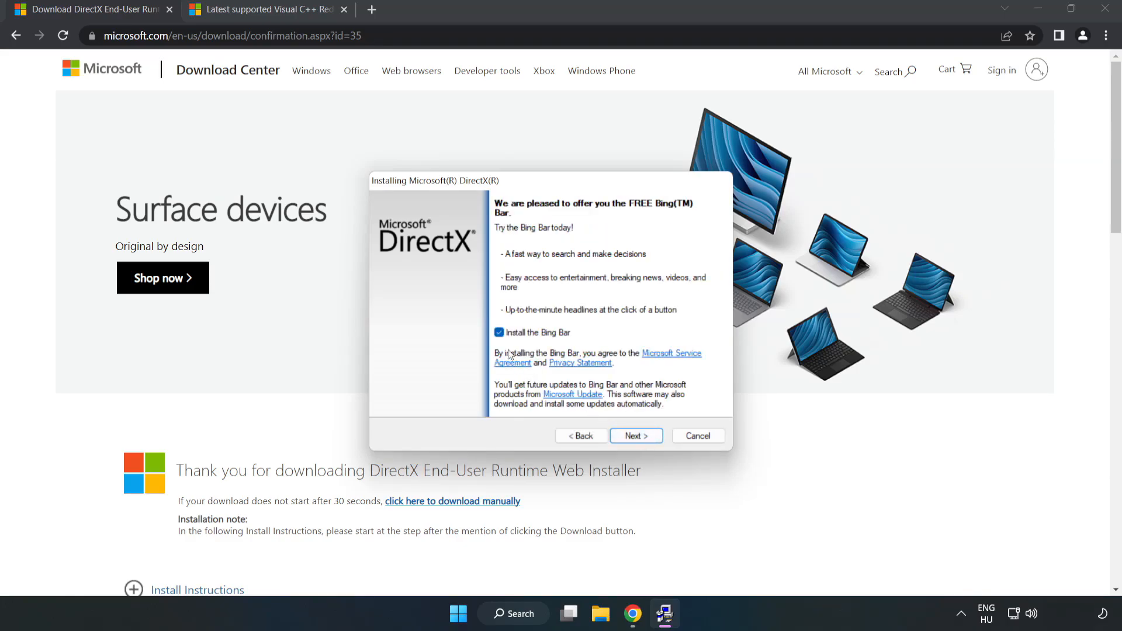
# - Decline the Bing Bar, let setup find DirectX already current, and finish
pyautogui.click(499, 332)
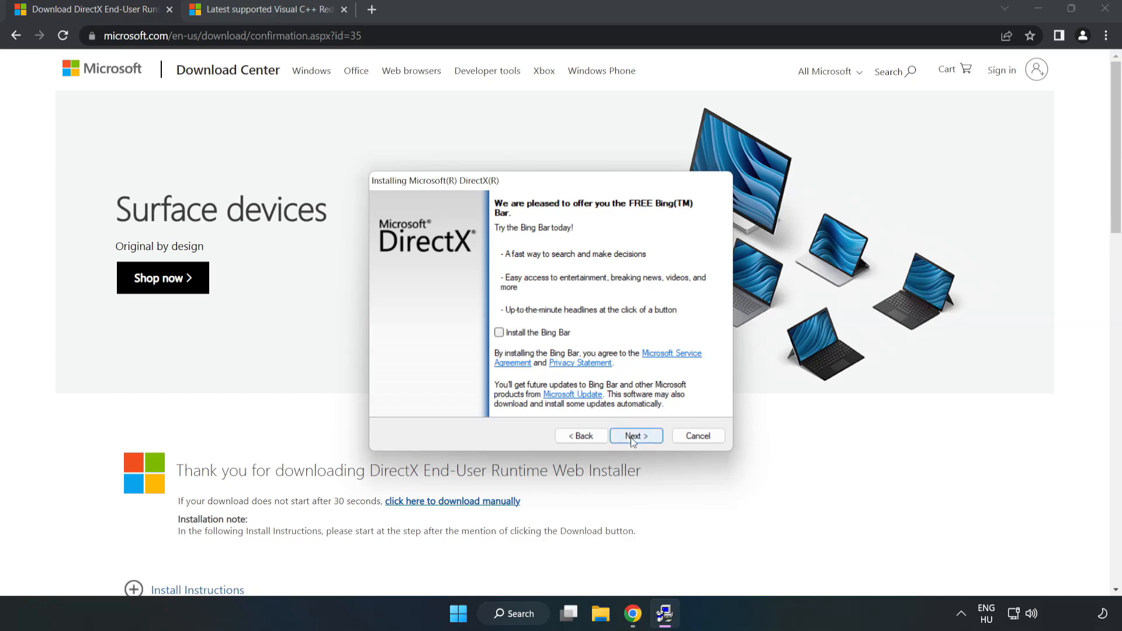
pyautogui.click(635, 436)
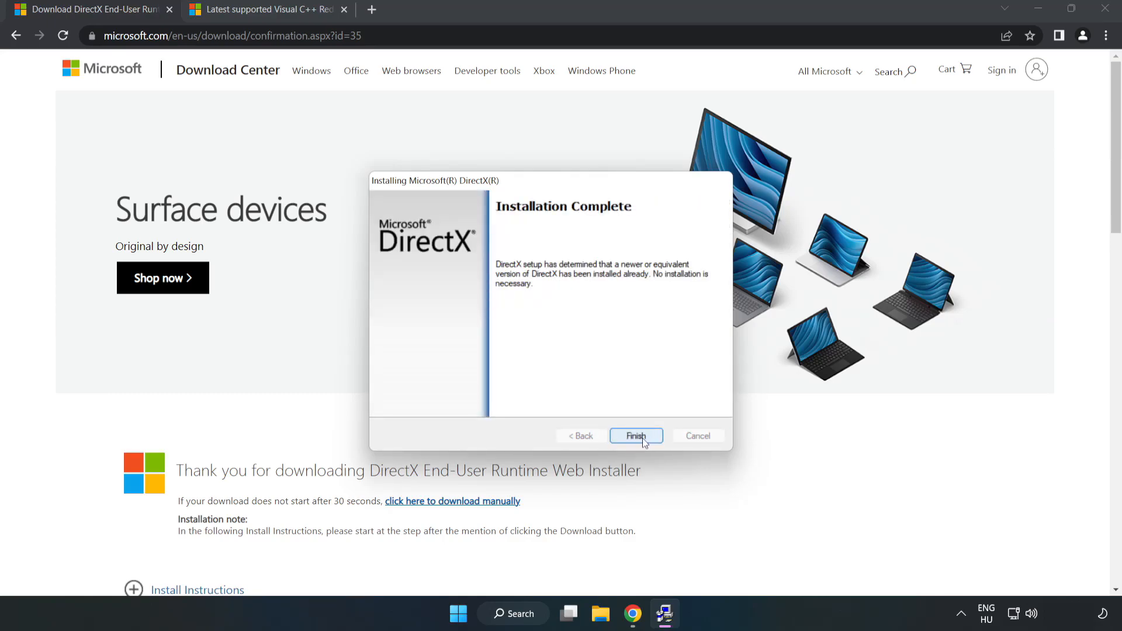
pyautogui.click(635, 436)
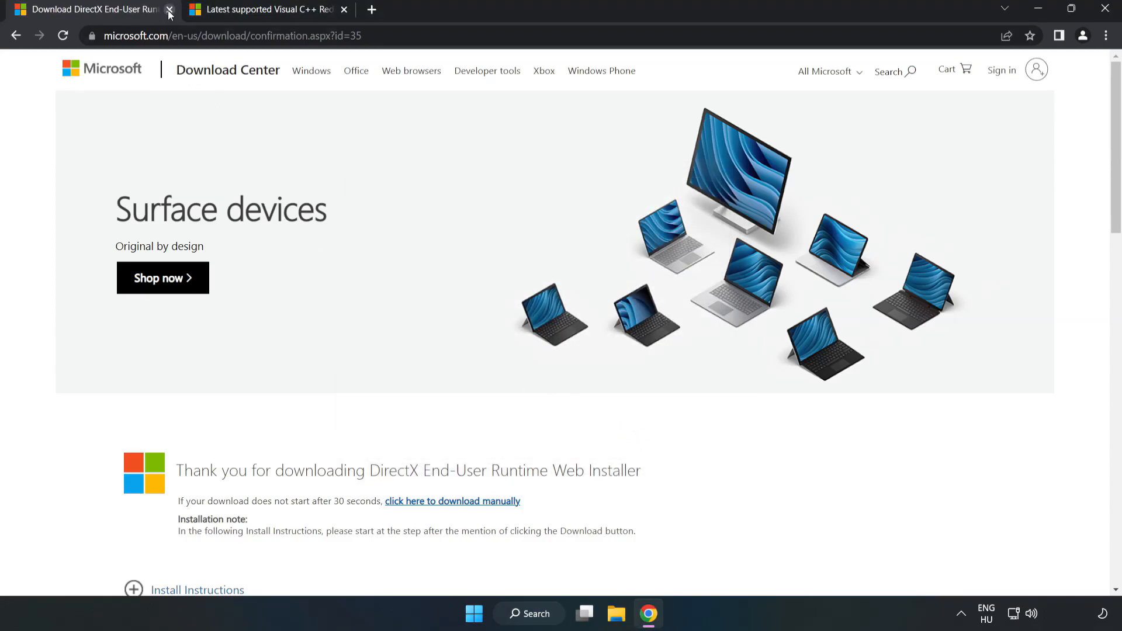
# - Close the DirectX page and download the ARM64 and x86 Visual C++ redistributables
pyautogui.click(168, 14)
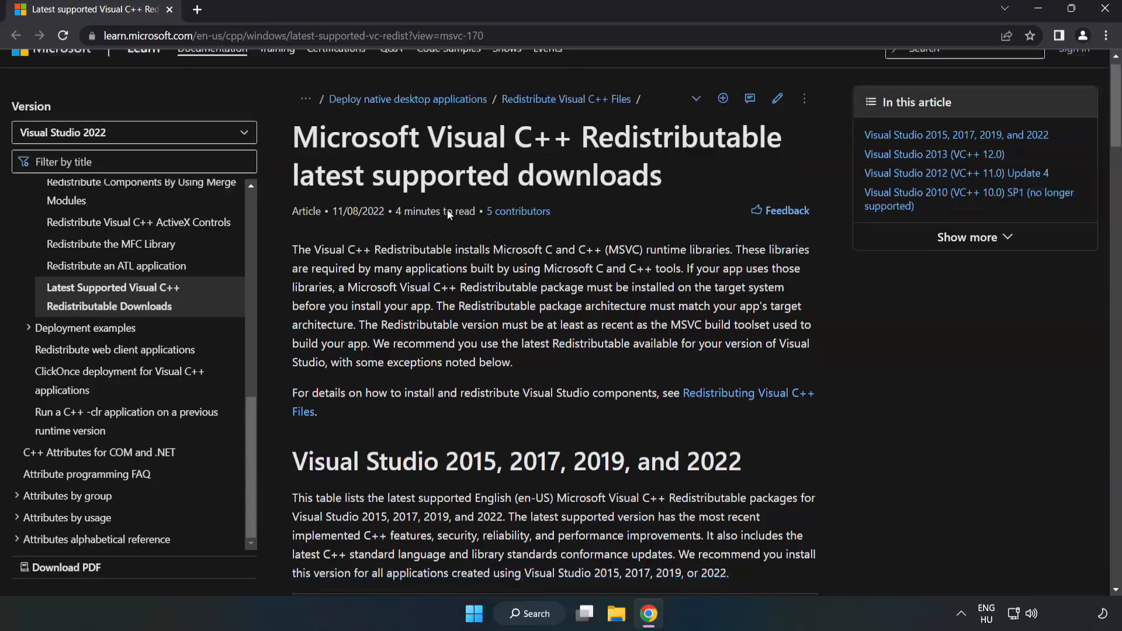
pyautogui.scroll(-3)
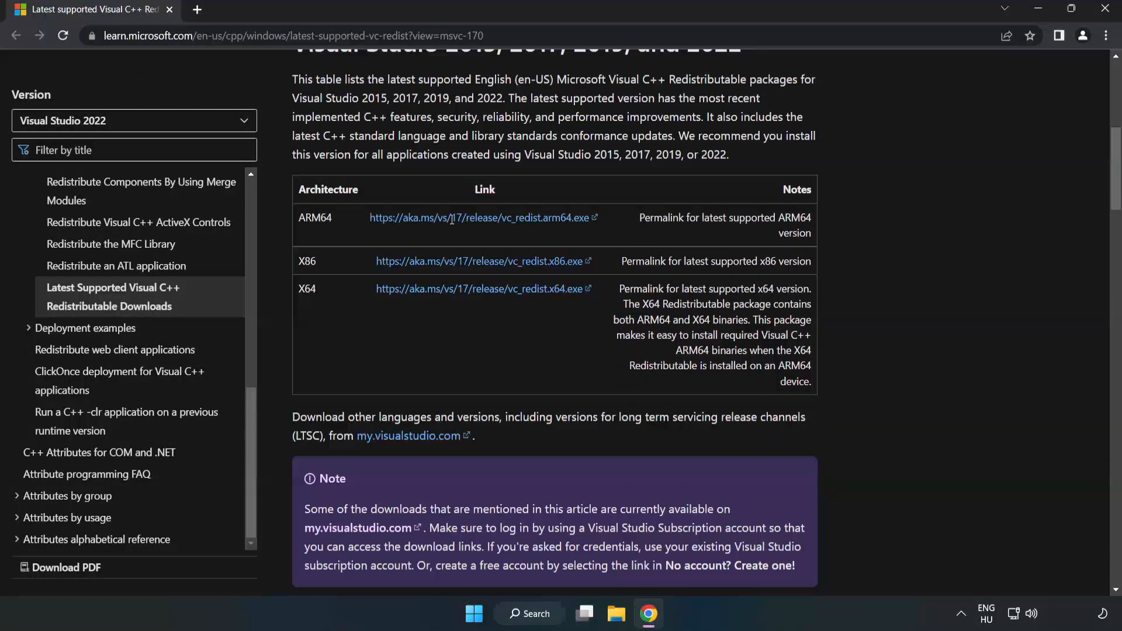
pyautogui.scroll(3)
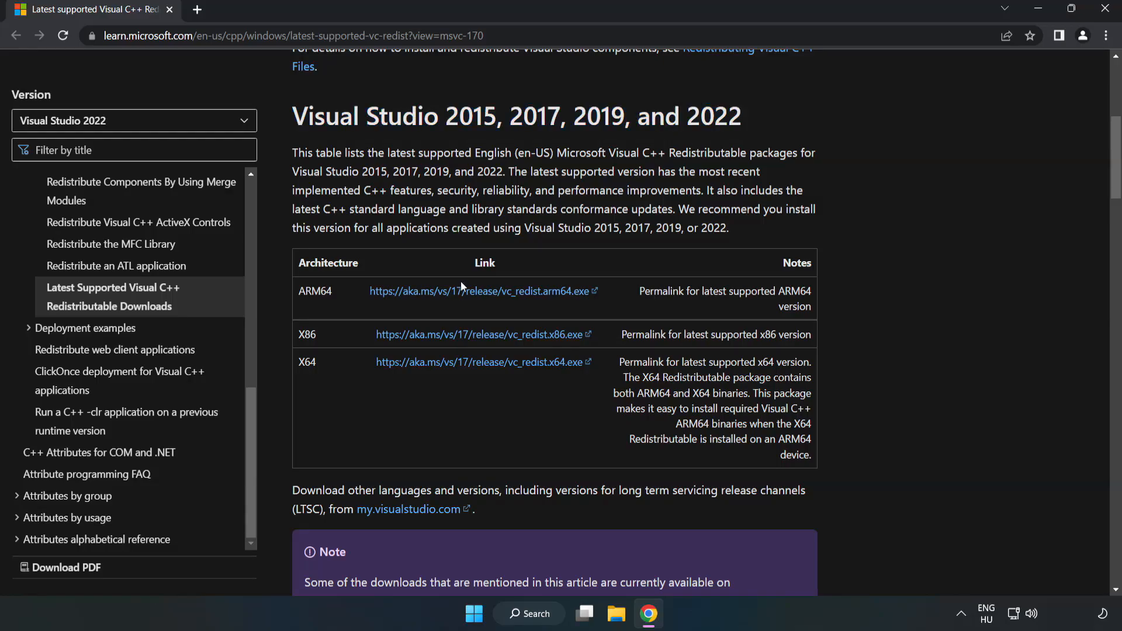
pyautogui.click(483, 291)
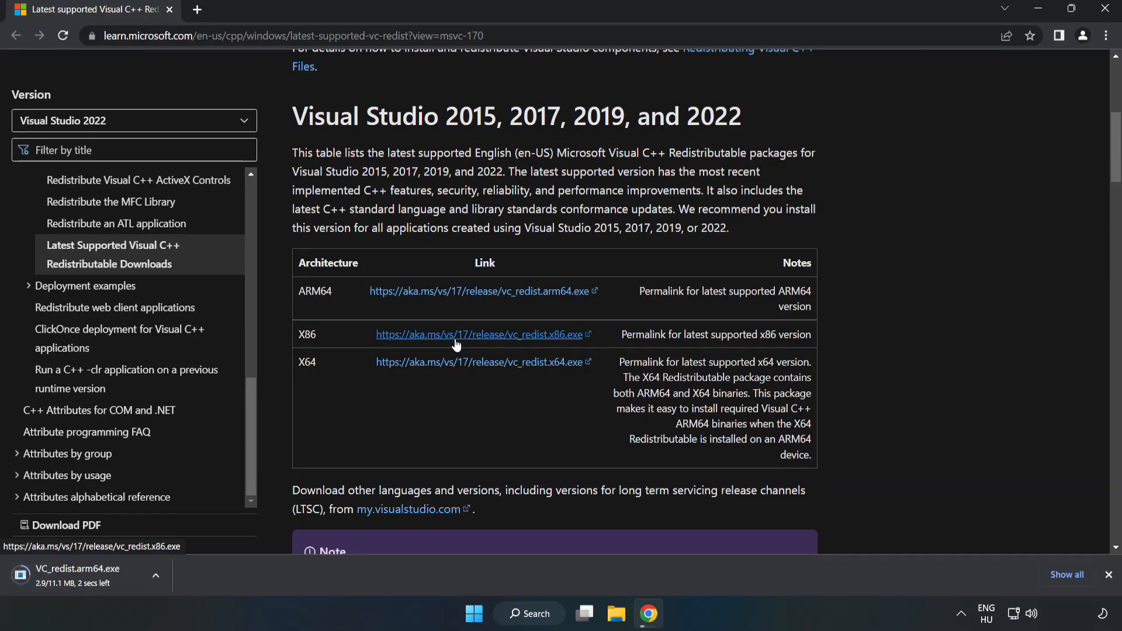
pyautogui.click(481, 362)
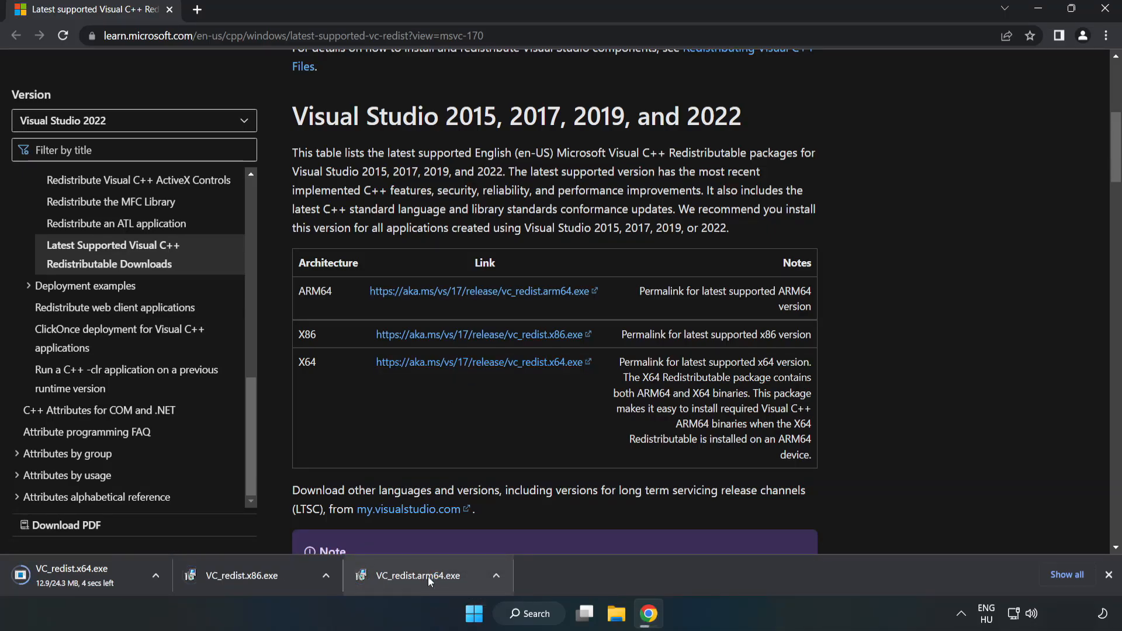
# - Run the ARM64 redistributable installer, which fails as unsupported, and close it
pyautogui.click(415, 575)
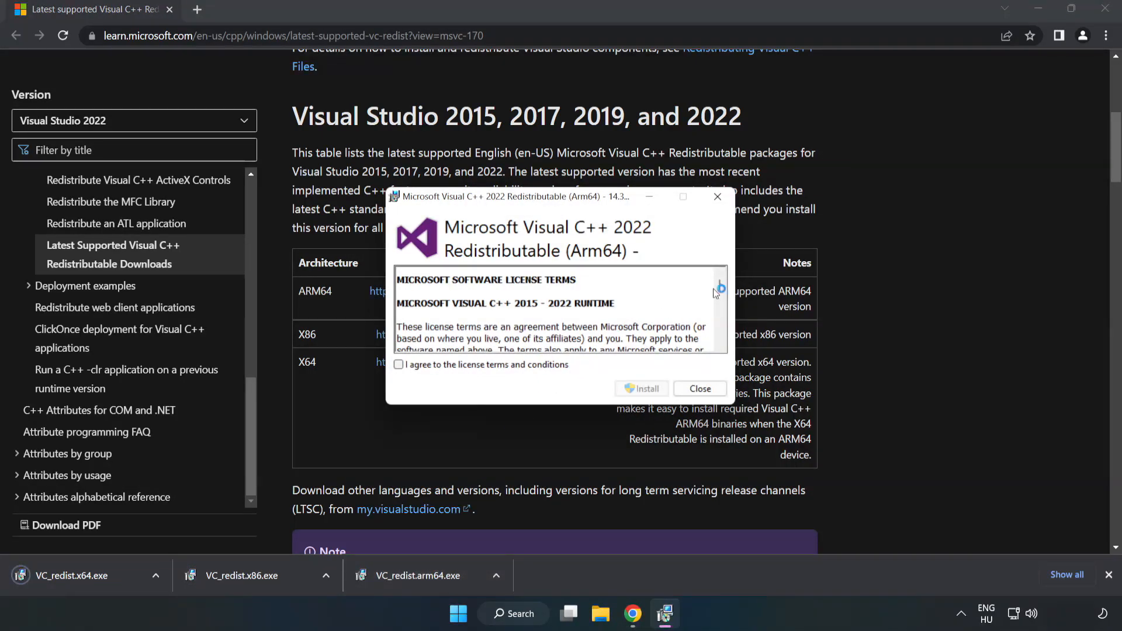
pyautogui.scroll(-3)
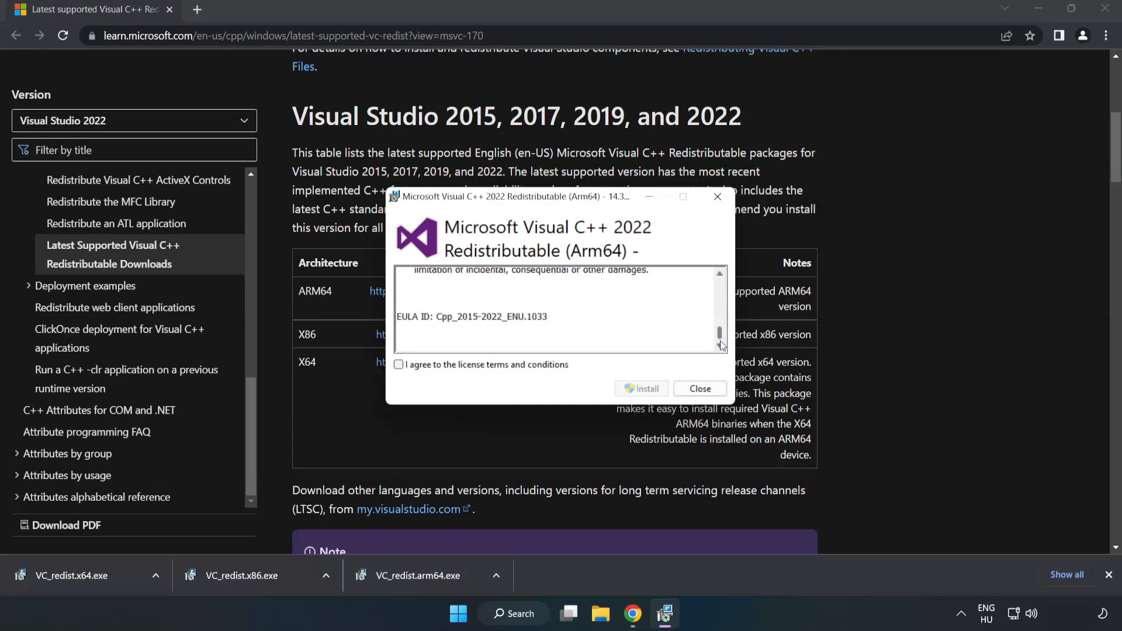
pyautogui.click(399, 365)
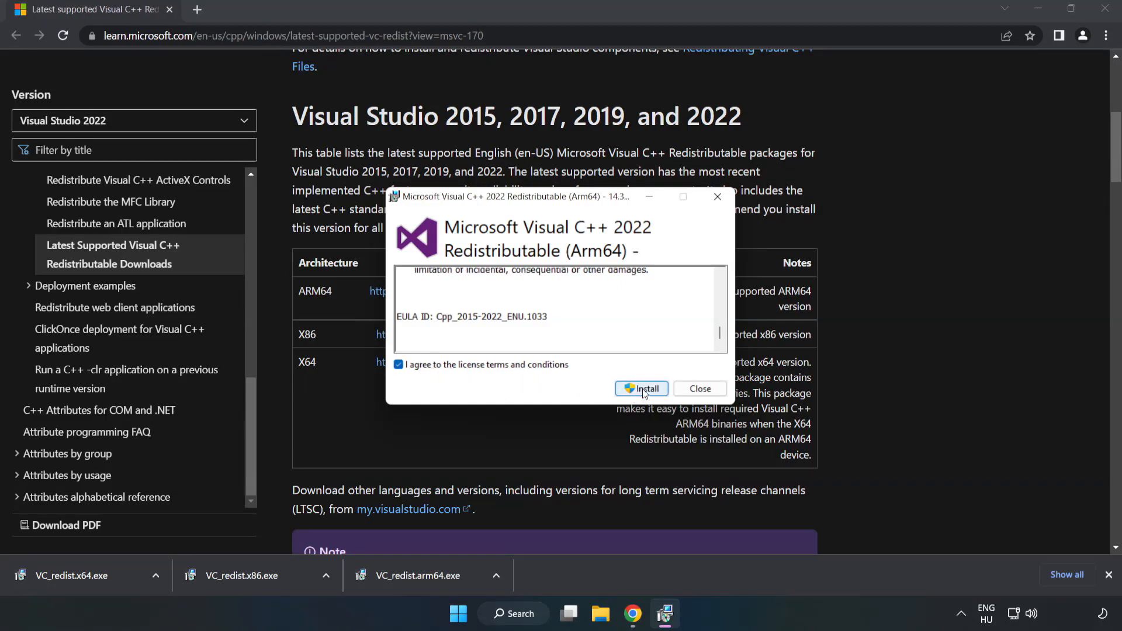
pyautogui.click(642, 388)
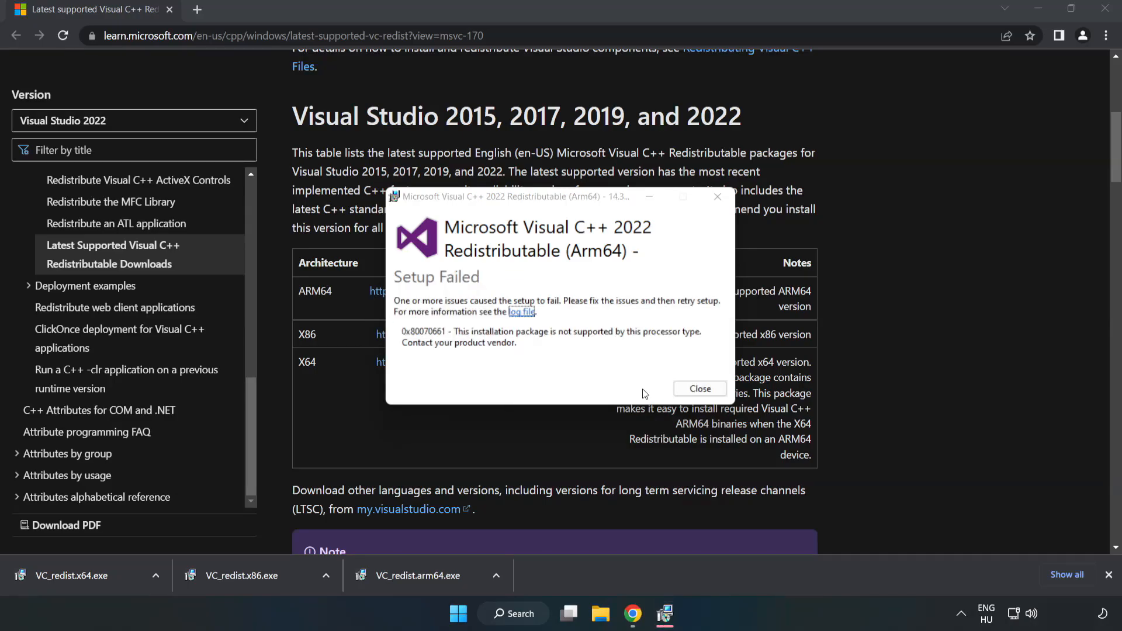
pyautogui.click(700, 389)
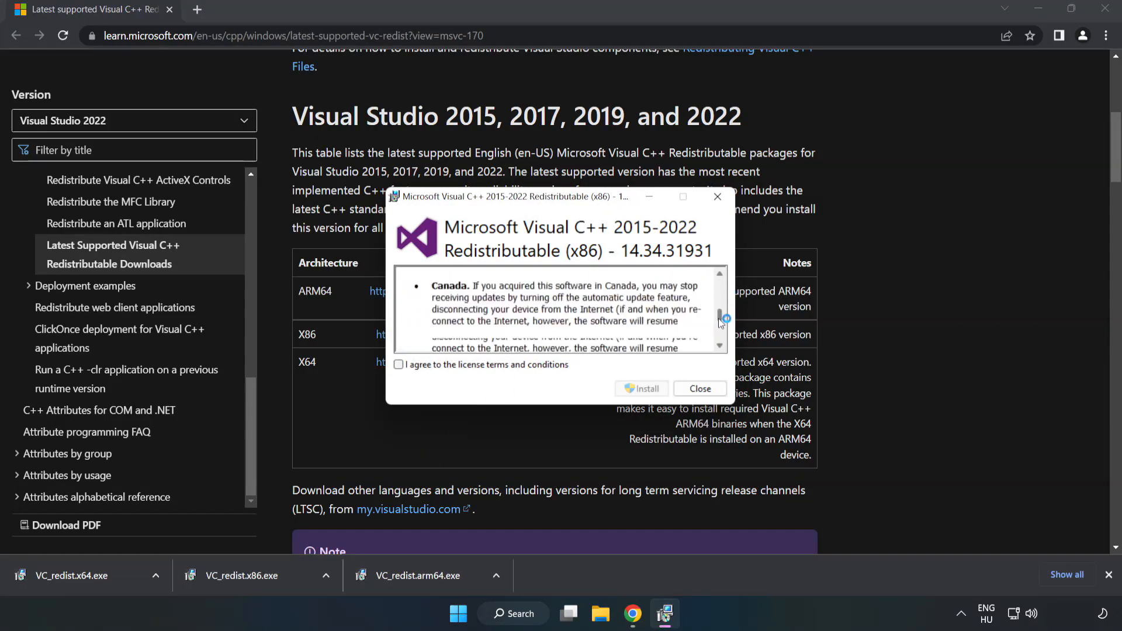
# - Agree to the x86 redistributable licence terms and install it
pyautogui.click(398, 365)
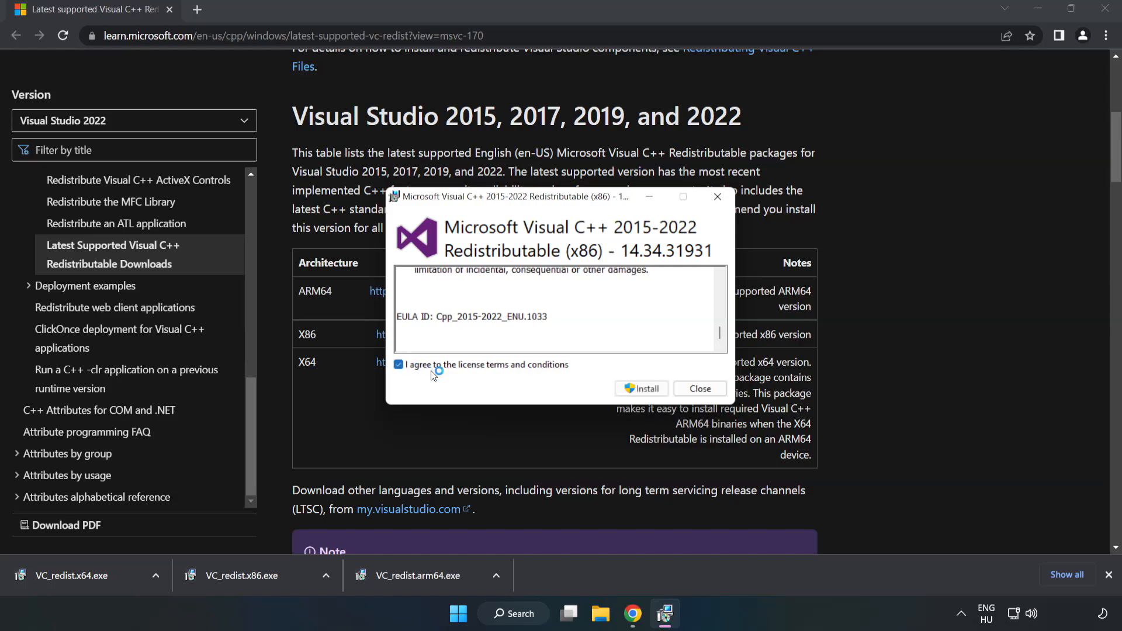
pyautogui.click(641, 389)
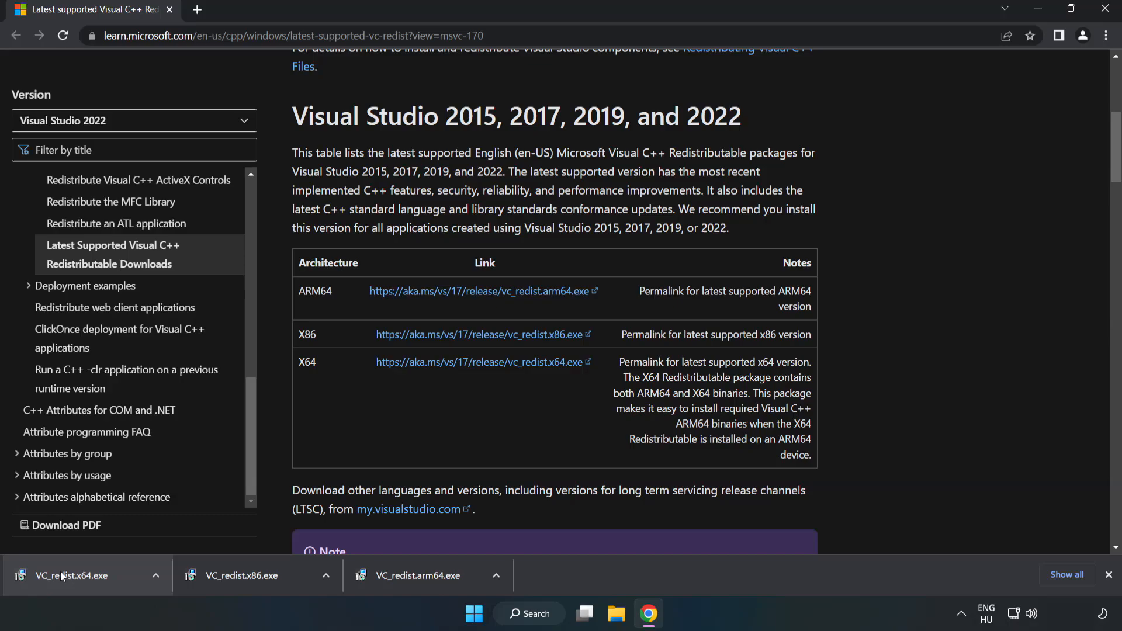
# - Install the x64 Visual C++ 2015-2022 redistributable successfully and close Chrome
pyautogui.click(68, 575)
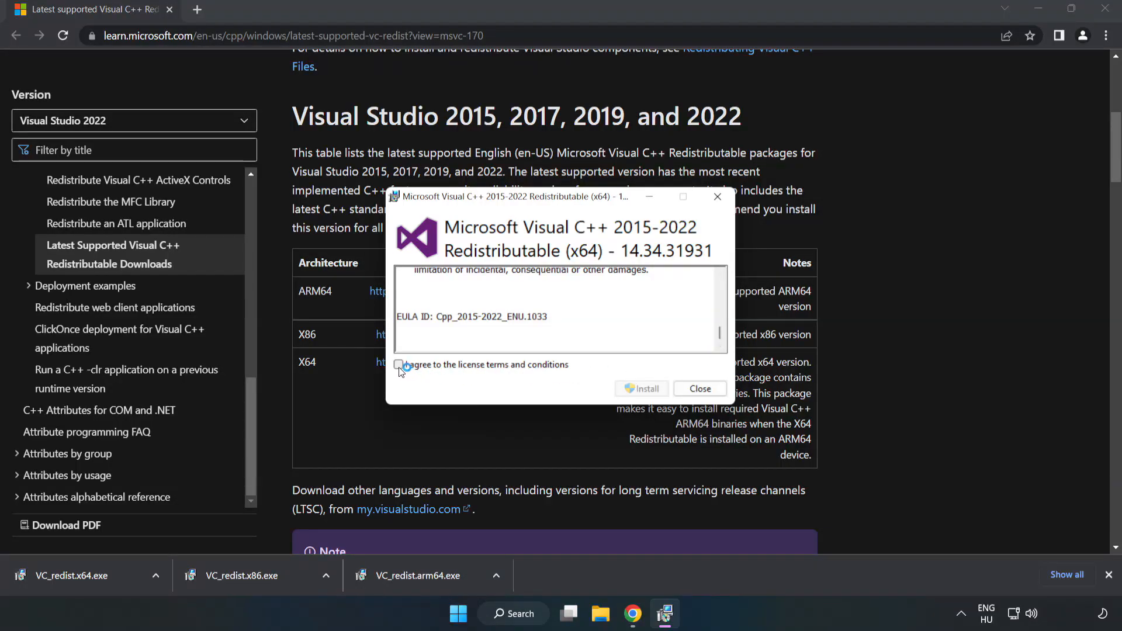
pyautogui.click(642, 388)
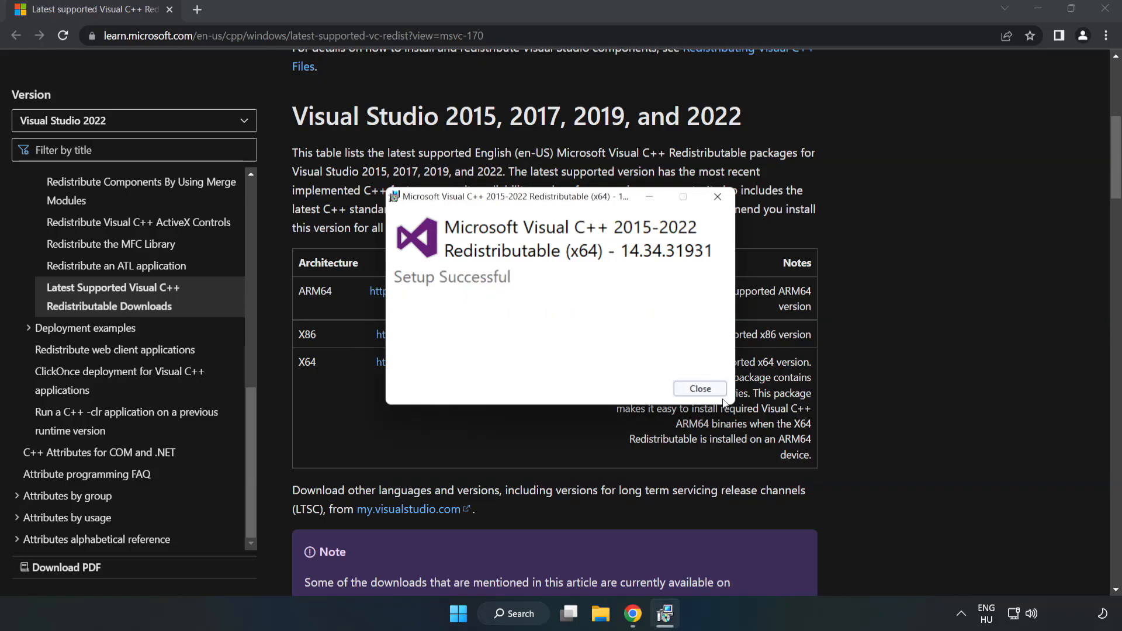
pyautogui.click(699, 388)
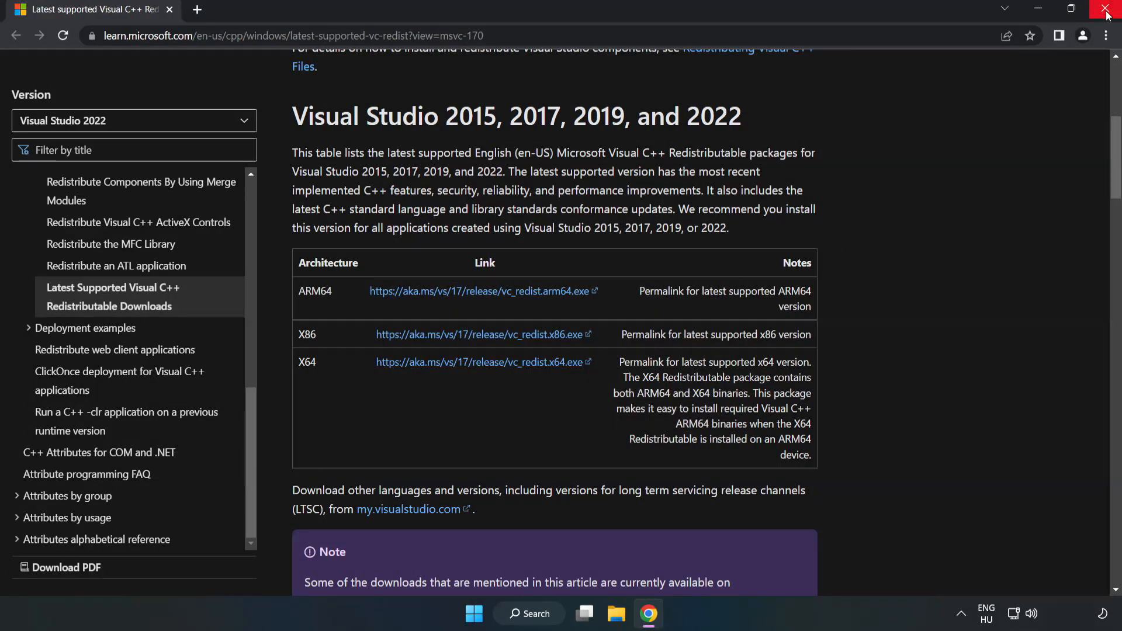
pyautogui.moveTo(1107, 14)
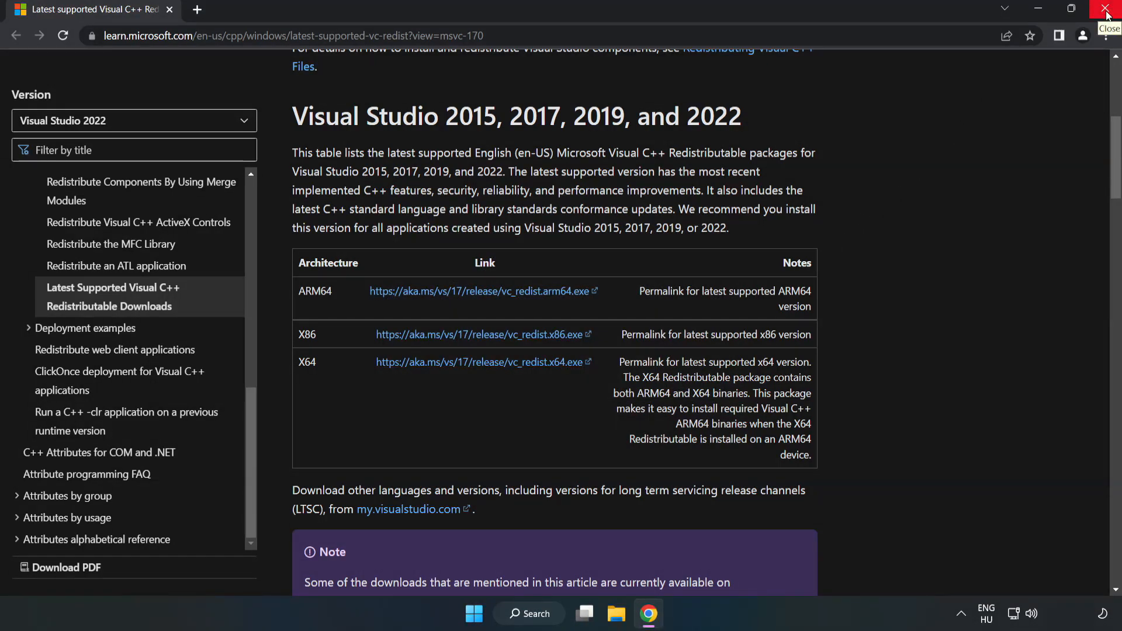
pyautogui.click(1107, 13)
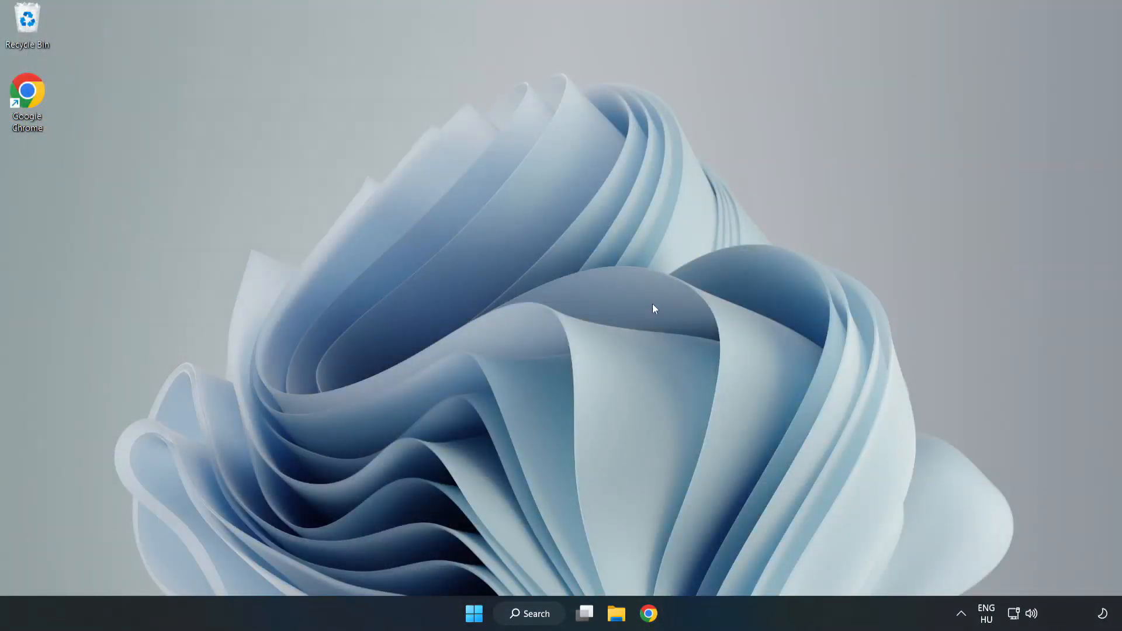
# - Search for cmd and launch Command Prompt as administrator
pyautogui.click(529, 614)
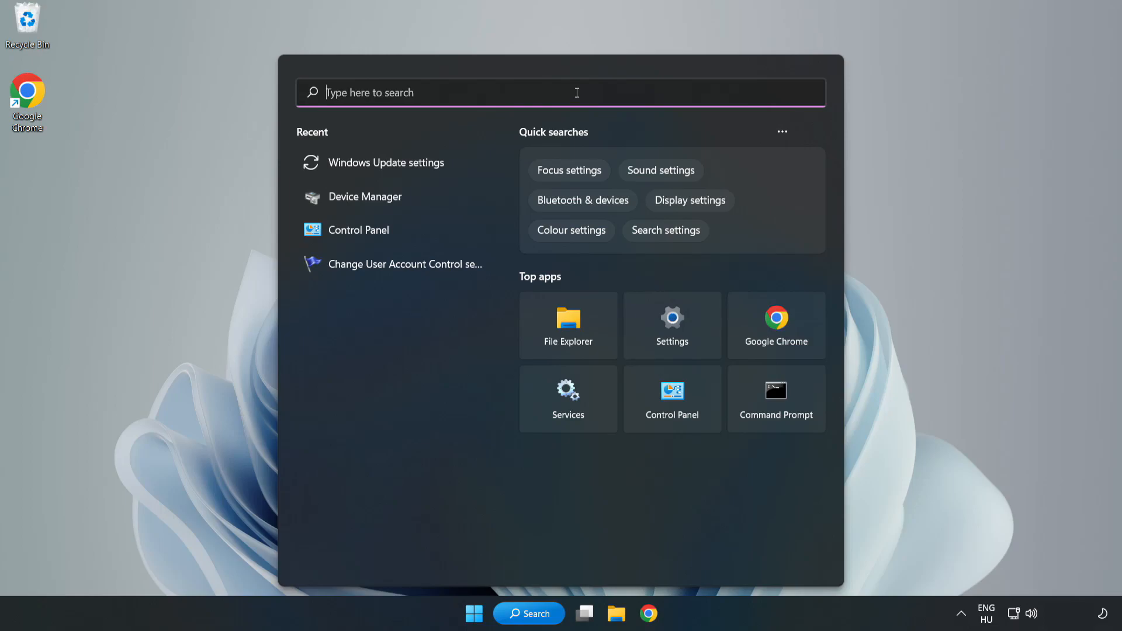
pyautogui.write('cmd')
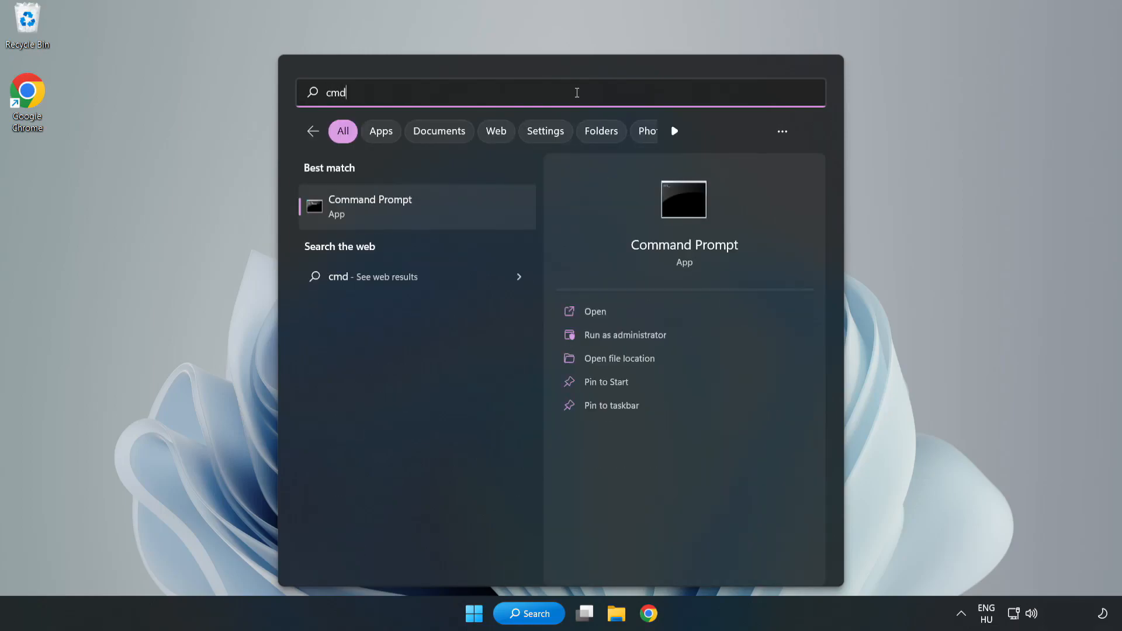
pyautogui.moveTo(440, 212)
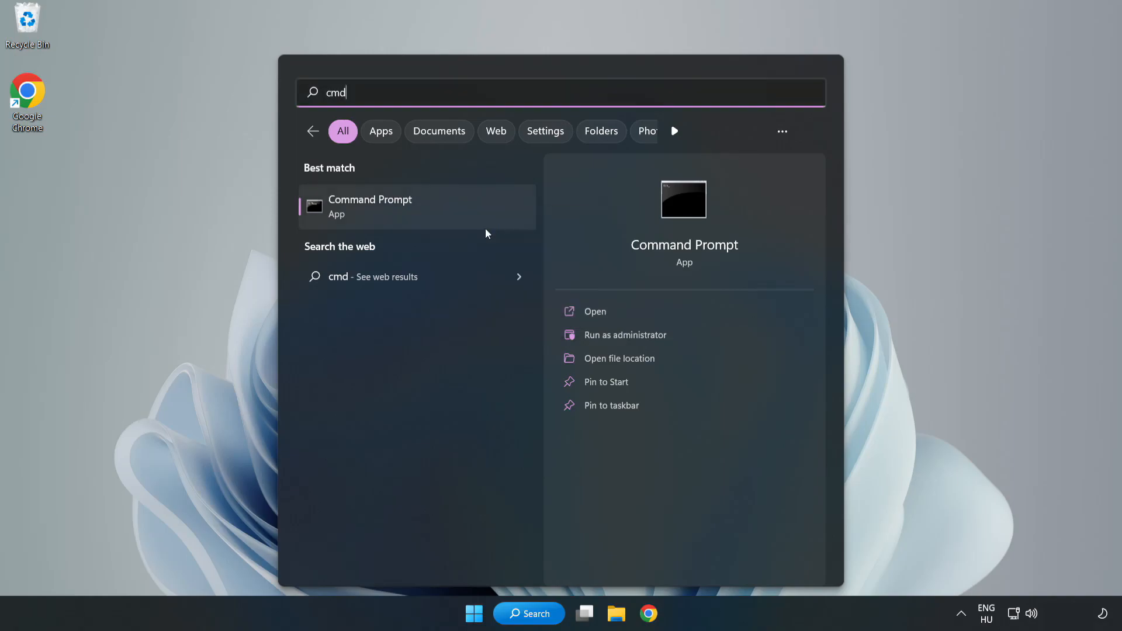
pyautogui.click(624, 334)
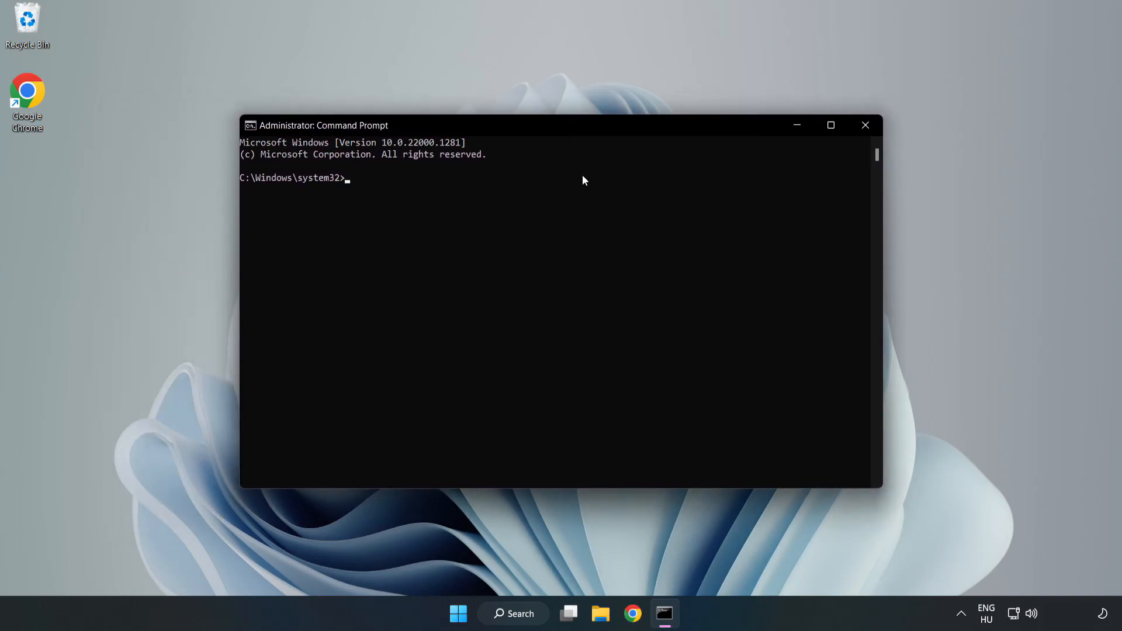
# - Run sfc /scannow, which finds no integrity violations, and close the window
pyautogui.write('sfc')
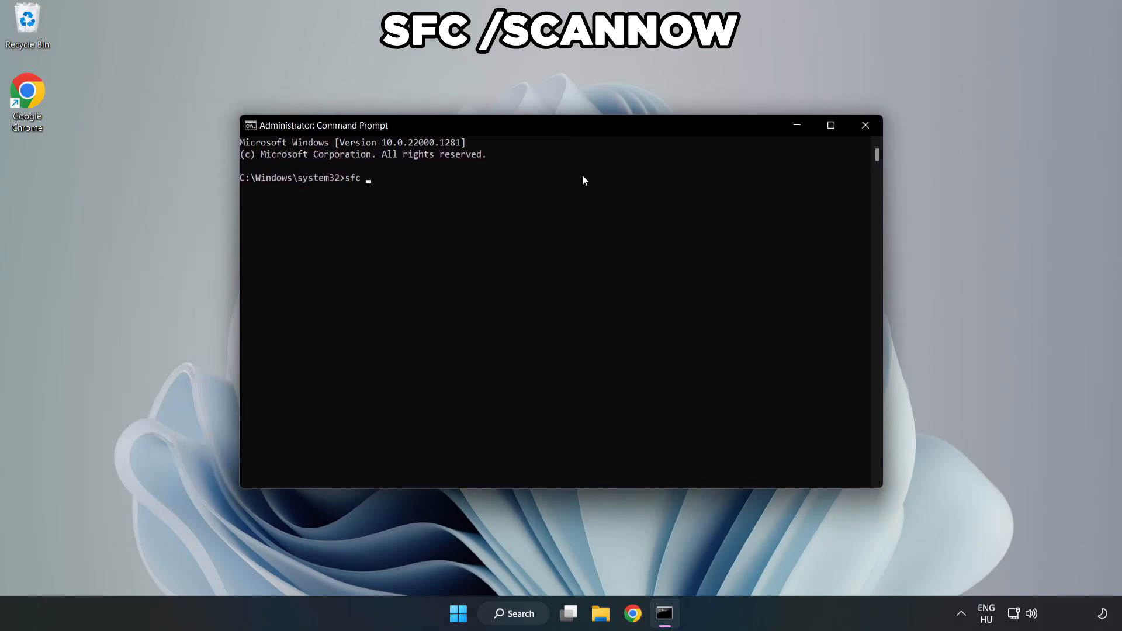
pyautogui.write('/scann')
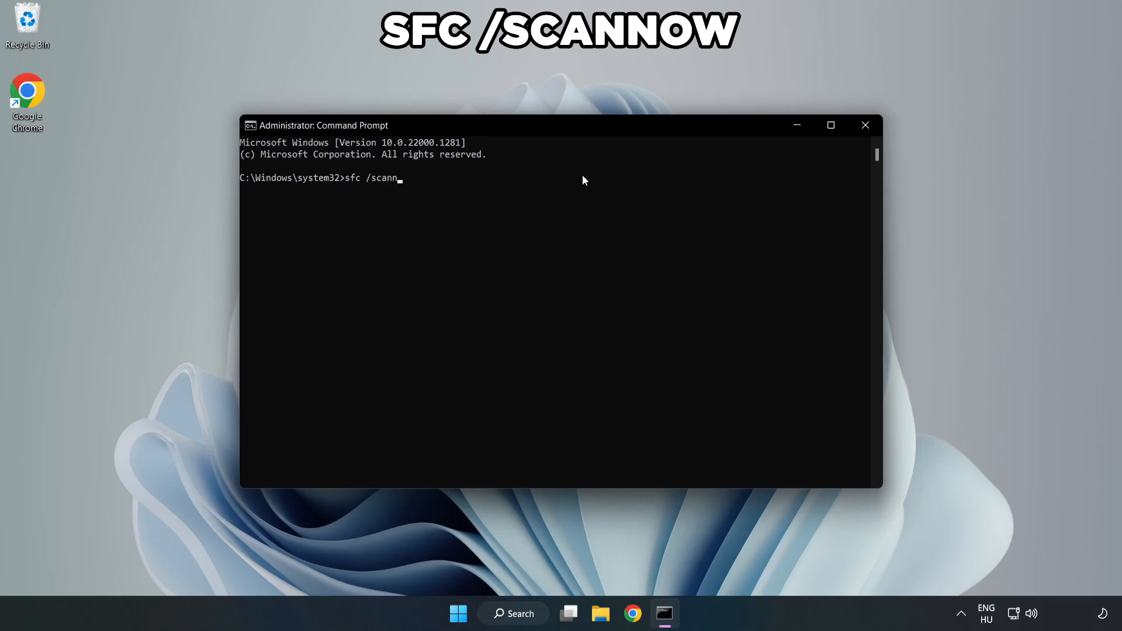
pyautogui.write('ow')
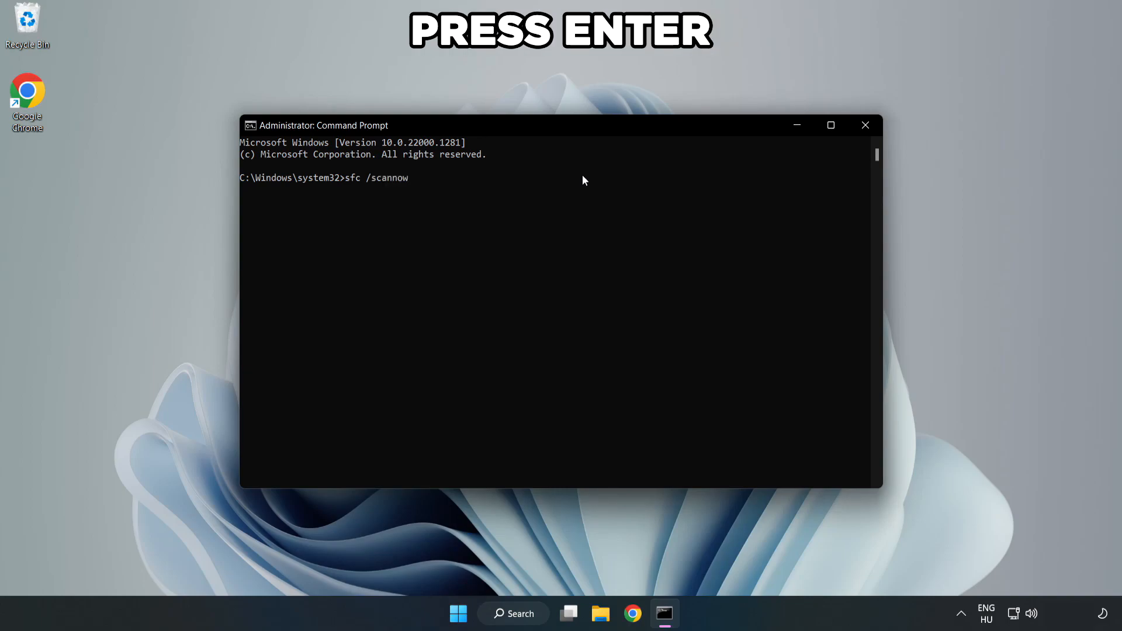
pyautogui.press('Enter')
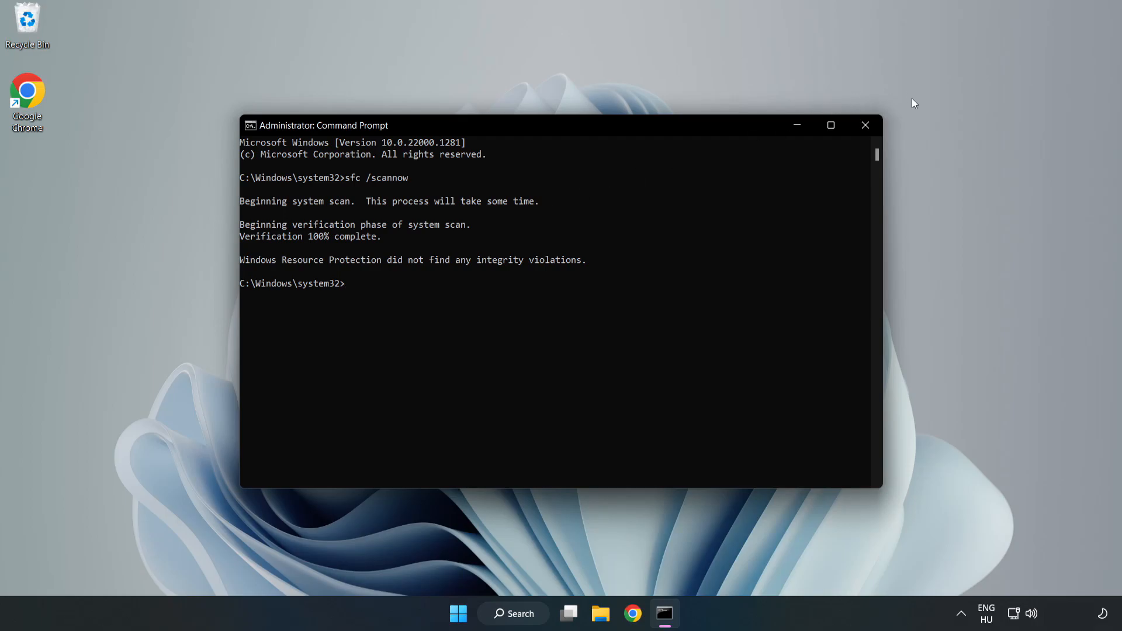
pyautogui.moveTo(865, 125)
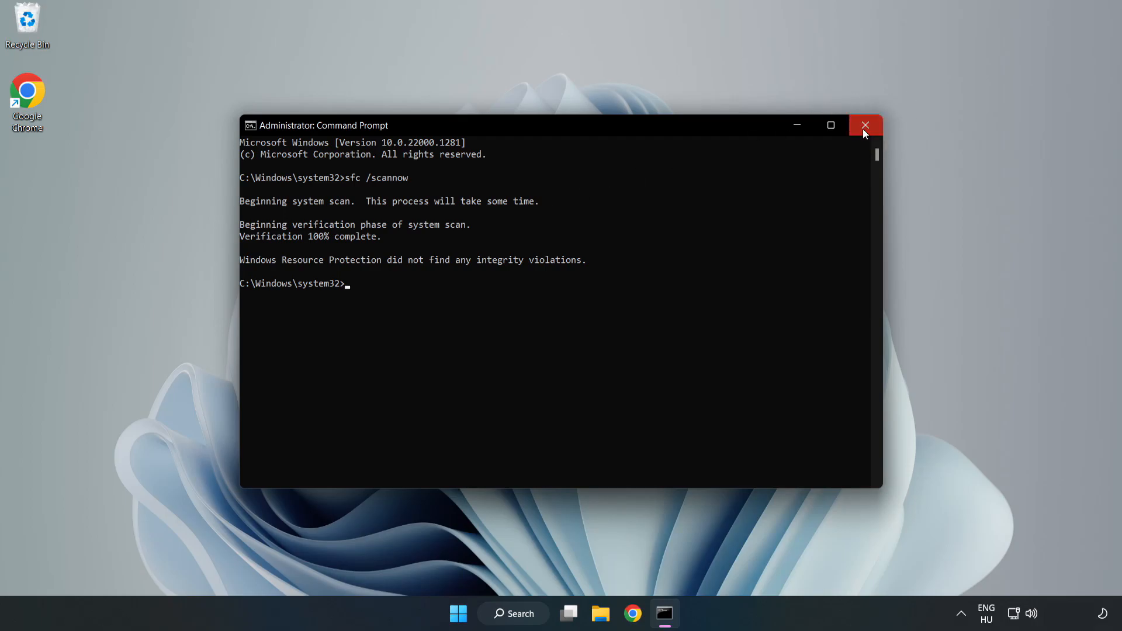
pyautogui.click(865, 125)
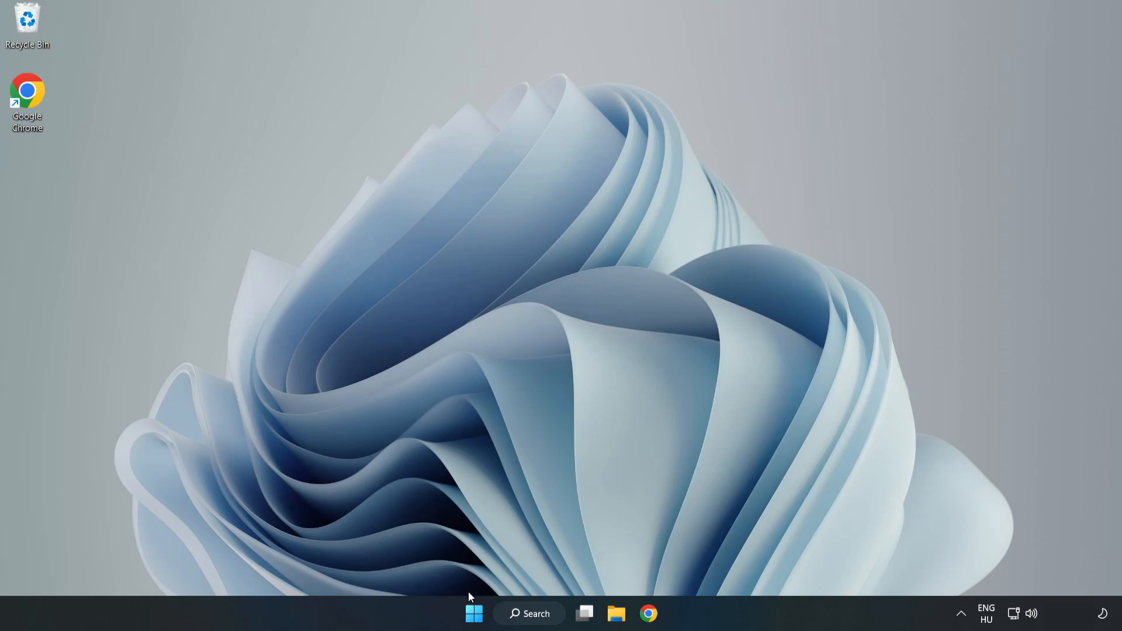
# - Bring up the Start menu's power options to restart the PC
pyautogui.click(473, 614)
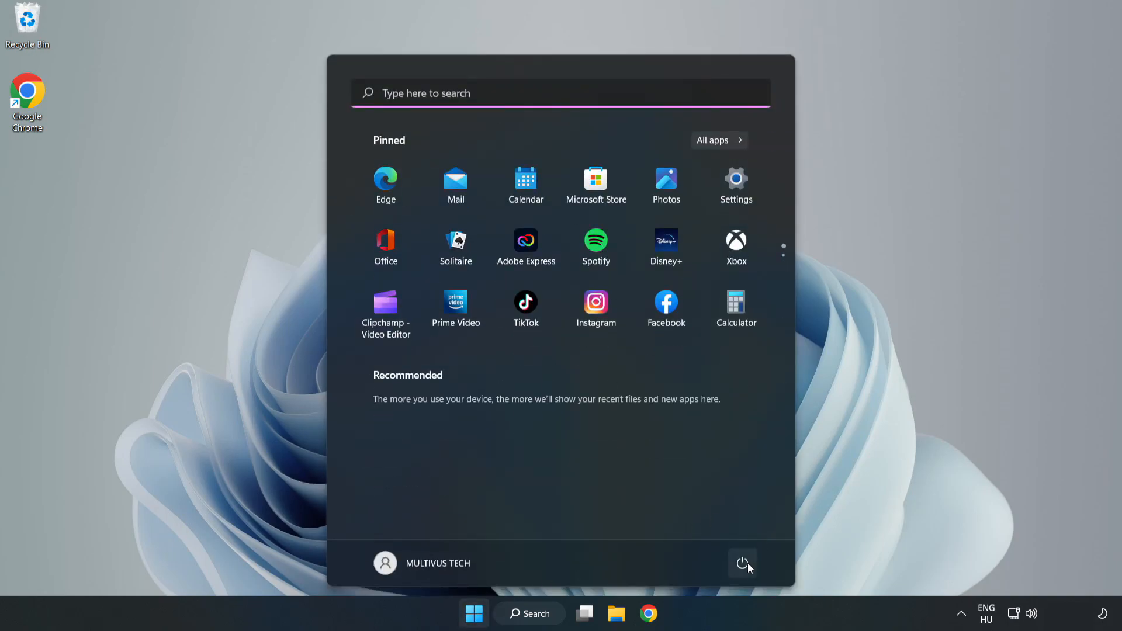
pyautogui.click(744, 563)
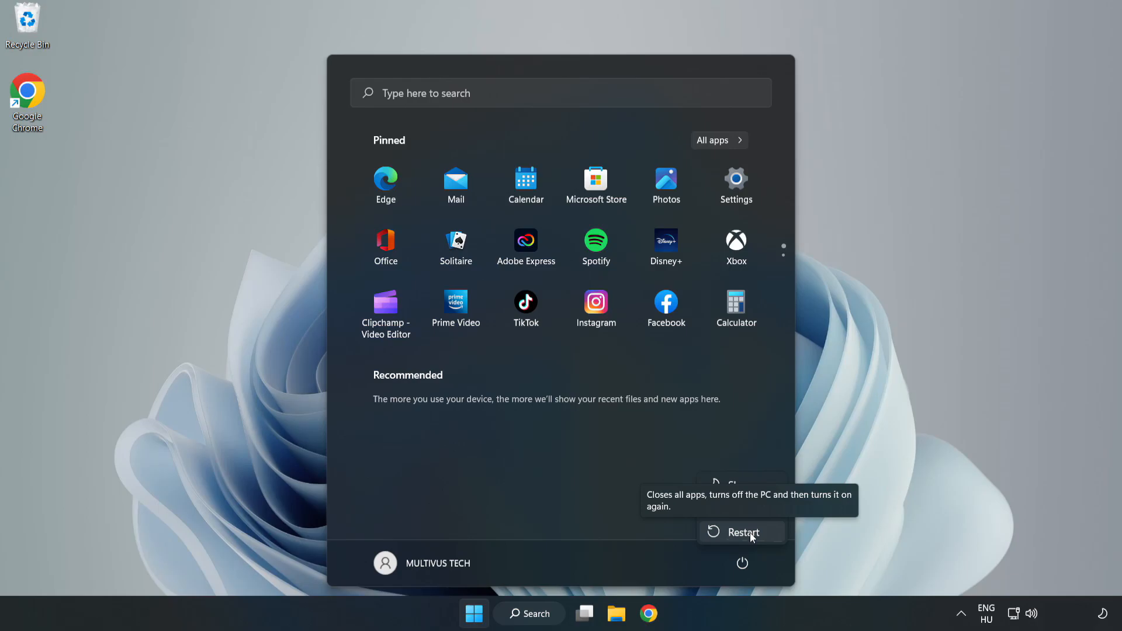